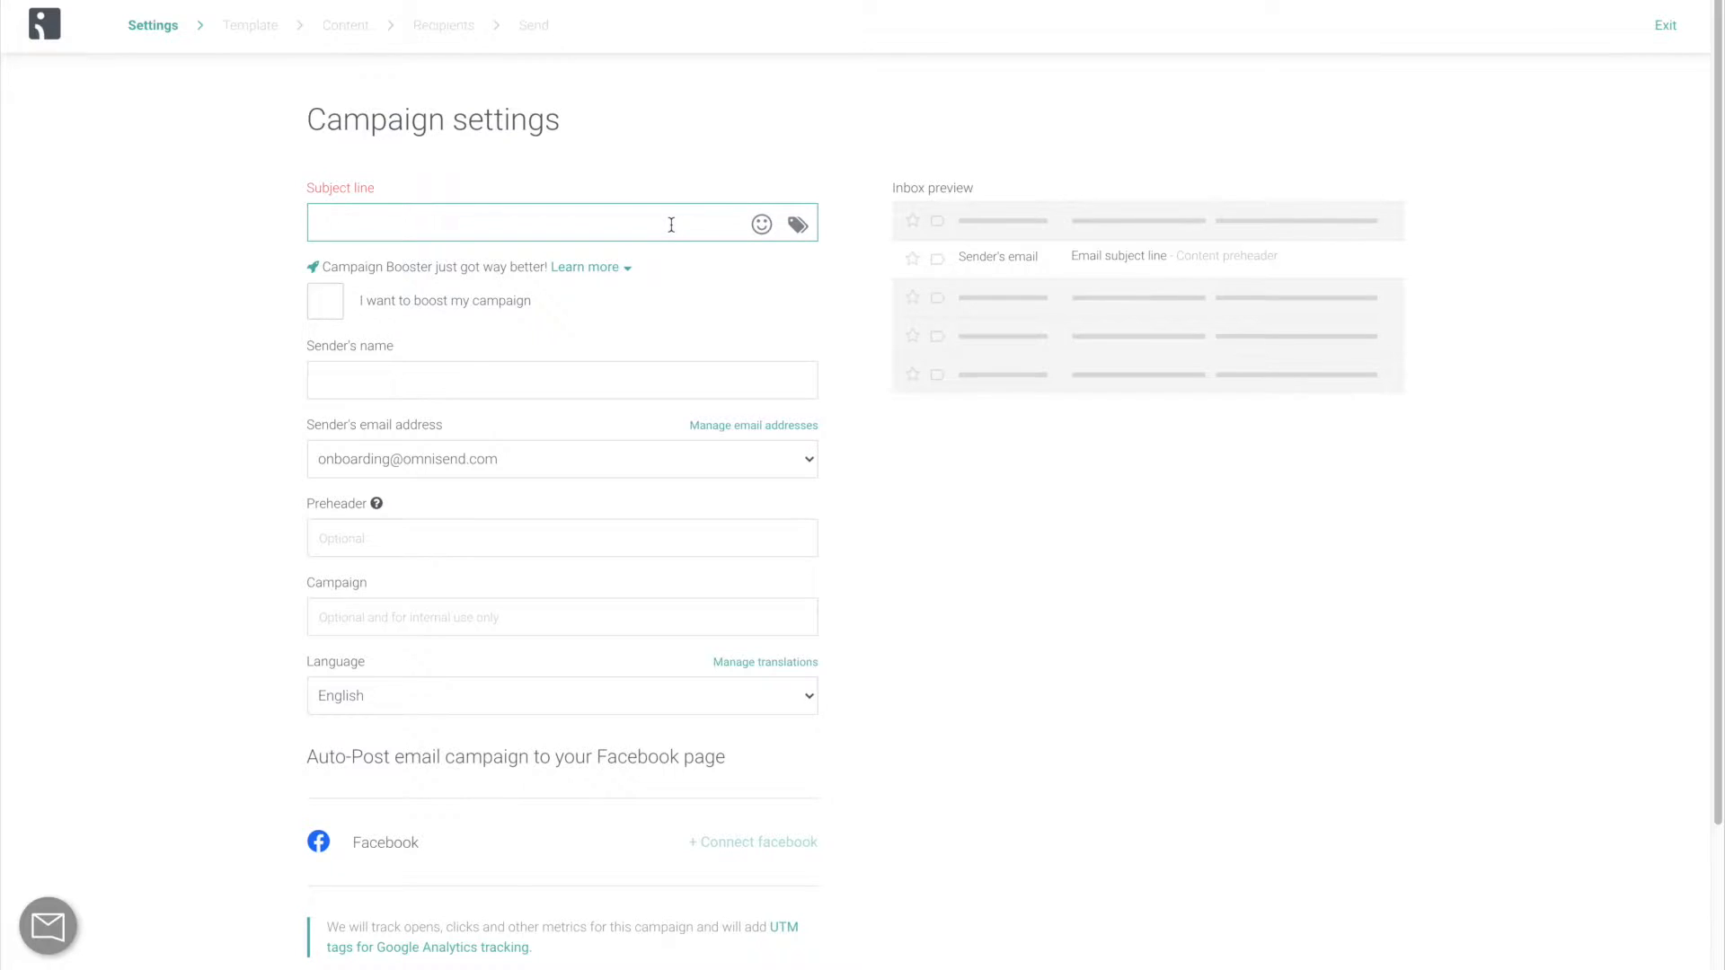
Enter subject 'Attention Sweater Weather Fans!' with a snowman emoji and sender 'The Sweater Weather'.
type("Attention Sweater Weather Fans!")
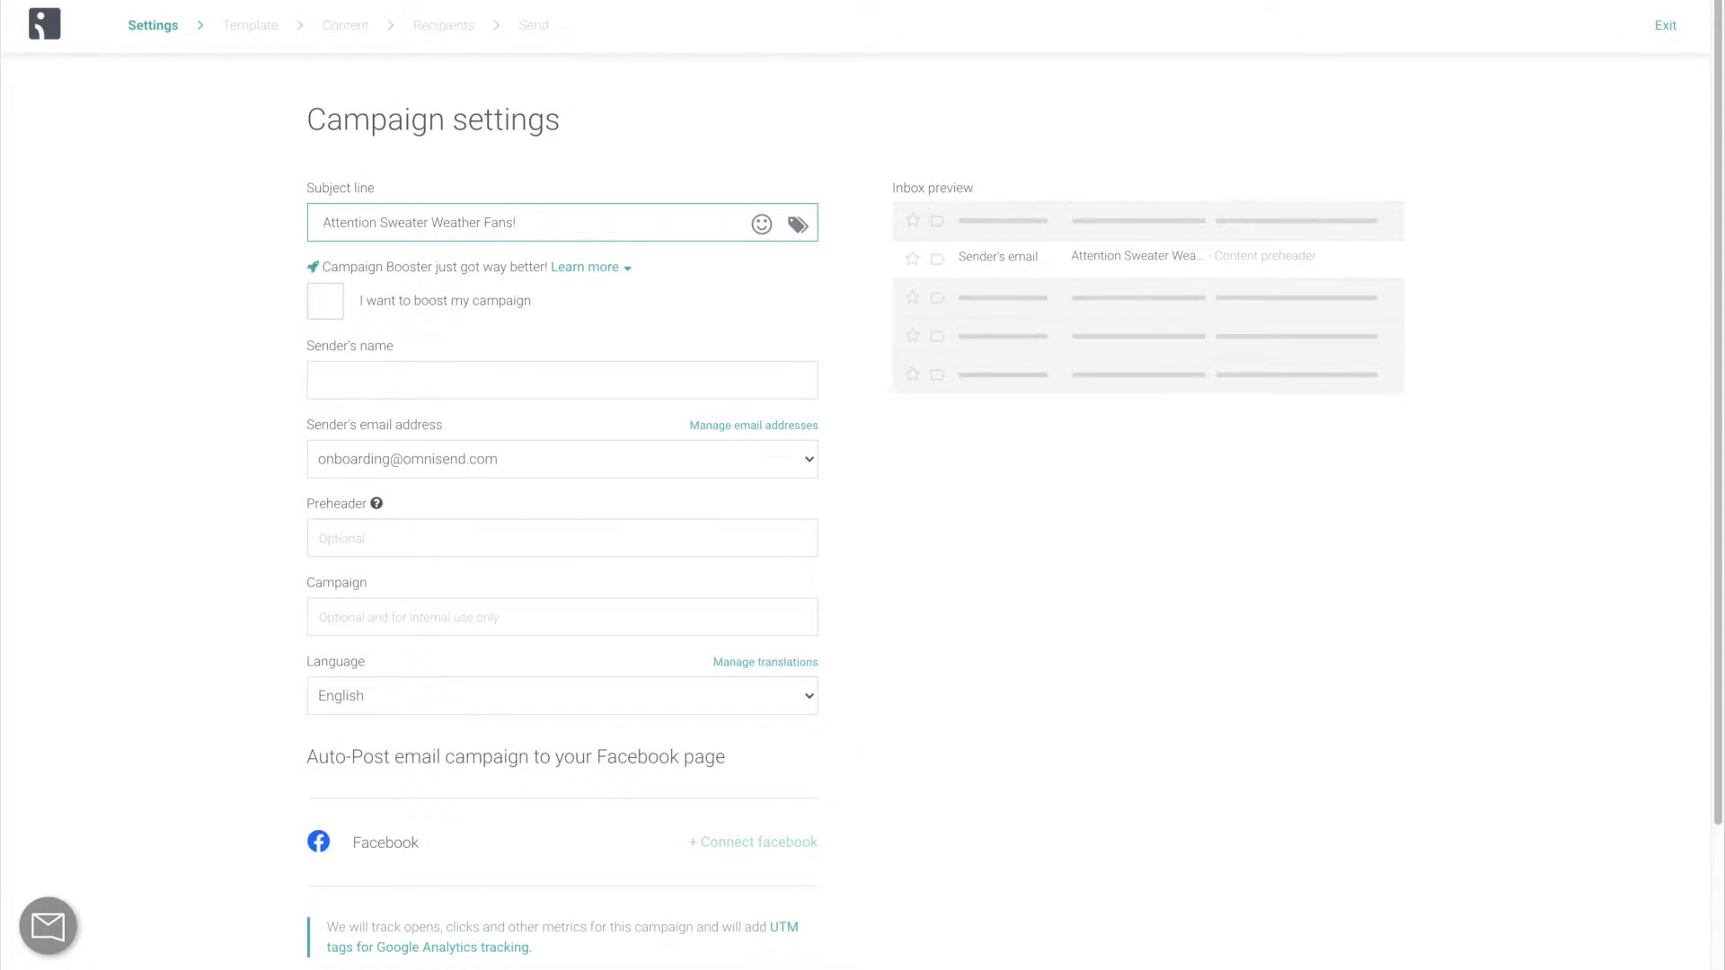
left_click(761, 223)
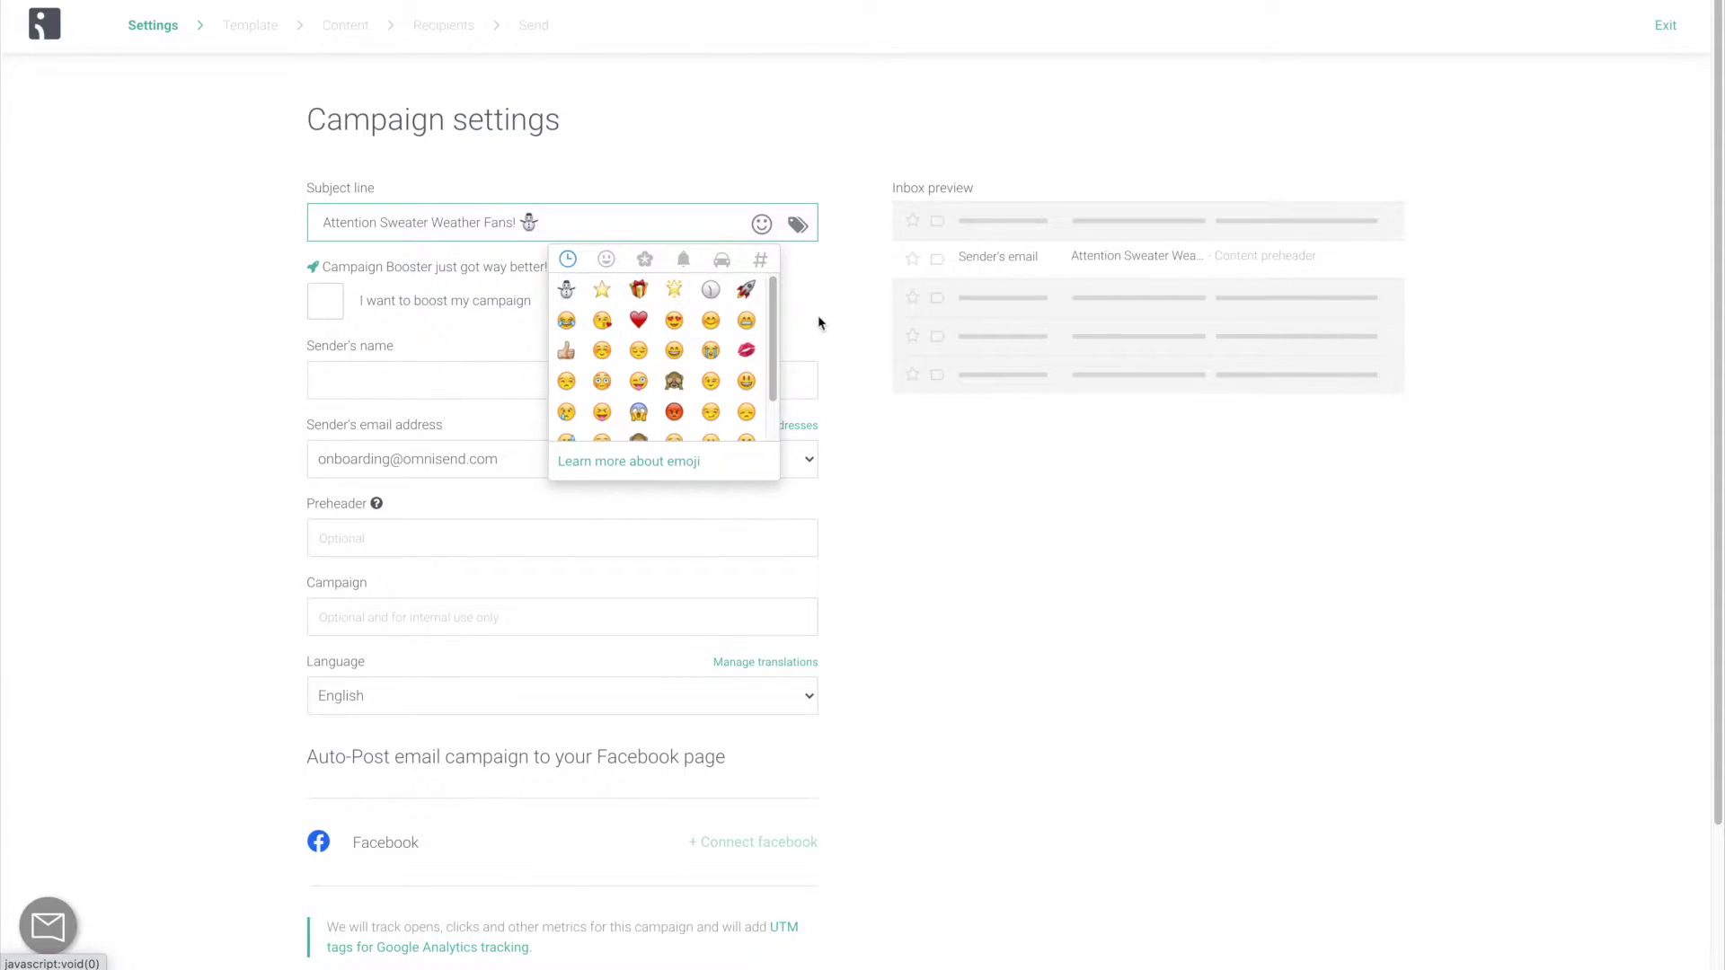
left_click(561, 380)
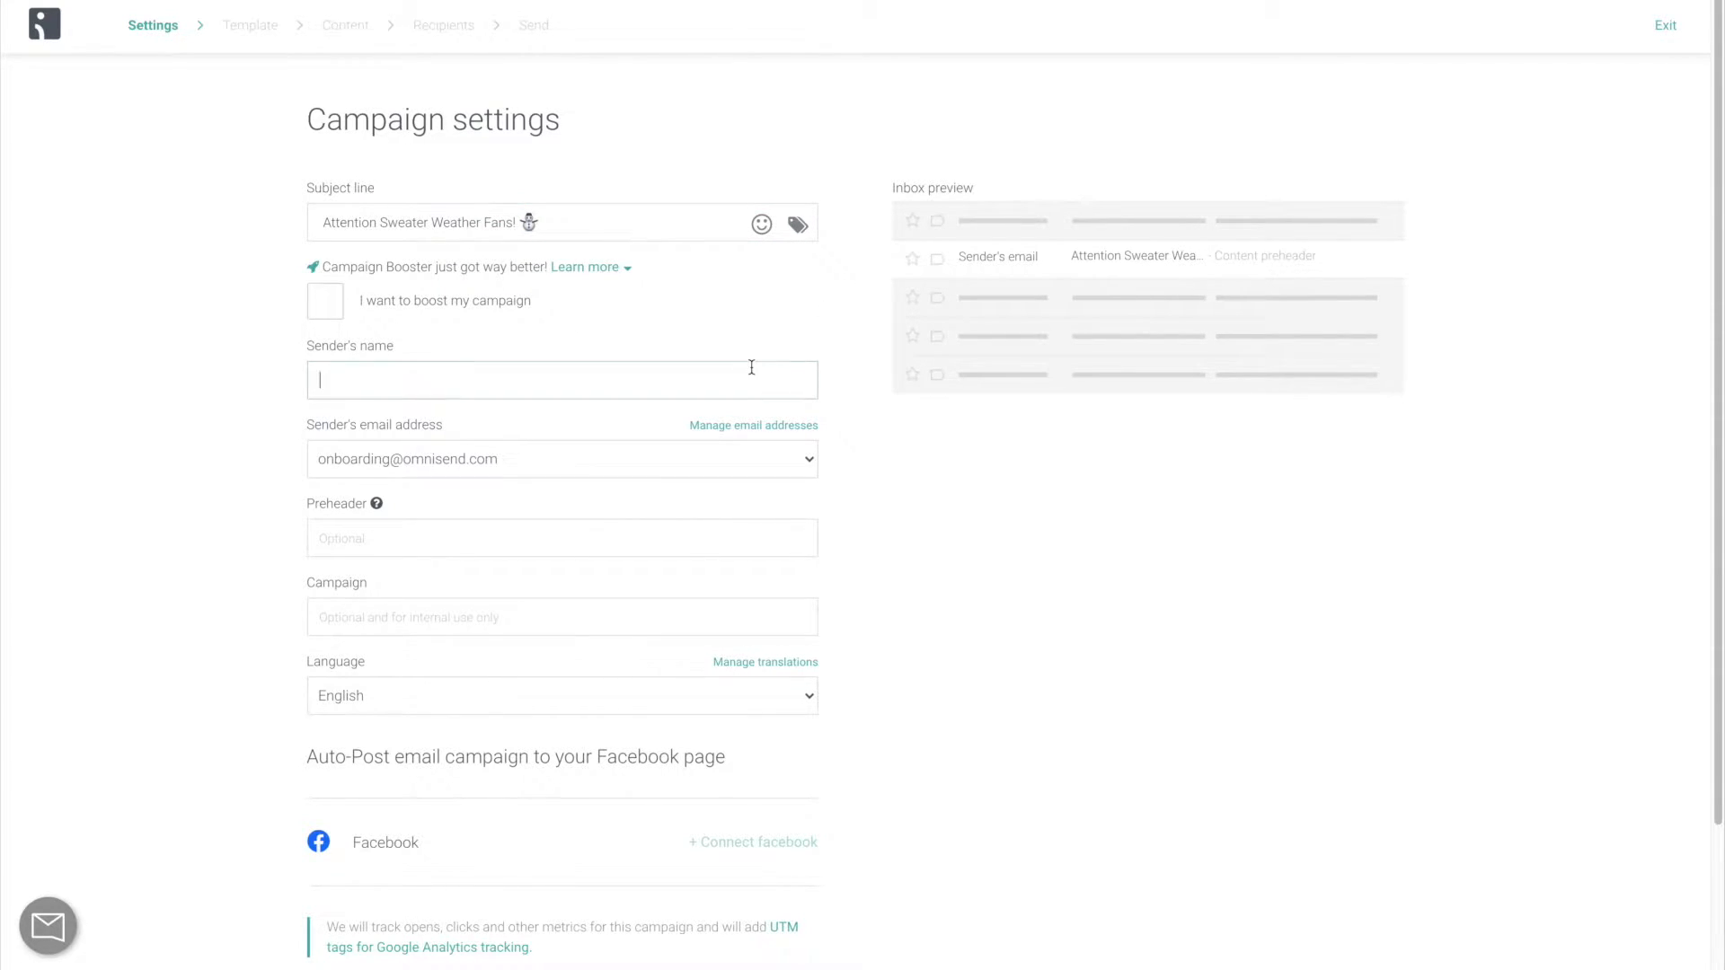
type("The Sweater Weather")
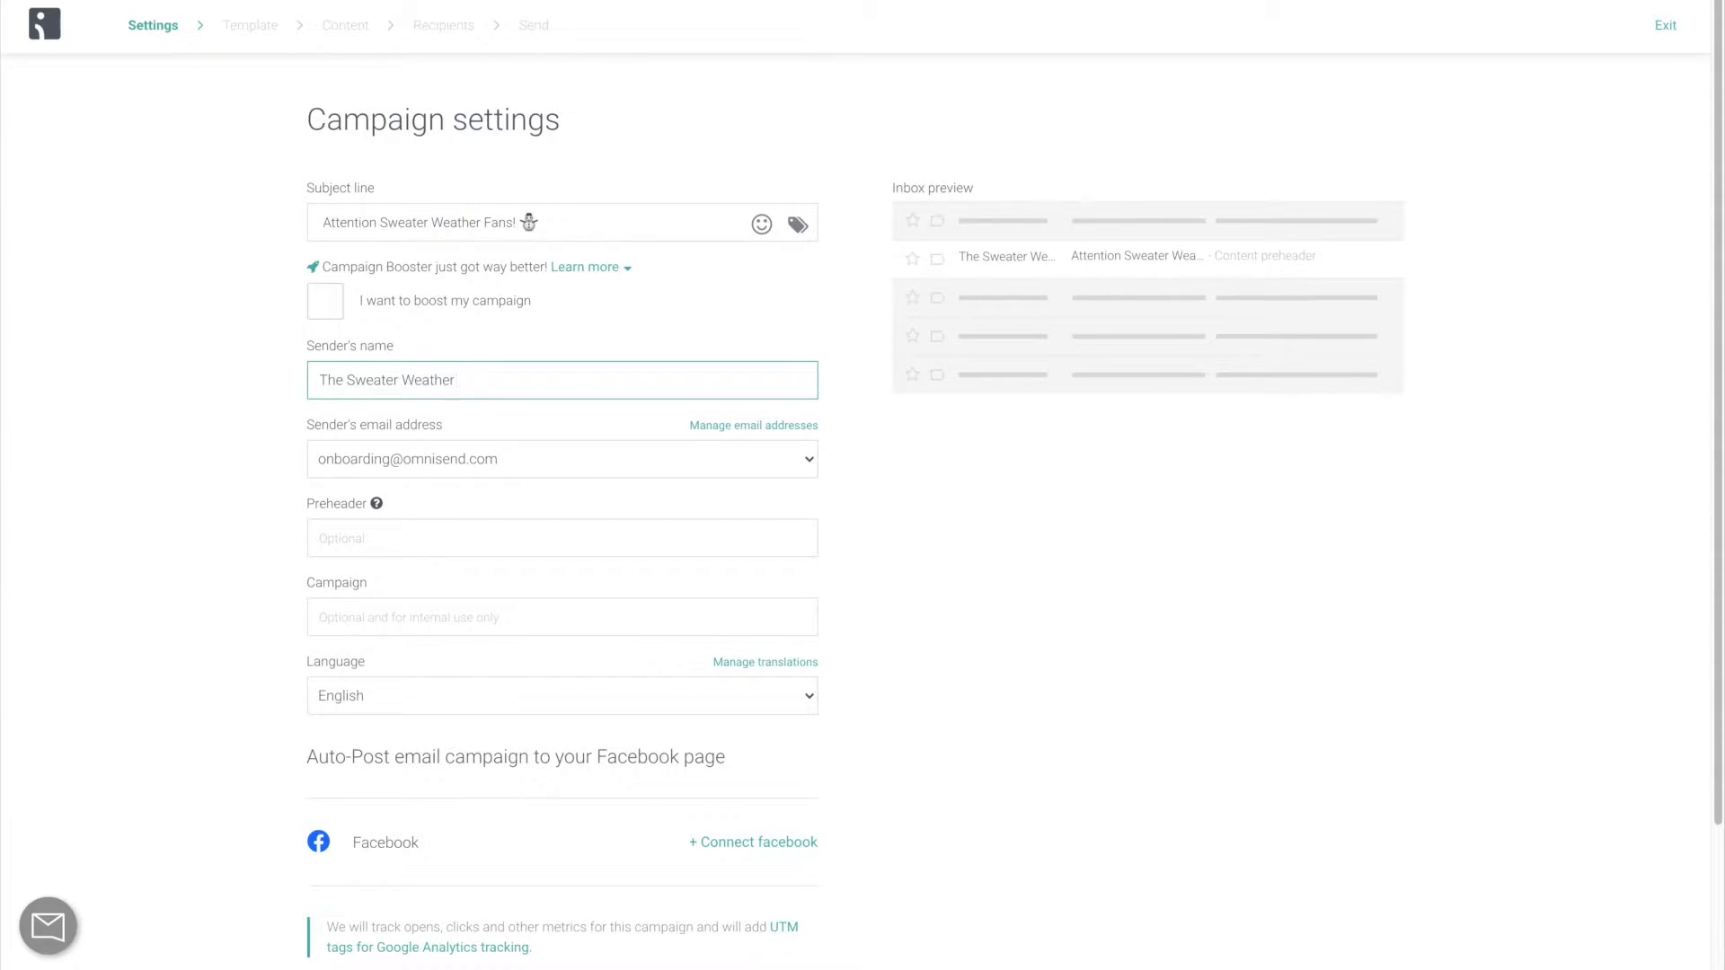
Fill in the great-news preheader and name the campaign 'My first campaign'.
left_click(562, 538)
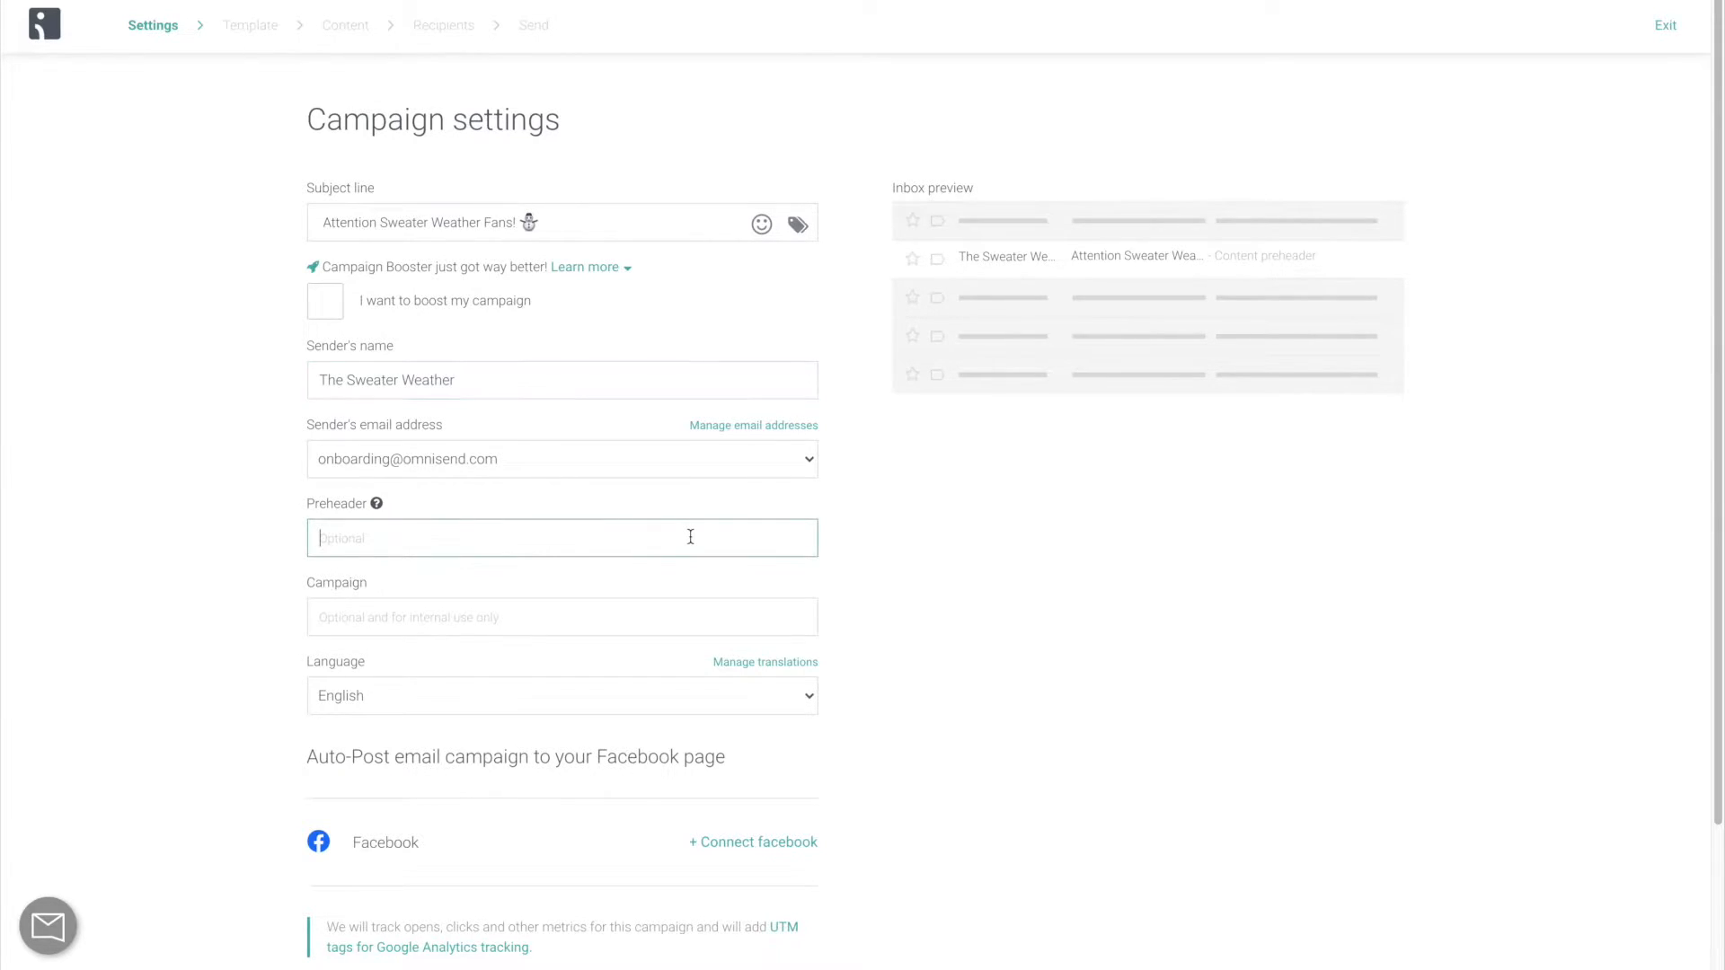
type("We have some great news for you...")
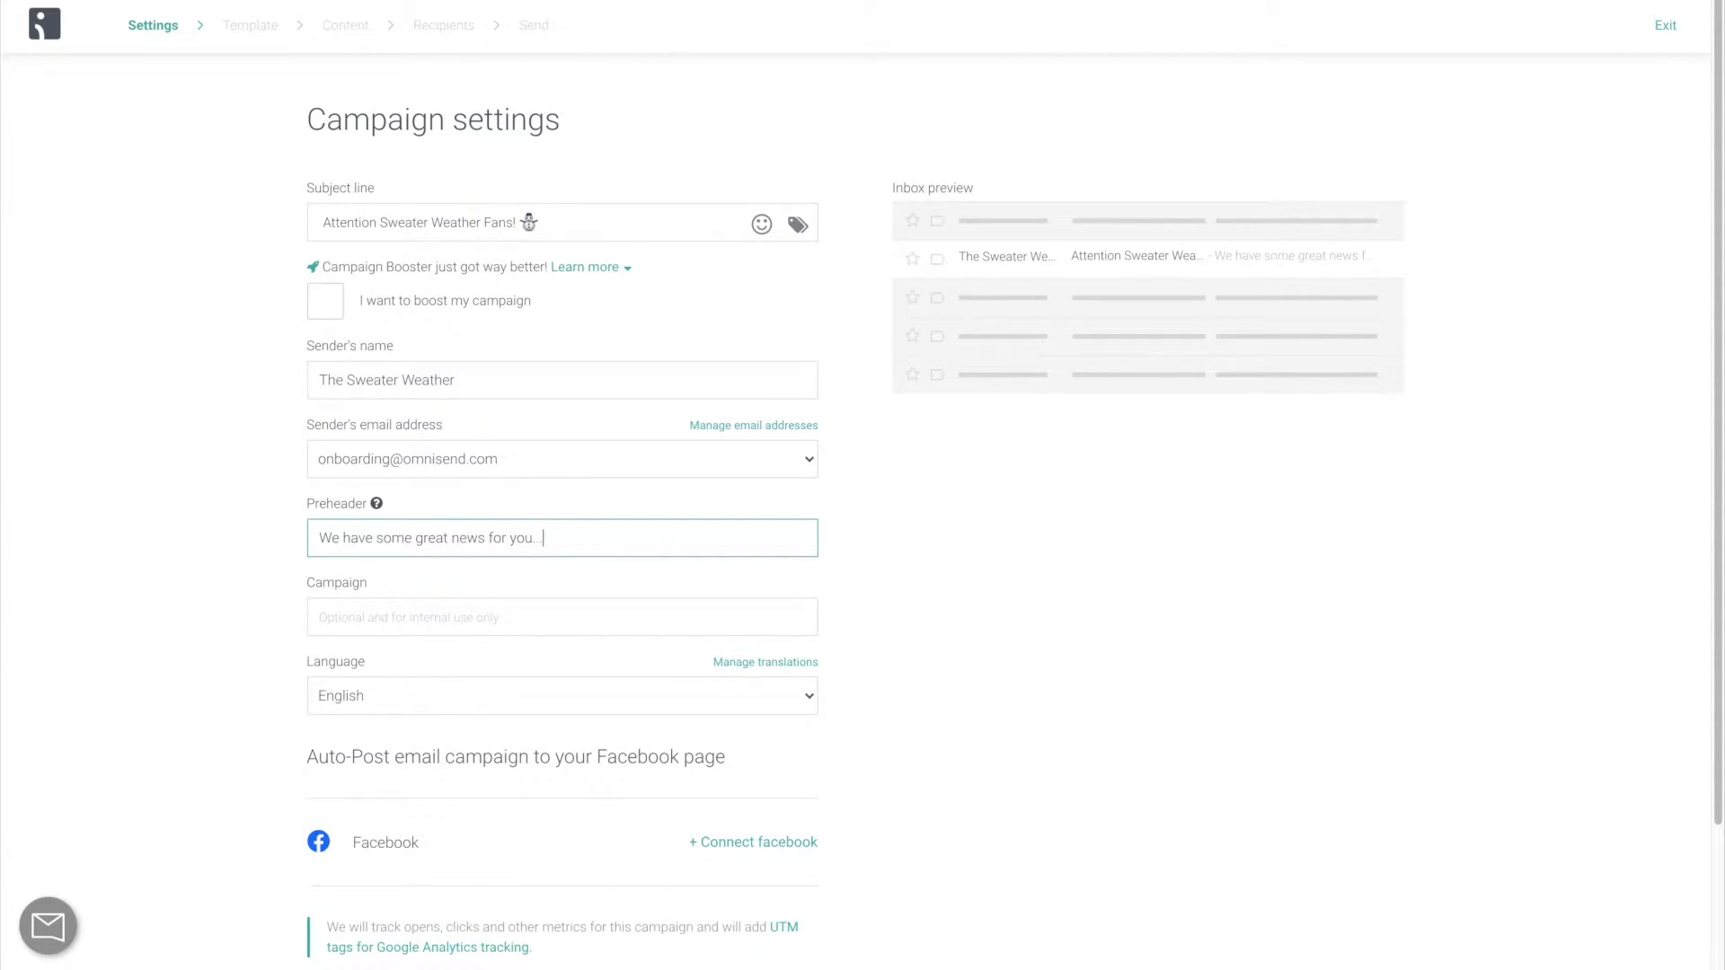
left_click(562, 616)
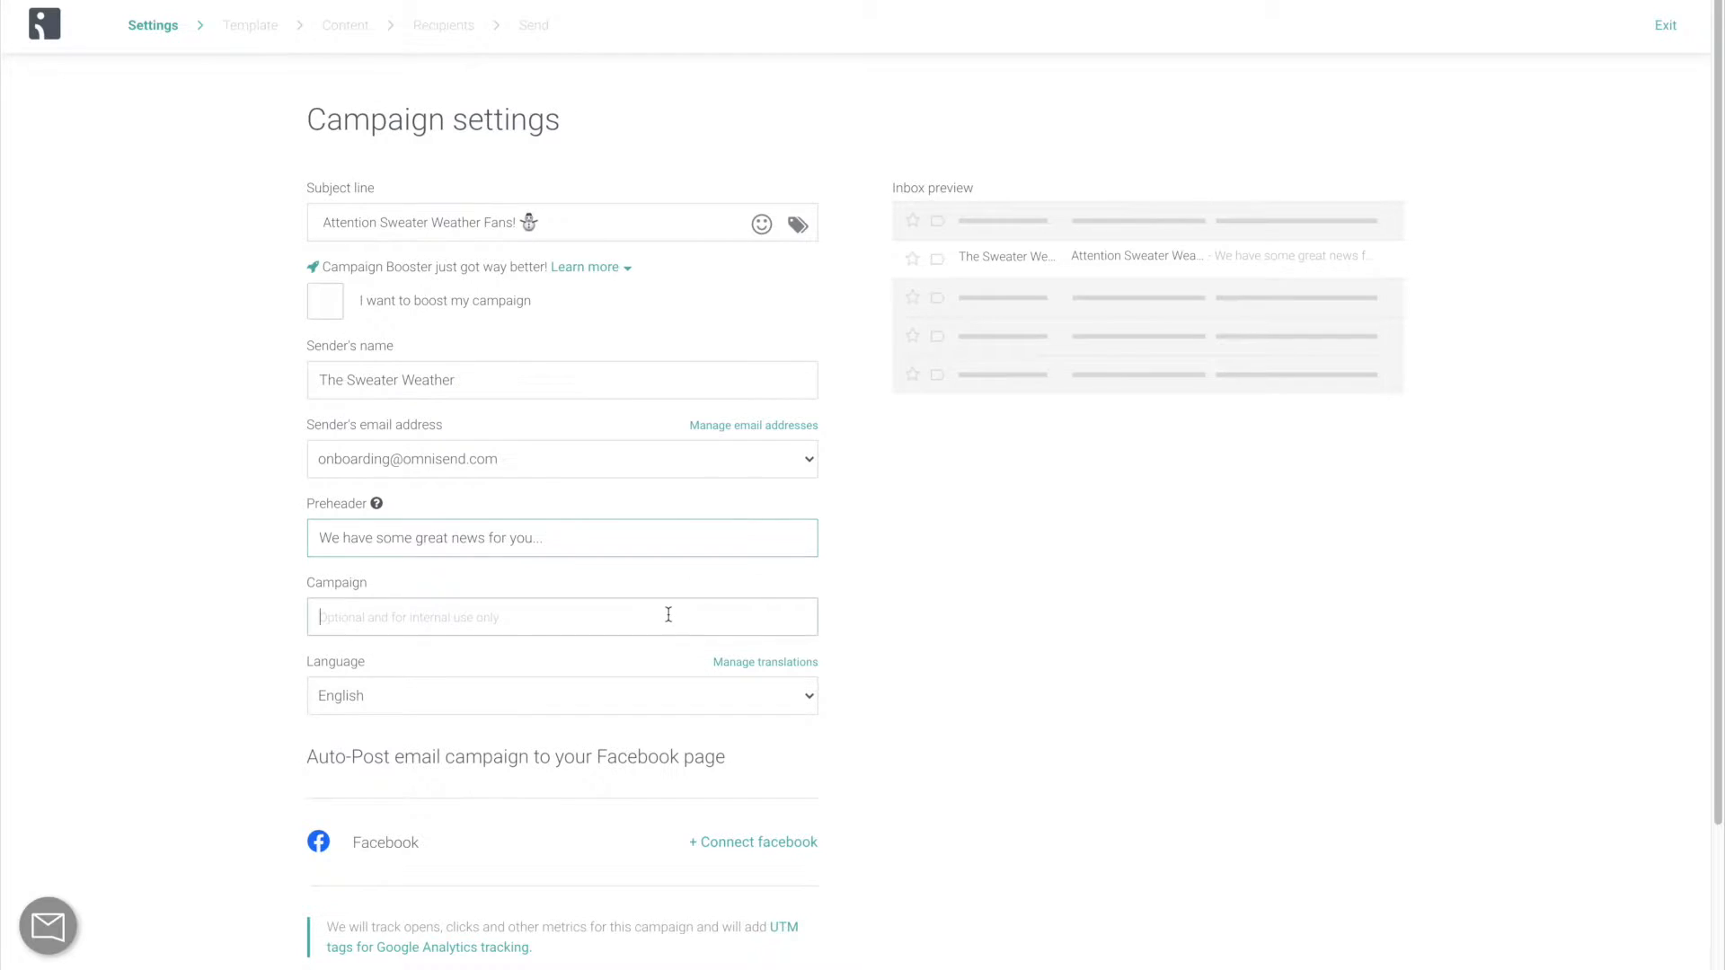
type("My first")
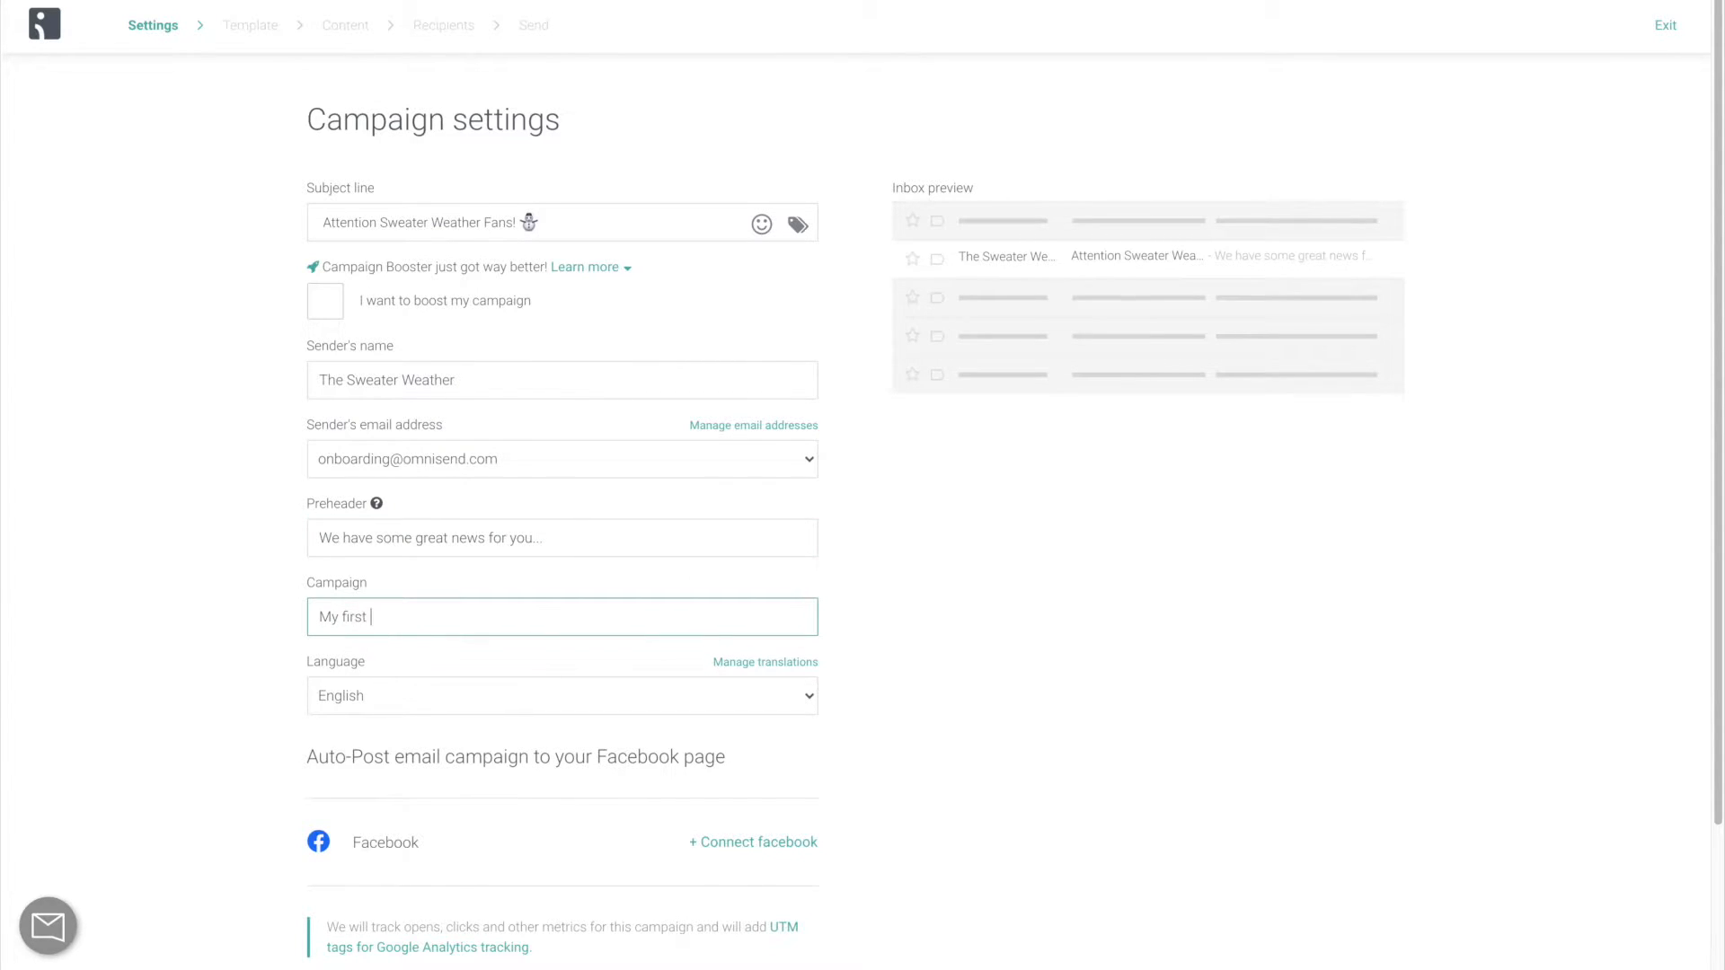
type("campaign")
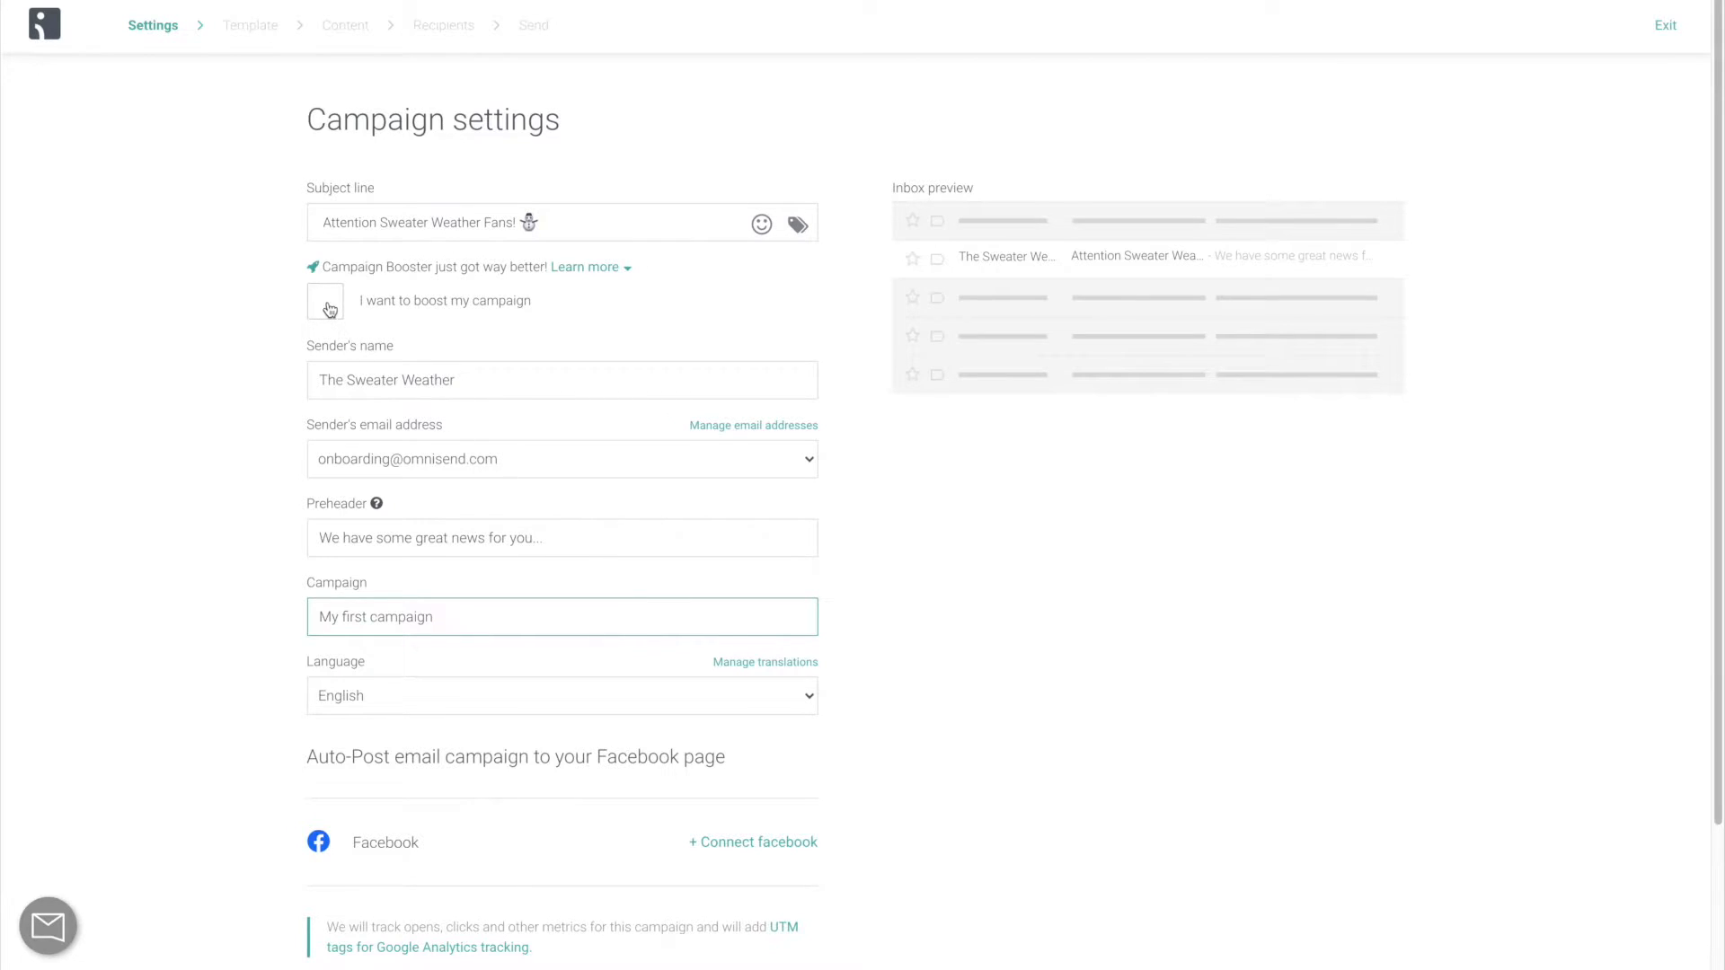
Enable the campaign booster with second subject 'Early 2021 Surprise' plus a gift emoji.
left_click(325, 301)
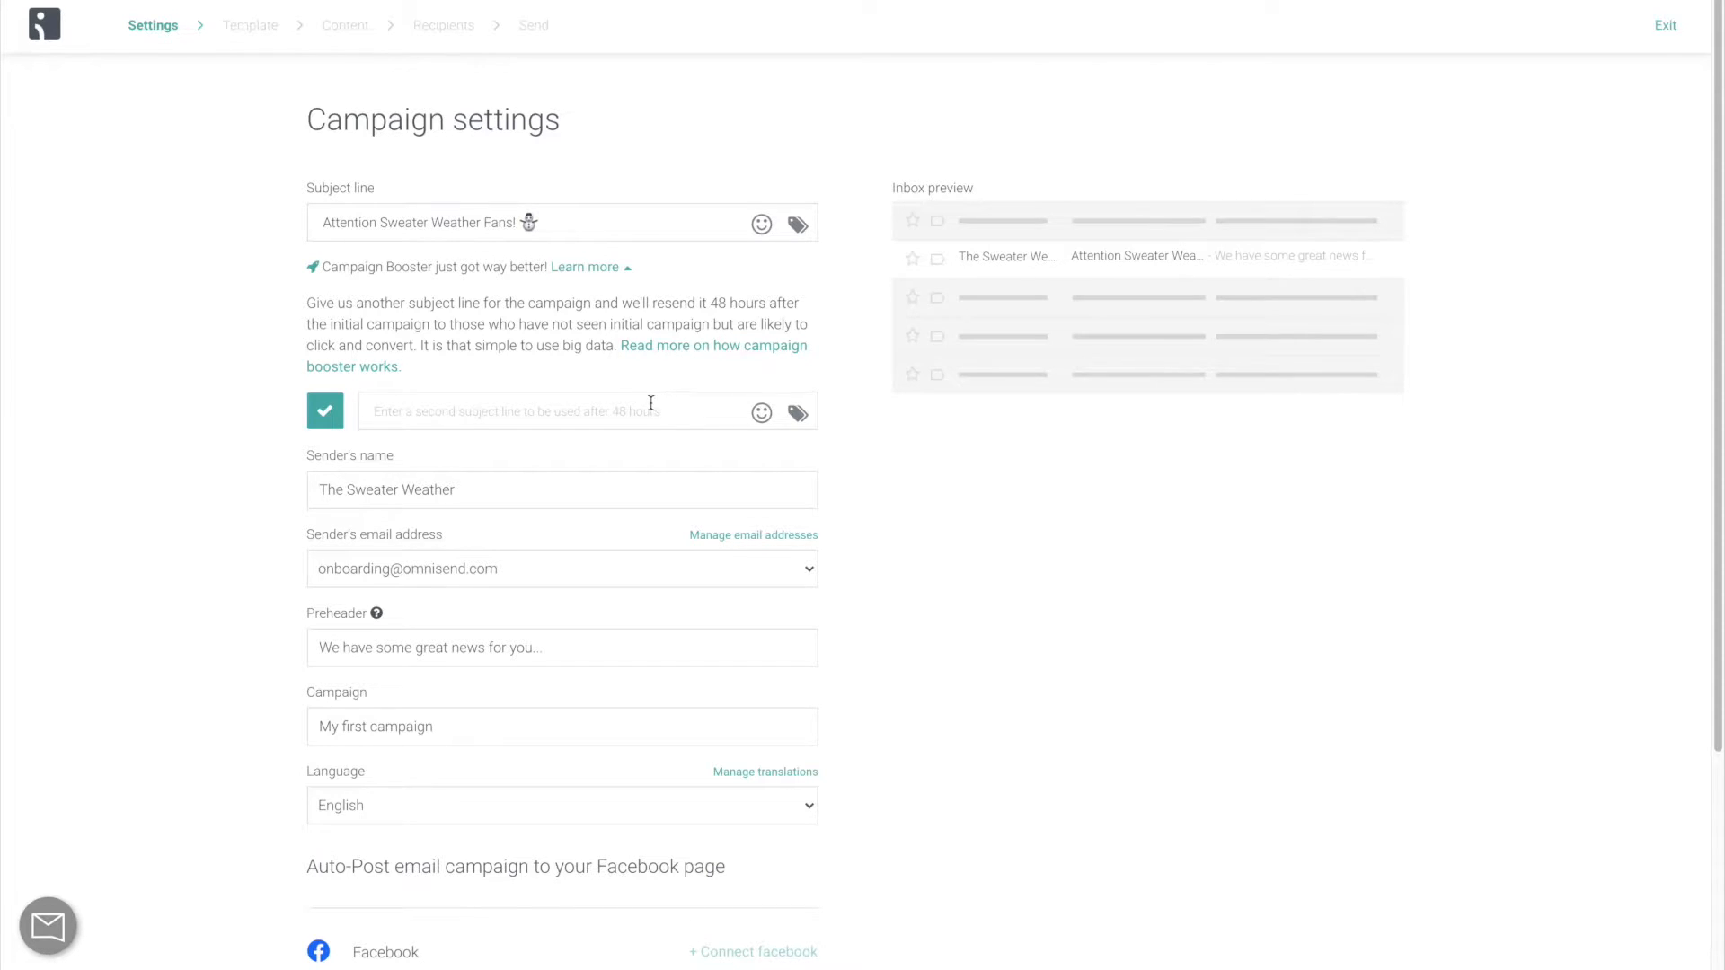
type("Early 2021 Surprise")
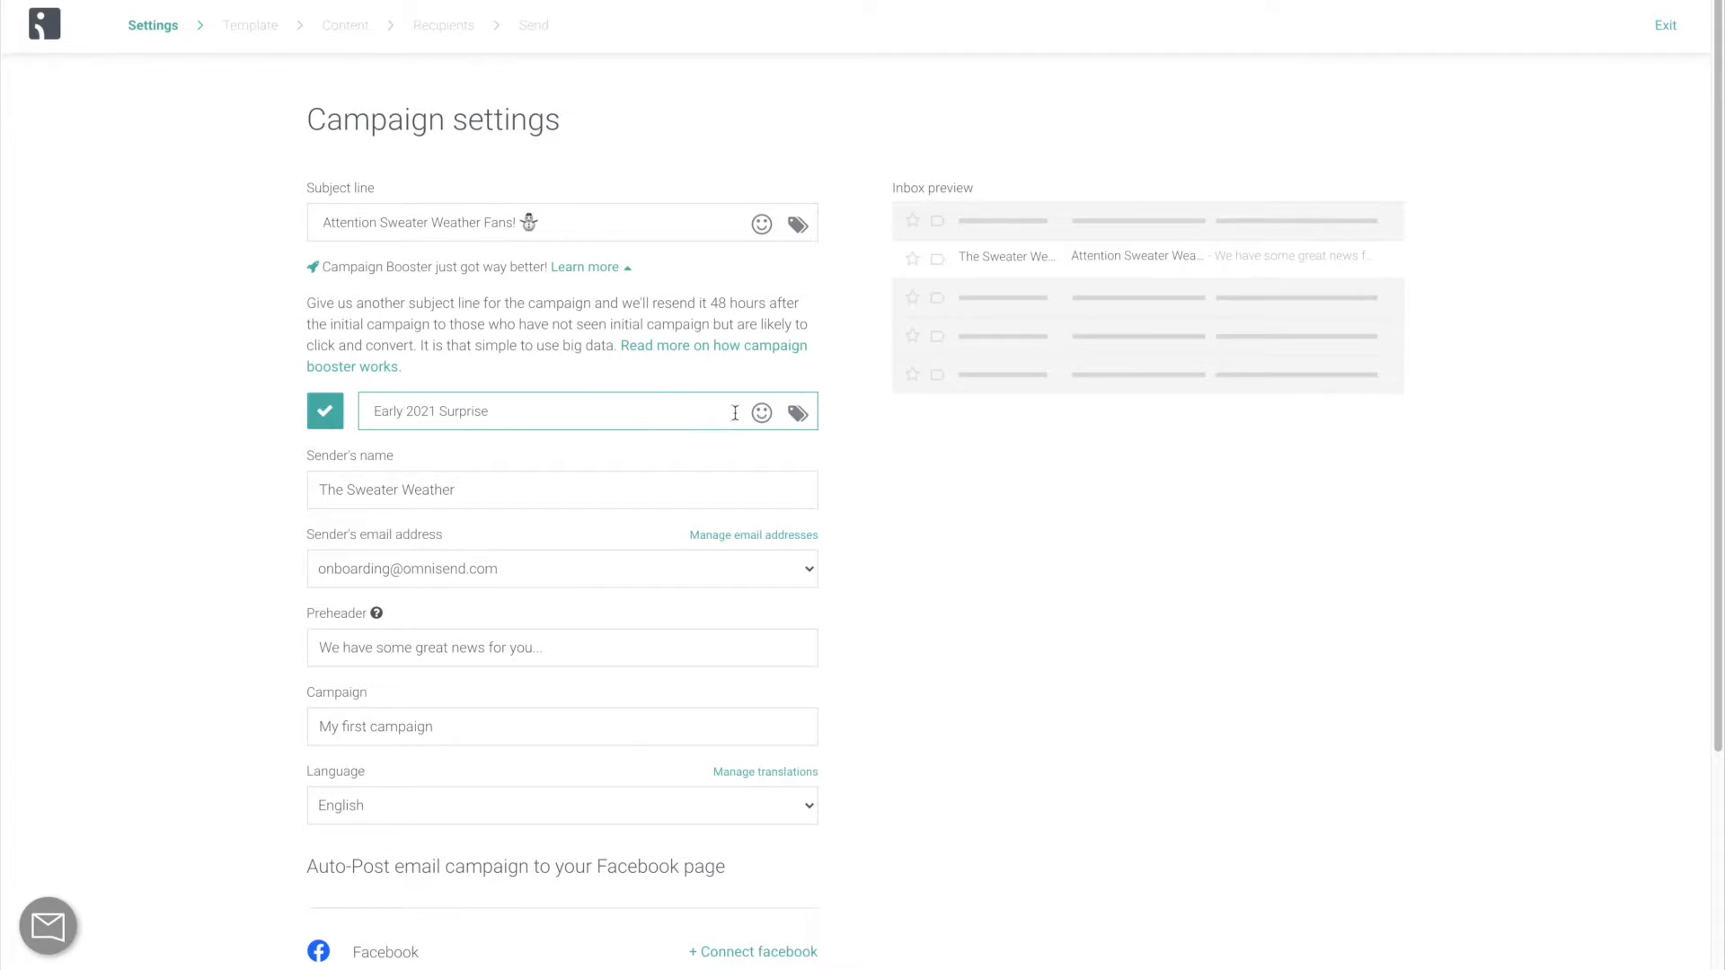
left_click(761, 412)
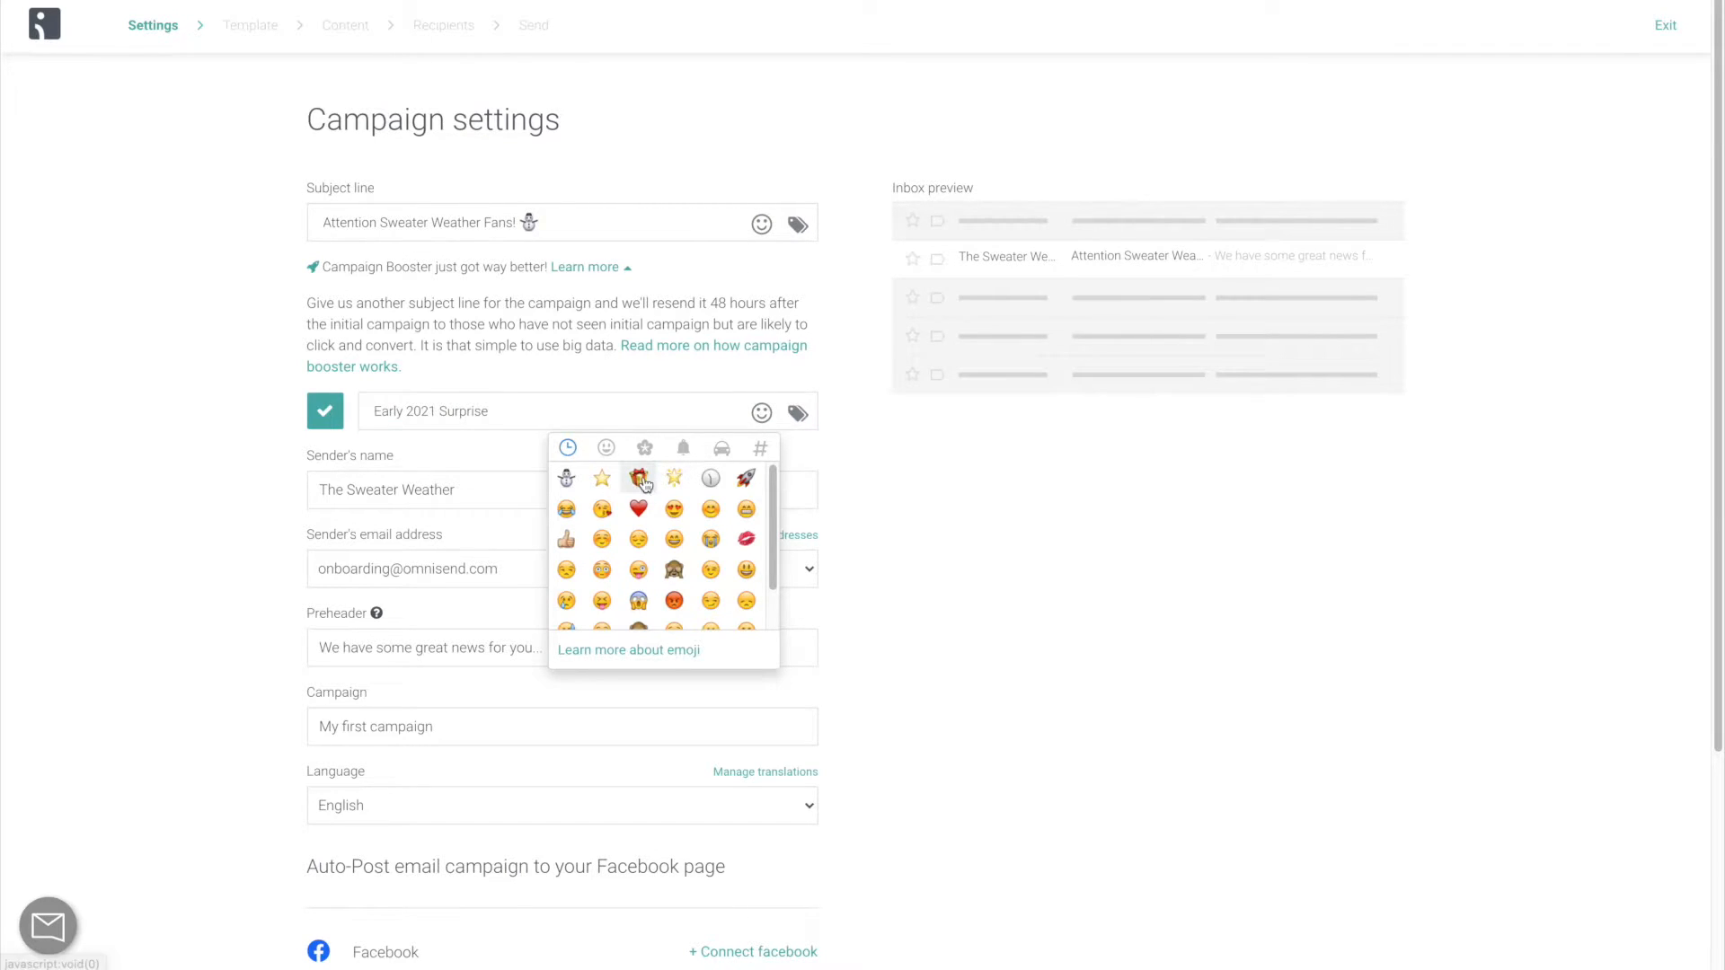
left_click(637, 478)
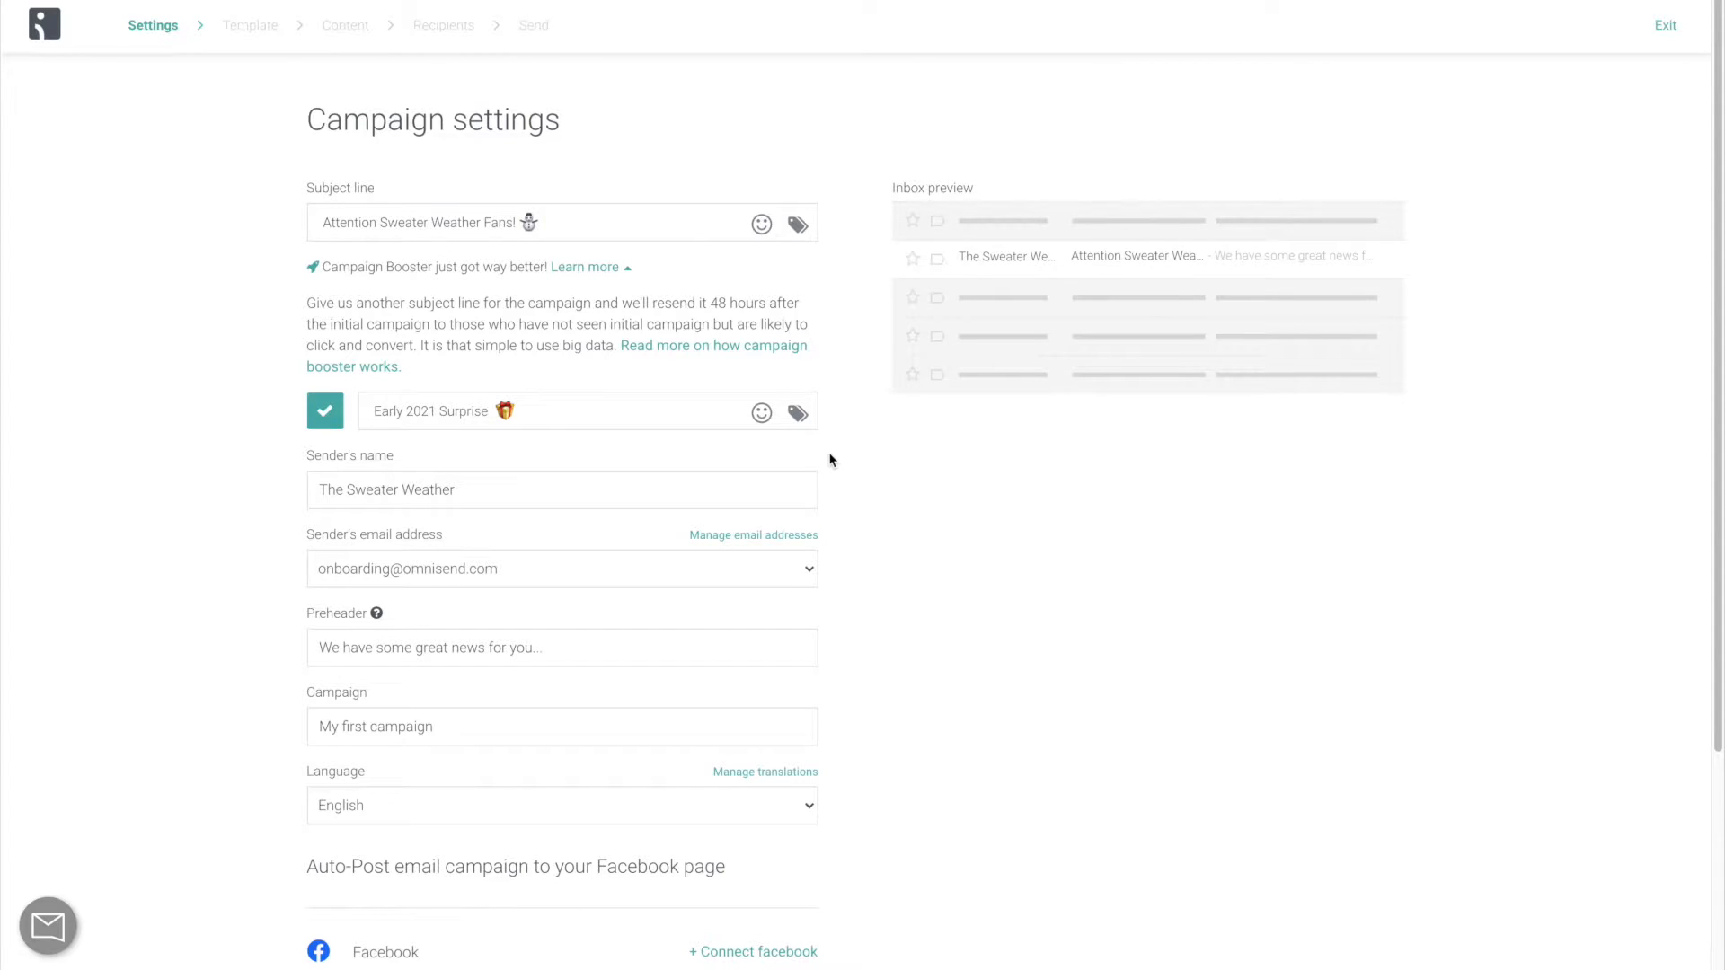
scroll("down", 3)
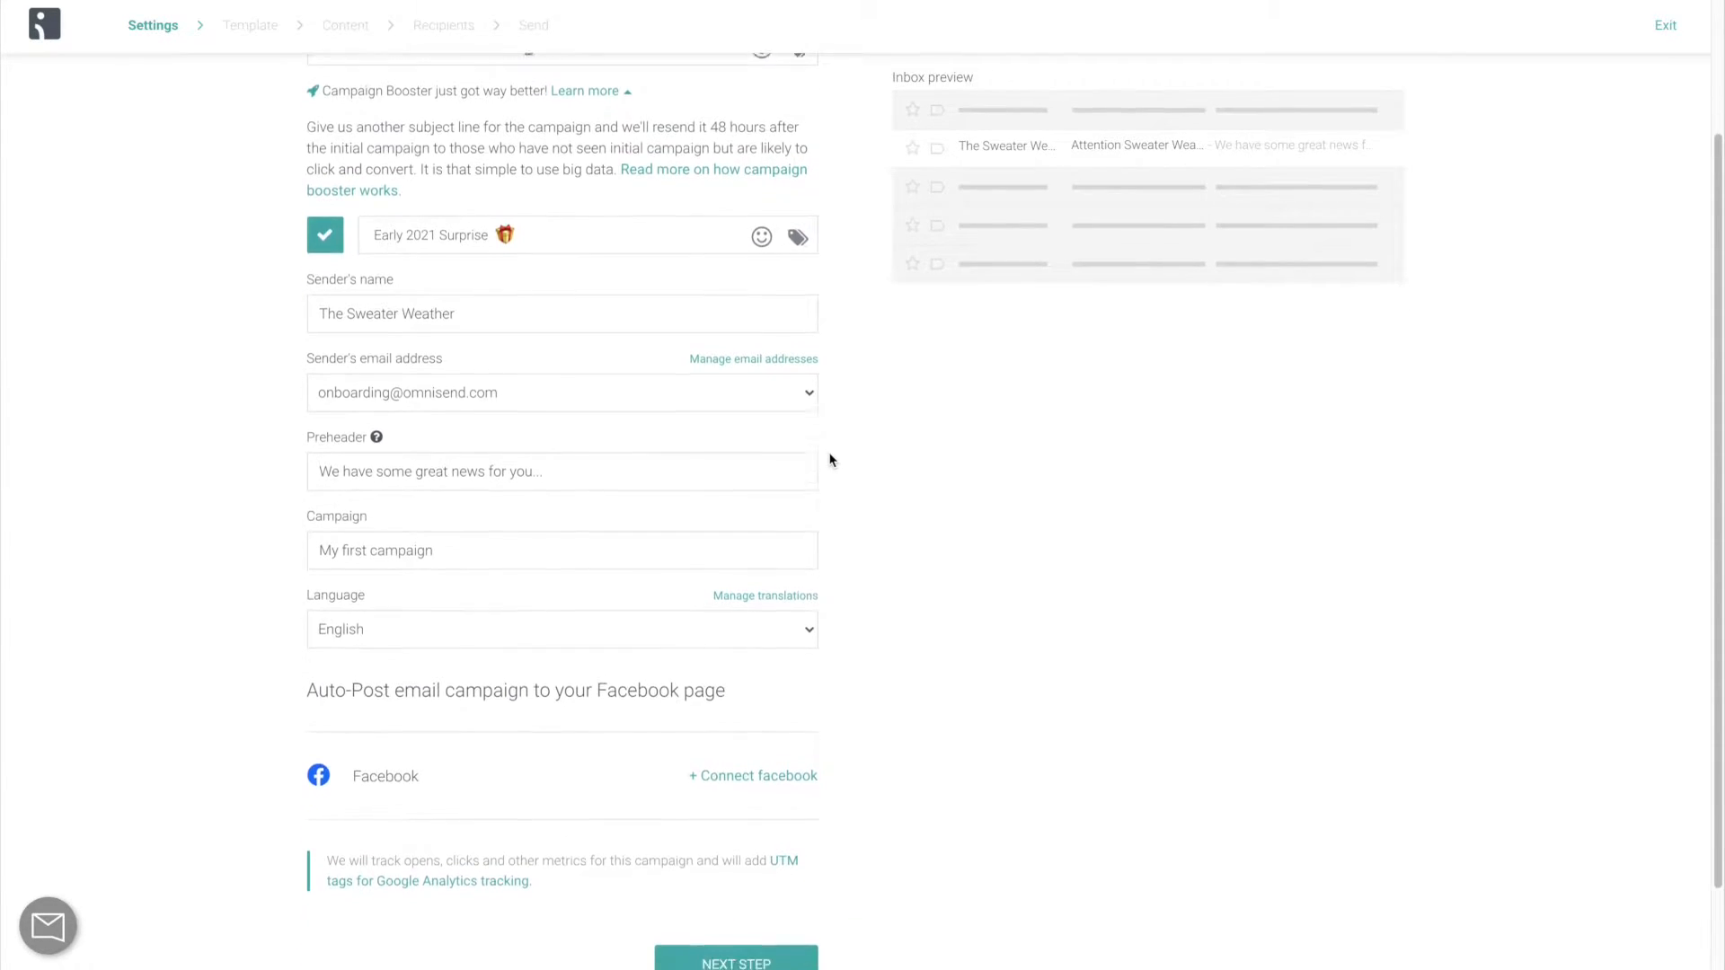
scroll("down", 3)
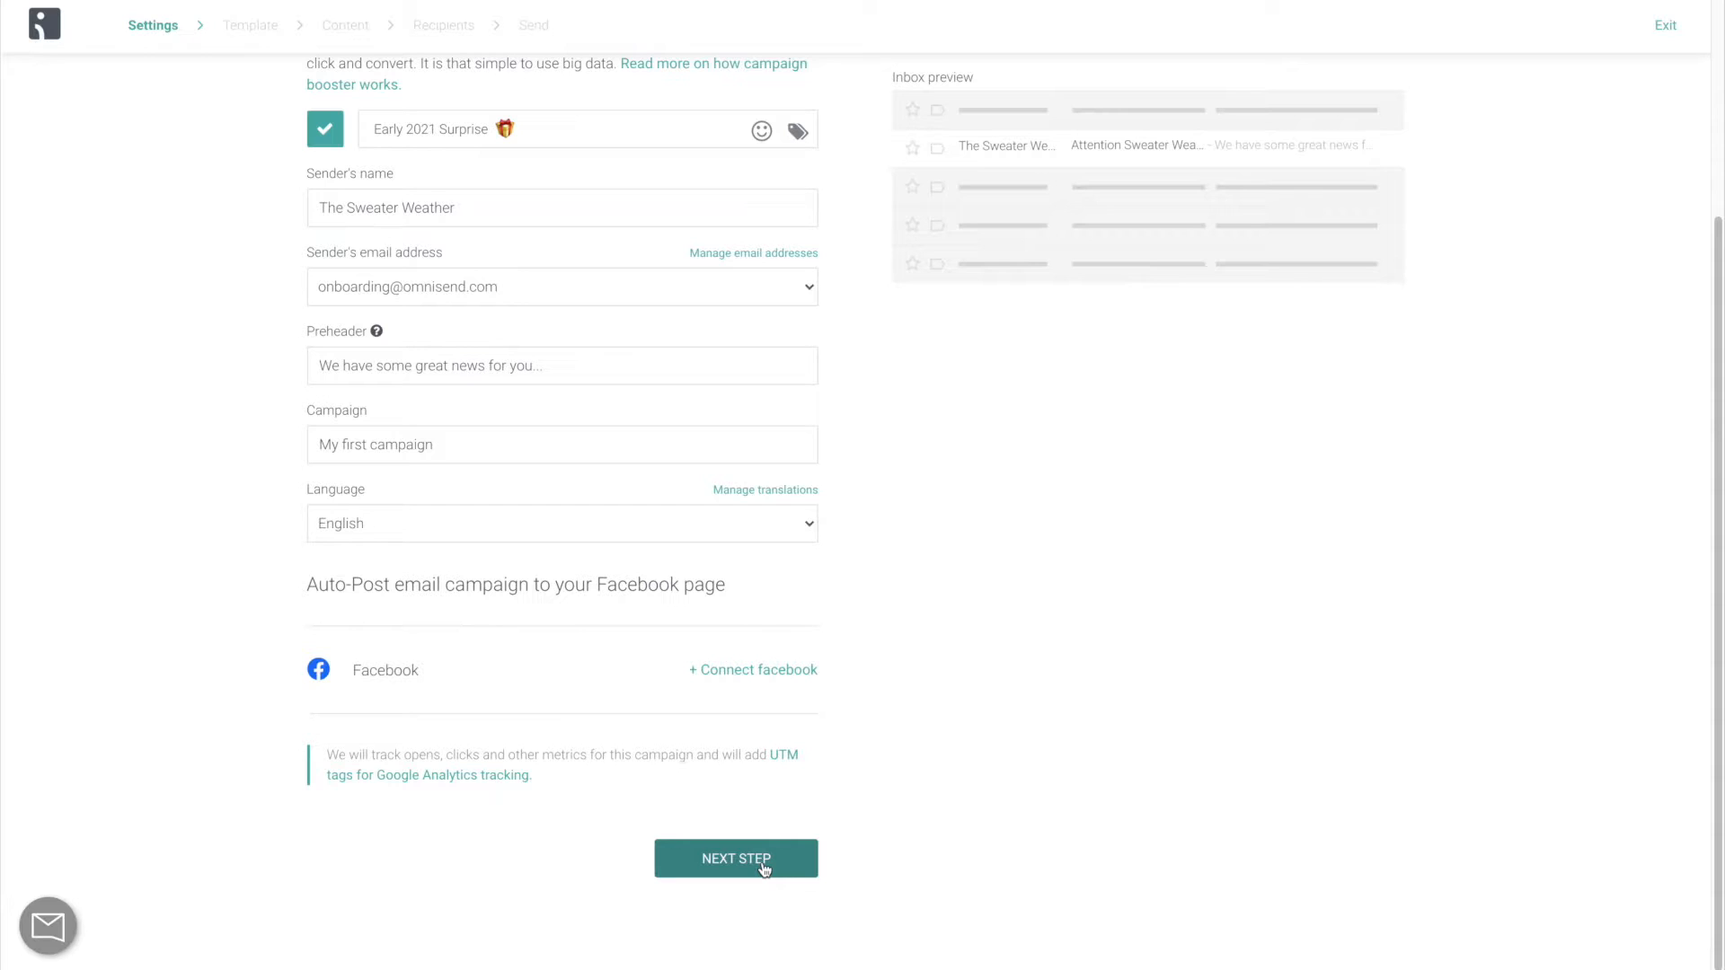
Browse the themed templates, then select the Stockholm standard template.
left_click(737, 857)
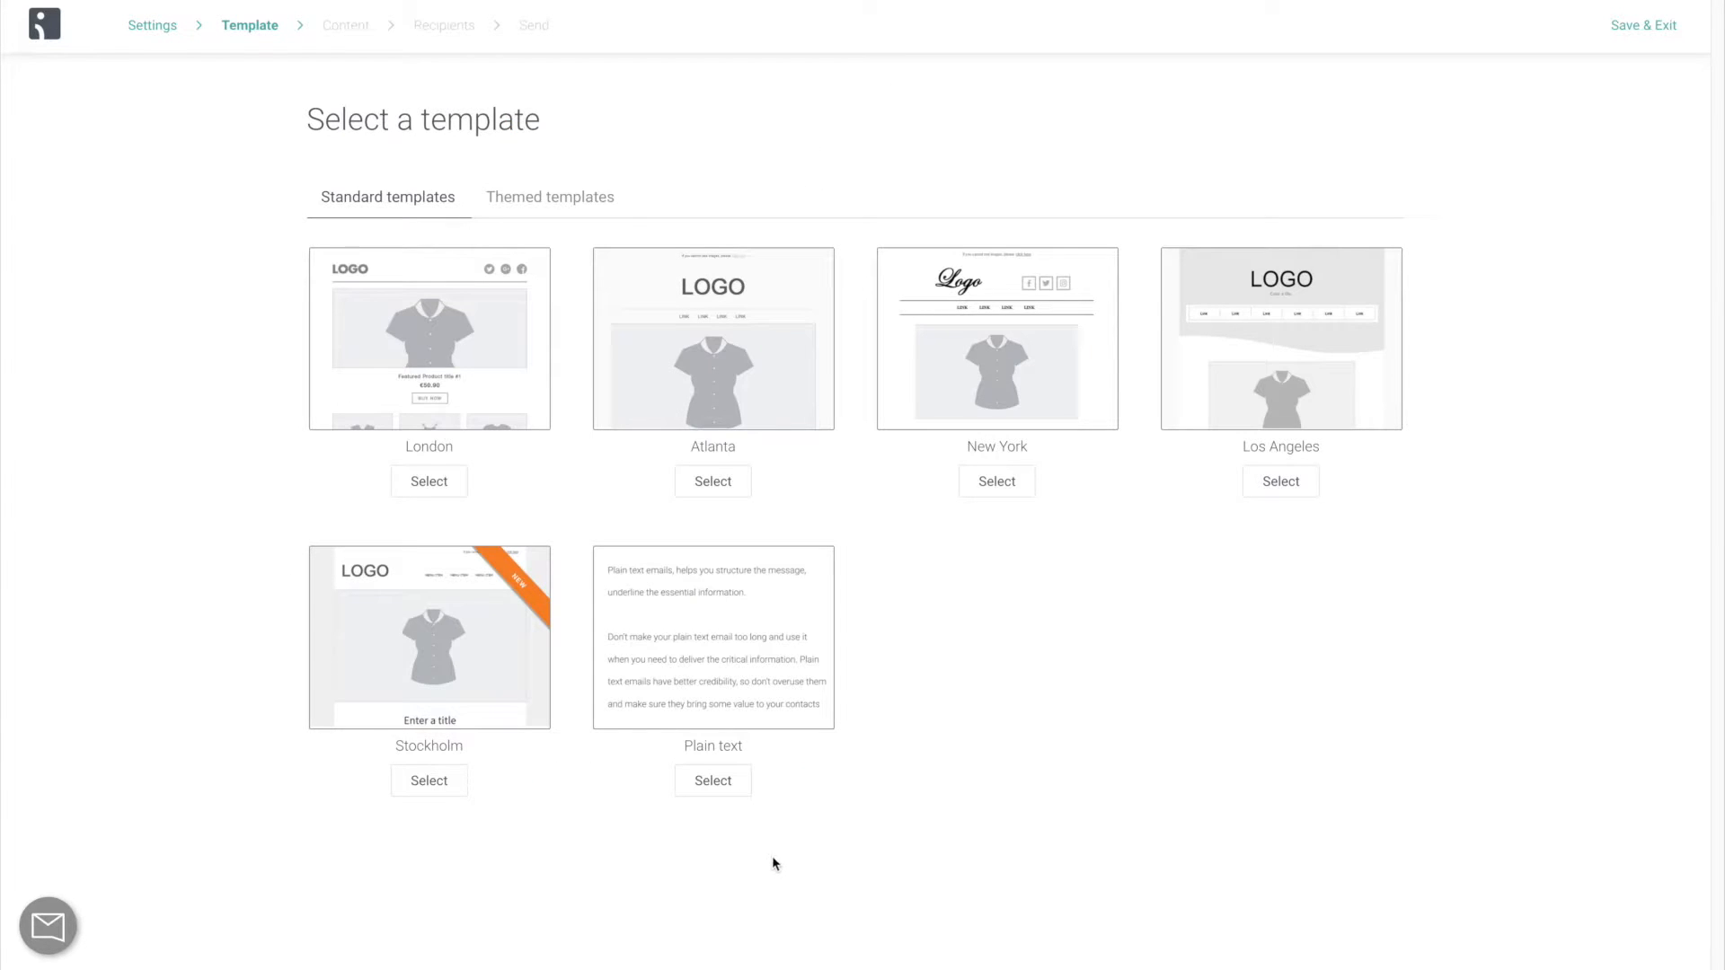
left_click(550, 196)
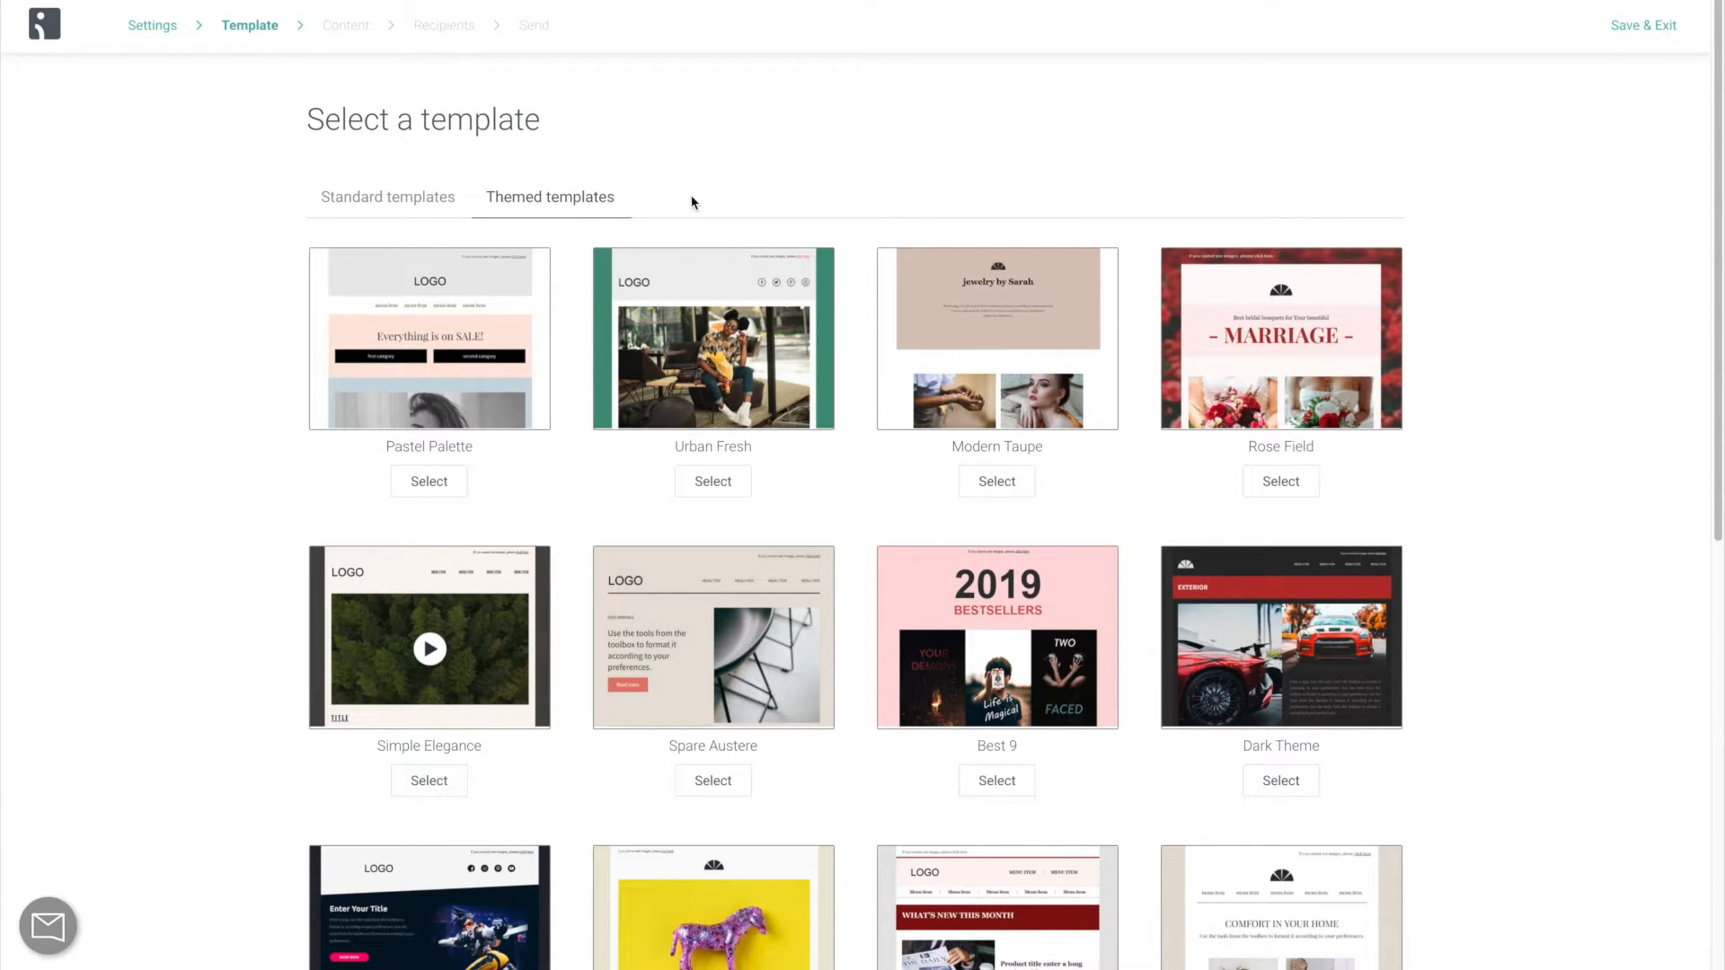
scroll("down", 3)
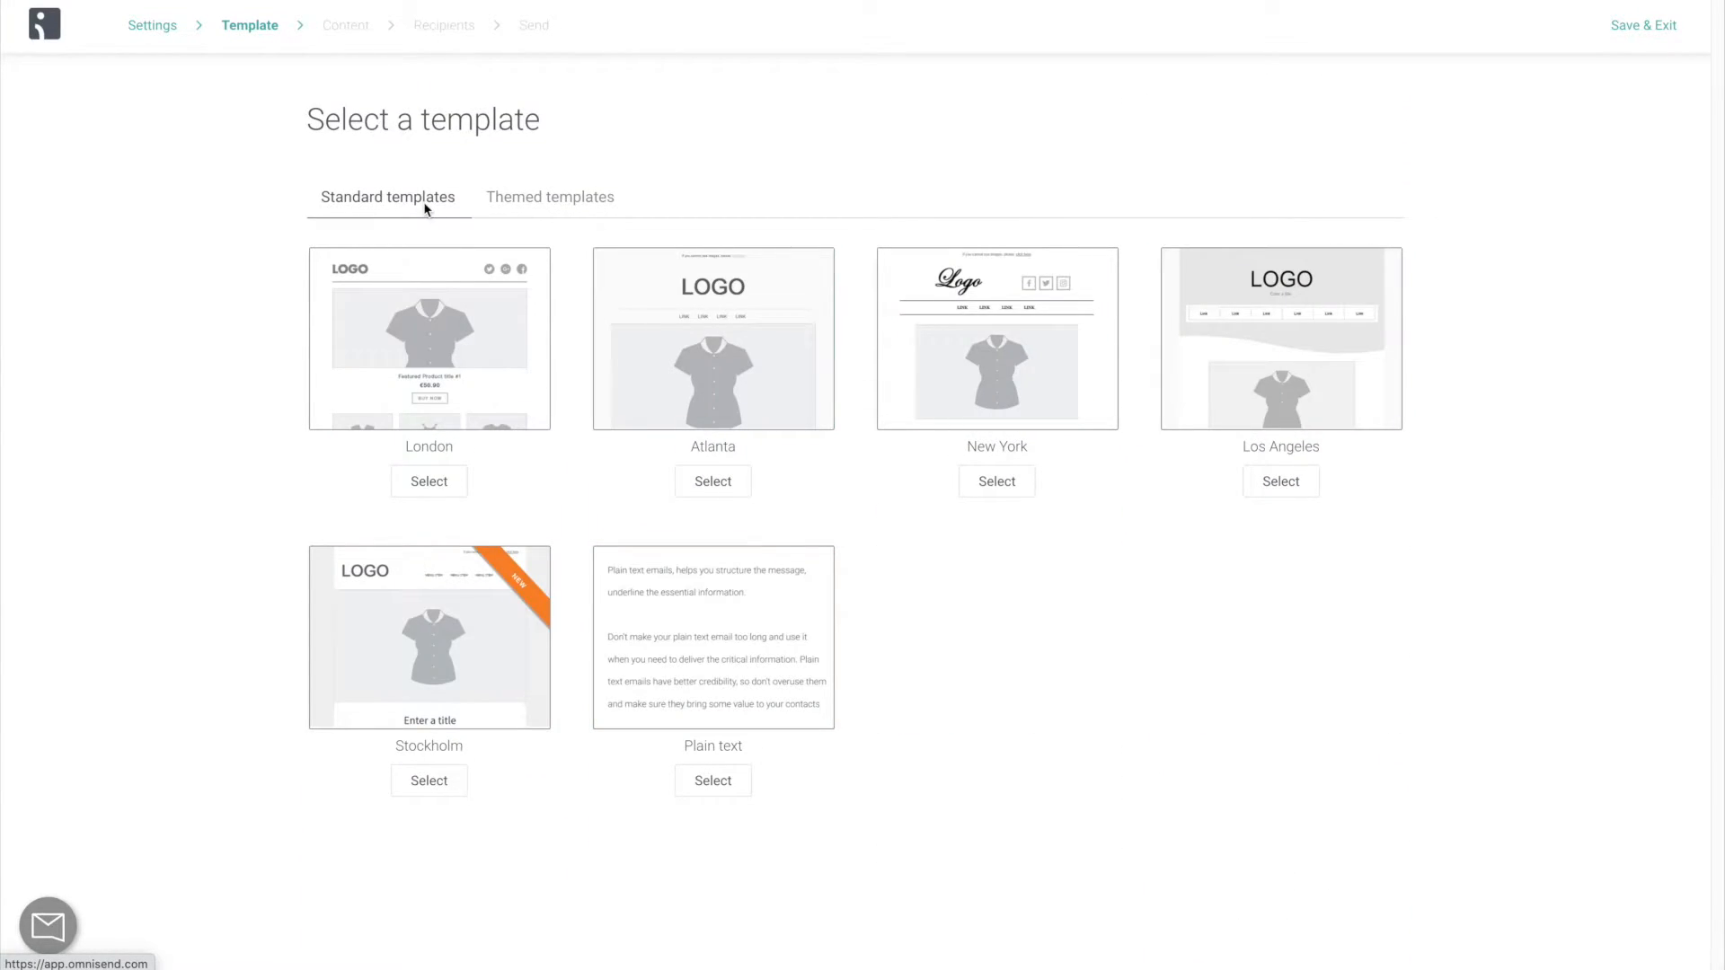
mouse_move(440, 808)
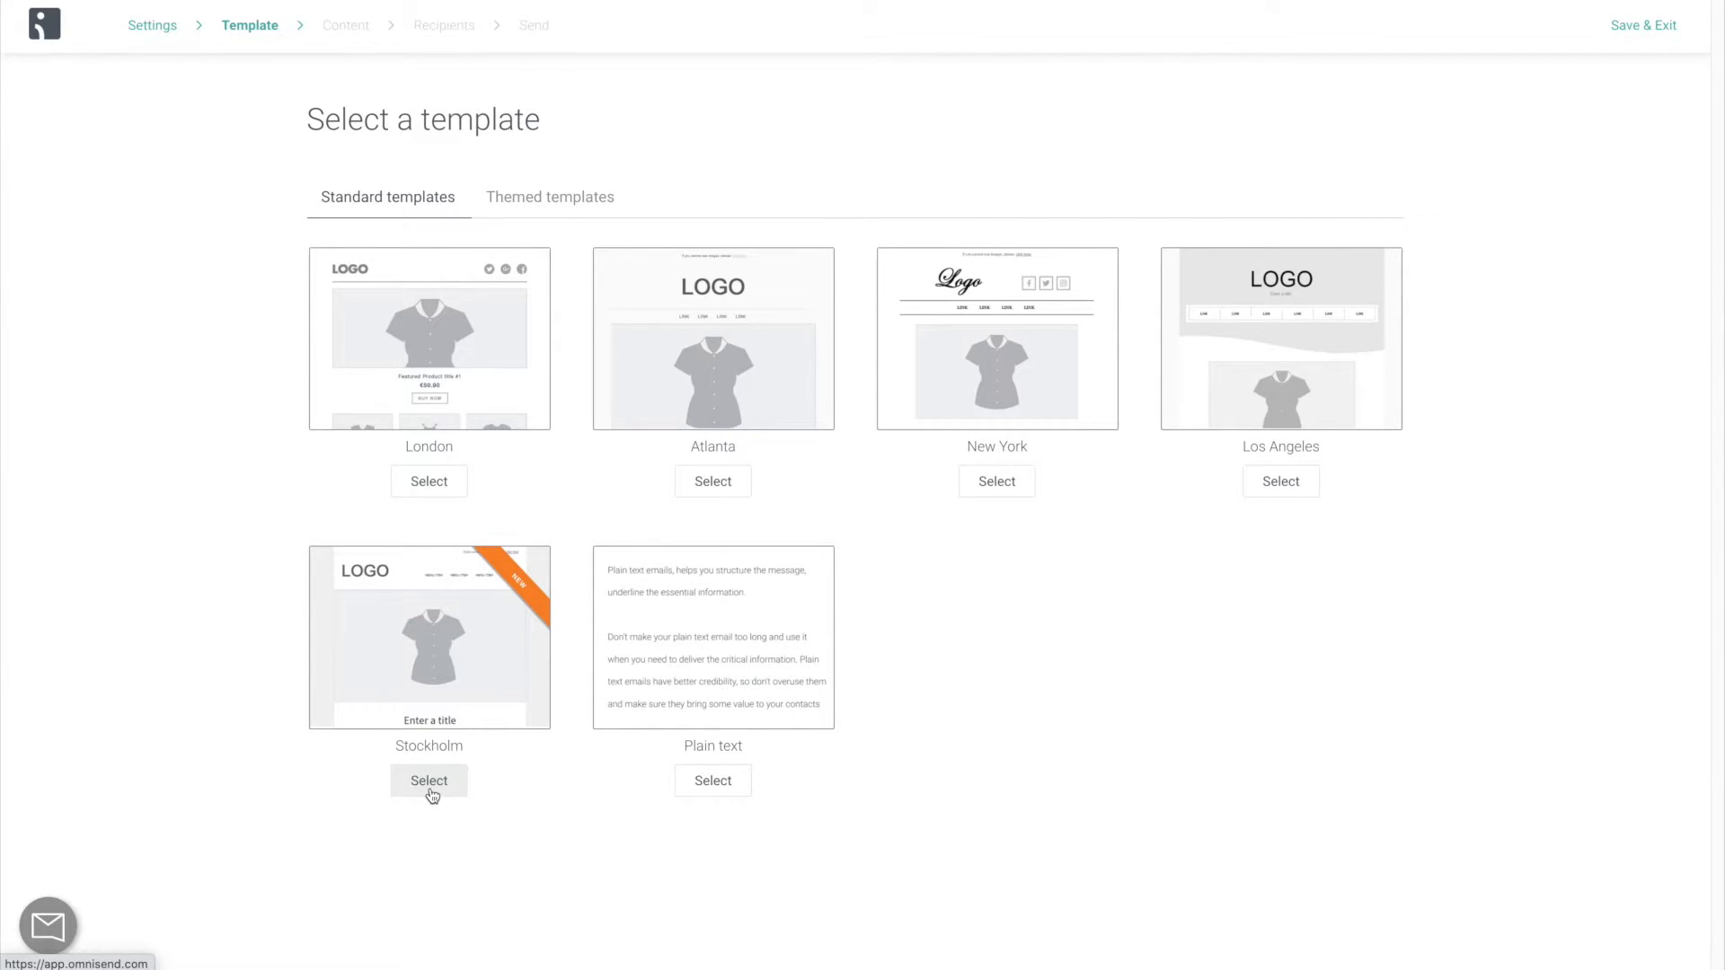
left_click(429, 780)
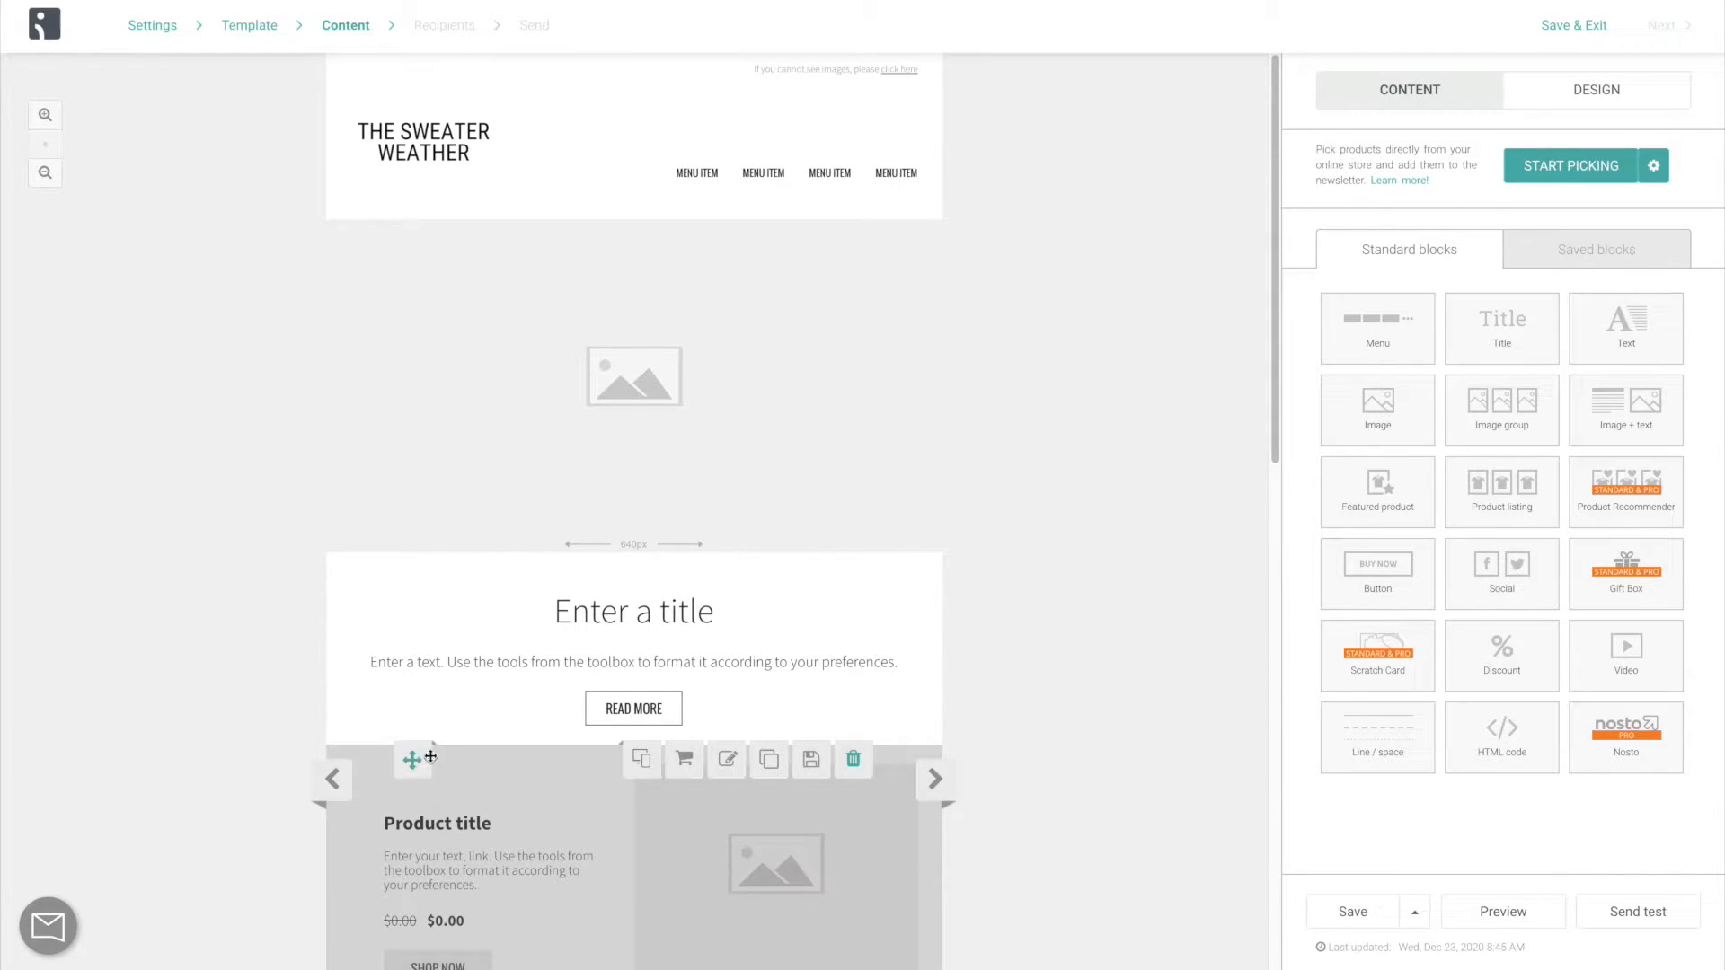
mouse_move(1092, 471)
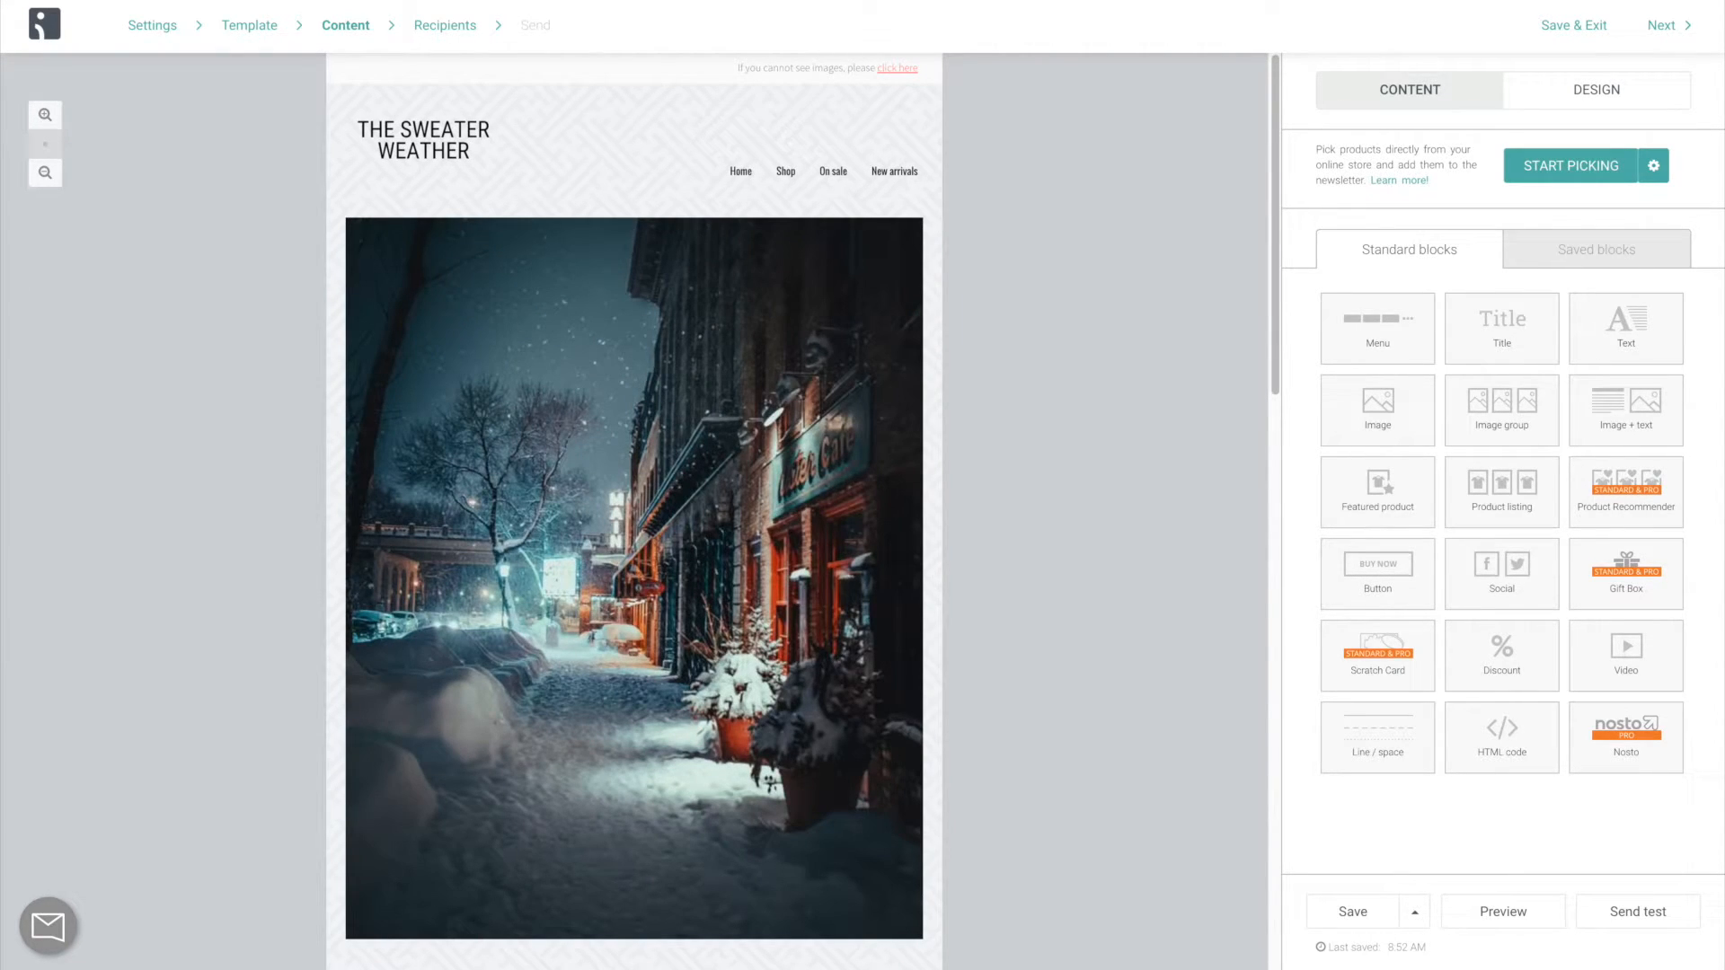
Finish the header, snowy street image, celebration title and intro text, and save the blocks.
scroll("down", 3)
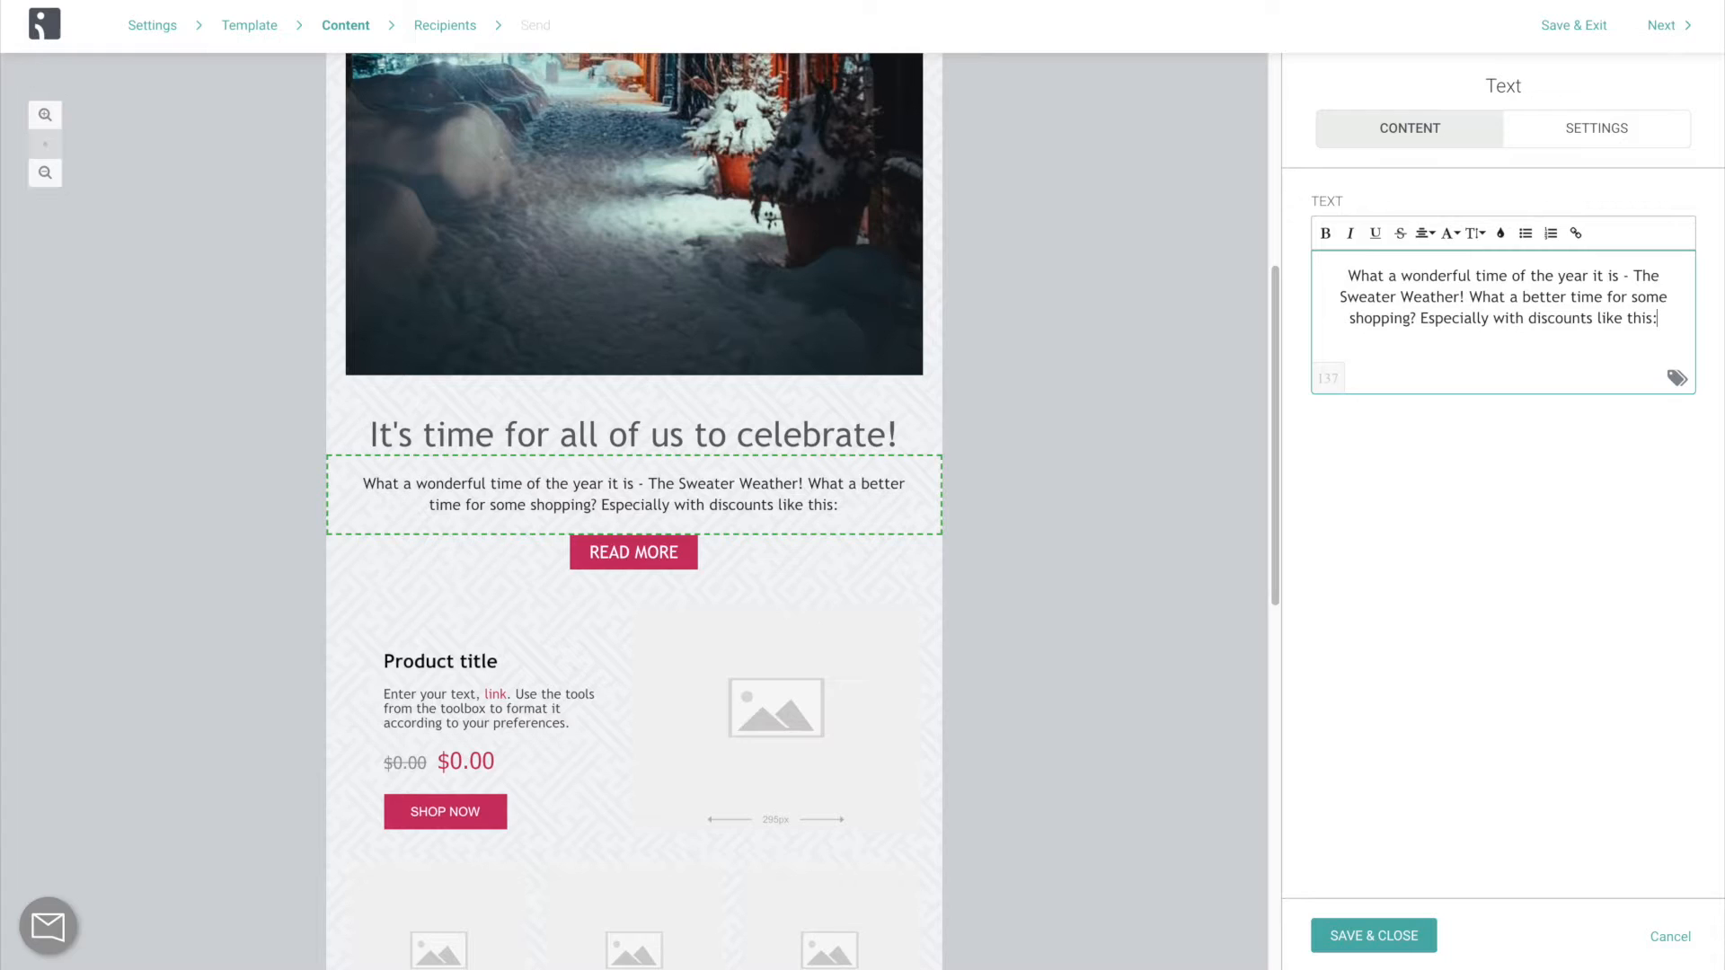
left_click(1373, 960)
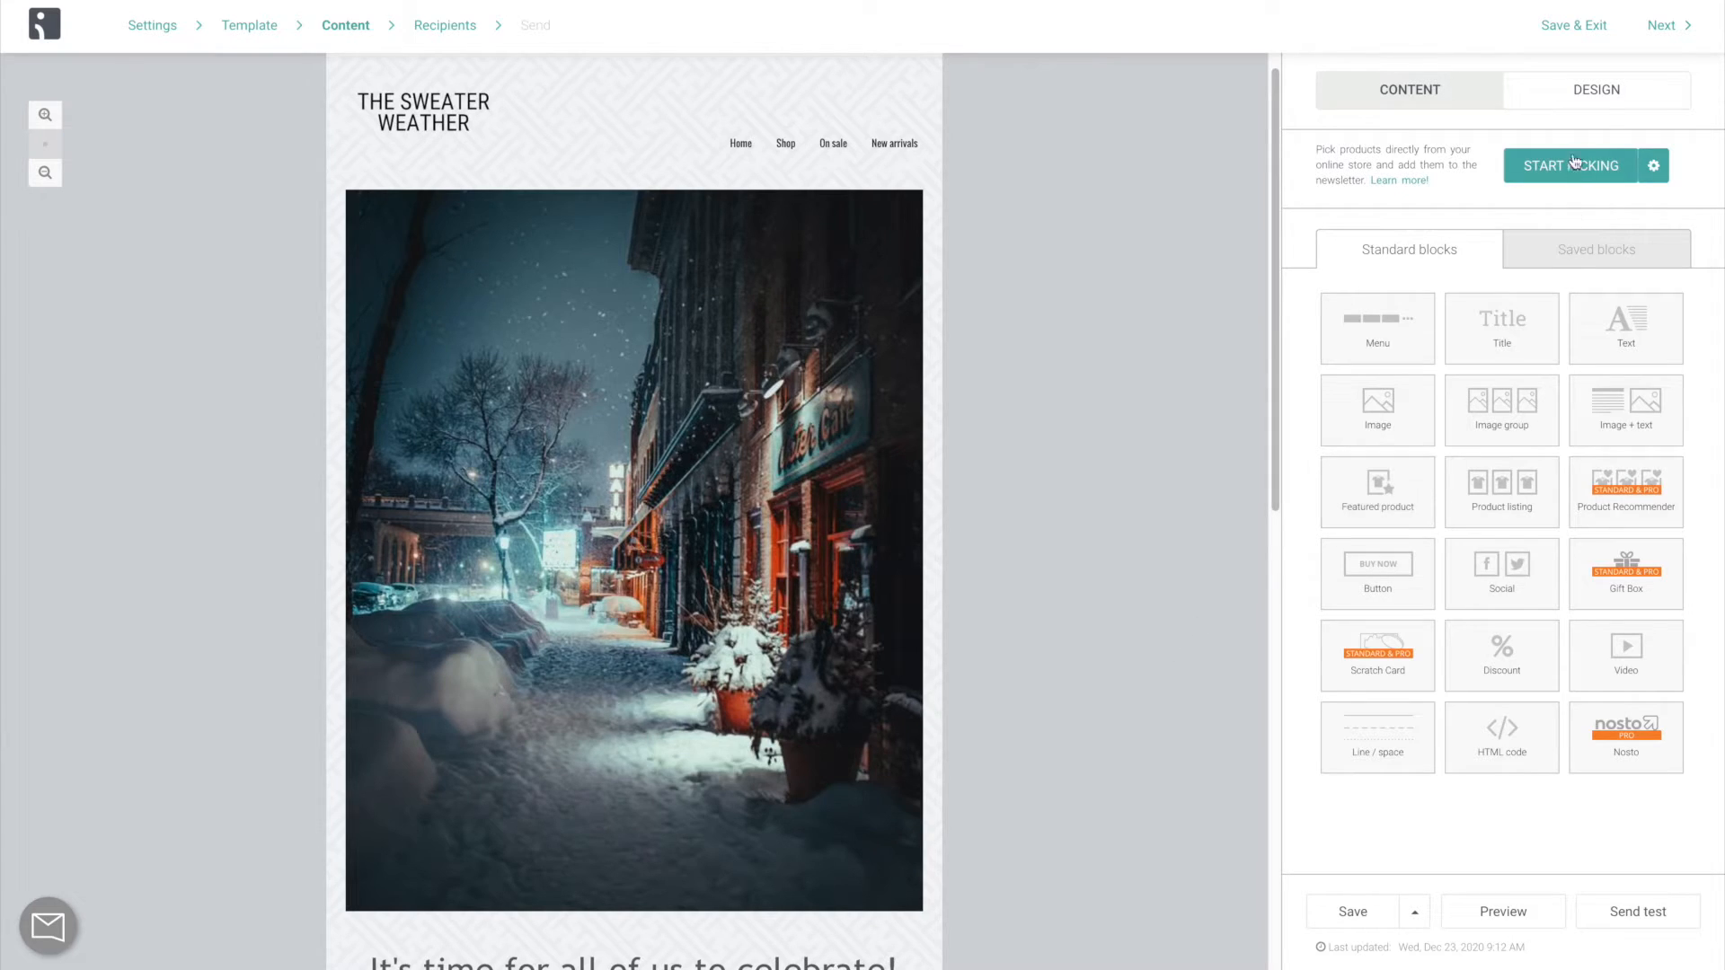
Apply the My Design theme from the Design tab and return to content editing.
left_click(1594, 89)
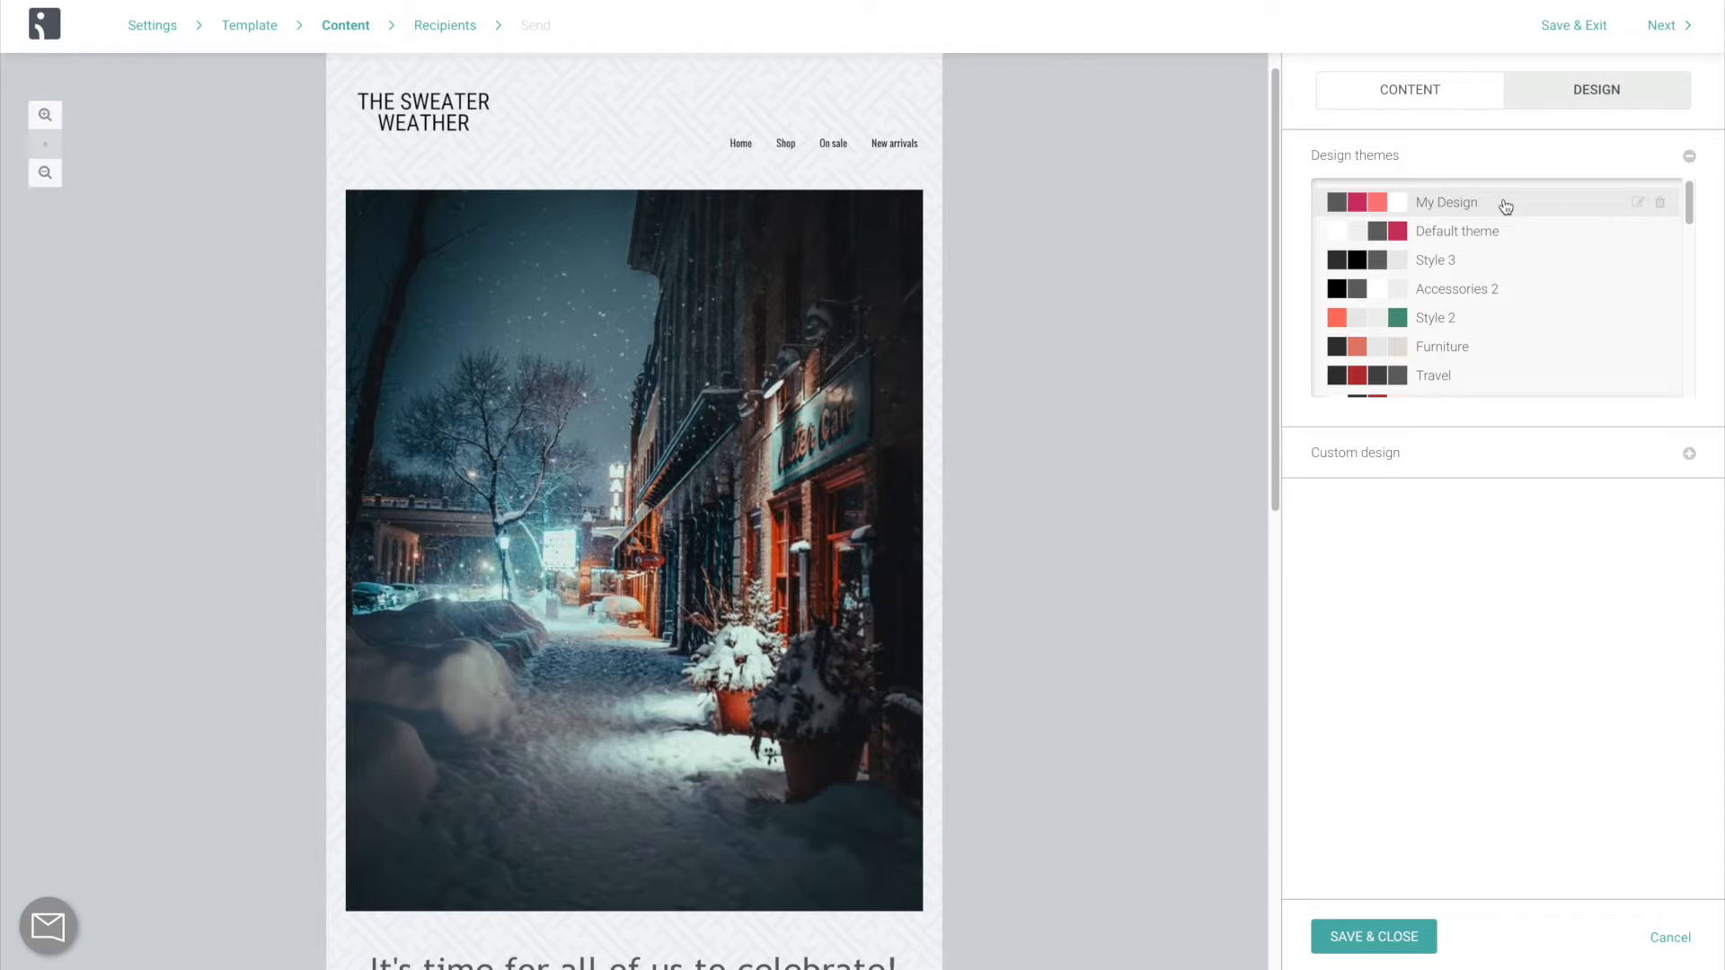
left_click(1408, 90)
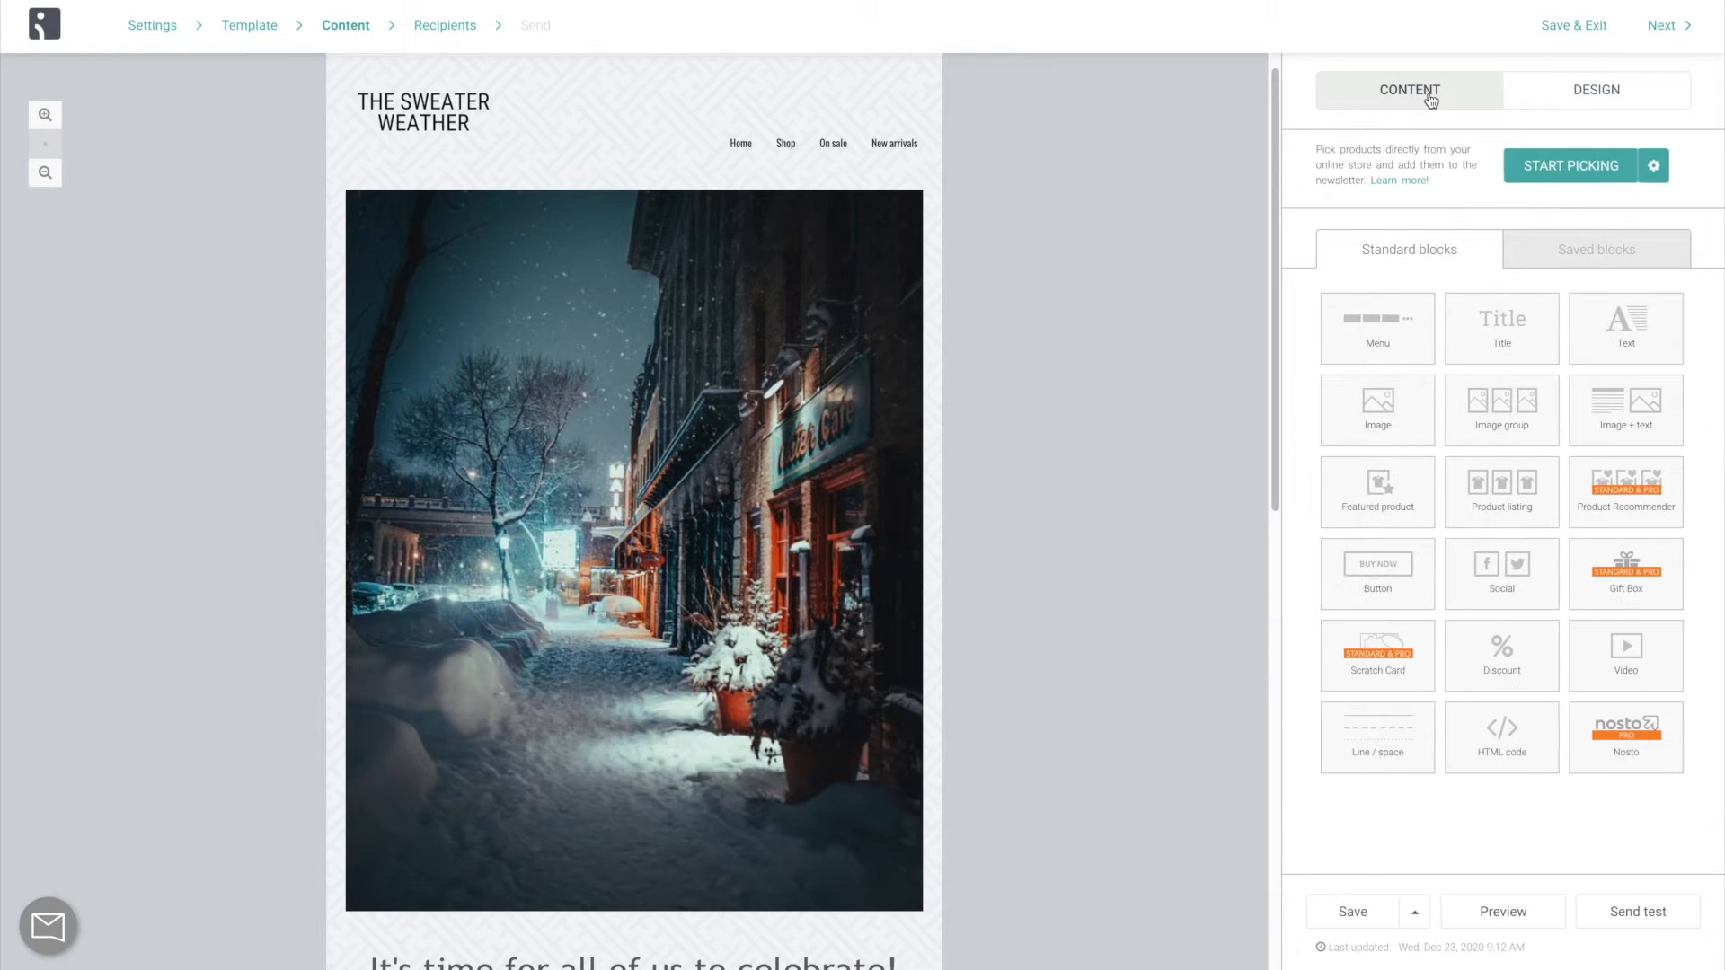
left_click(1502, 911)
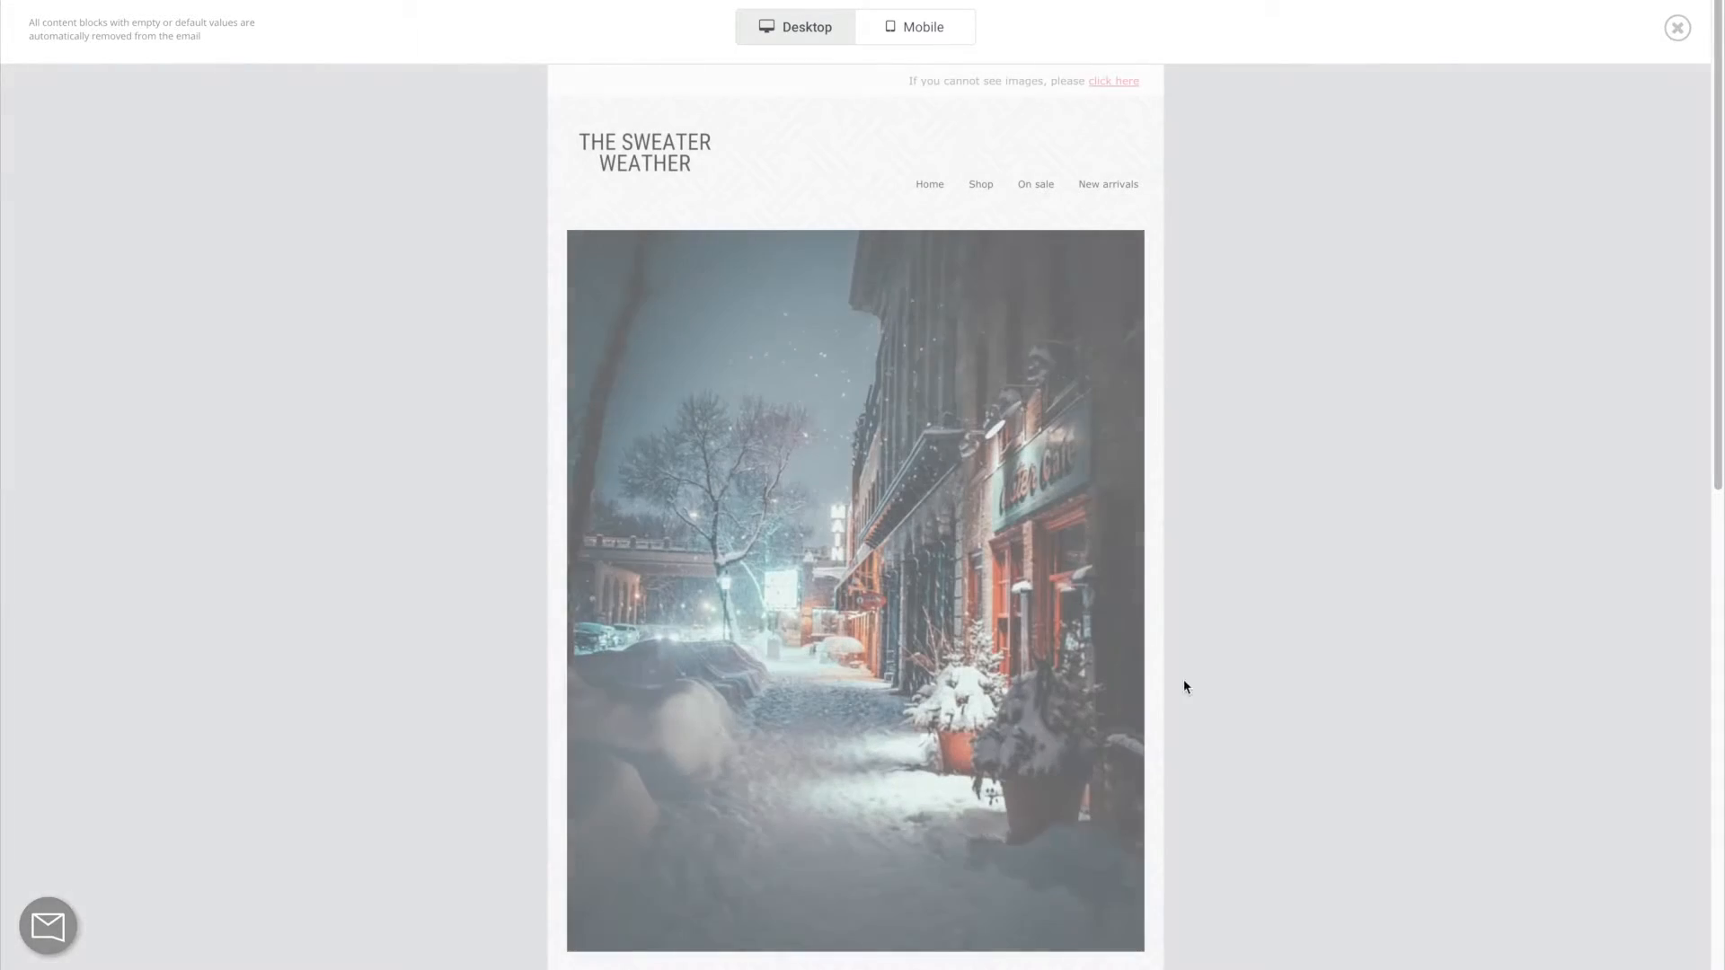
Preview the email and cancel the test email dialog without sending.
left_click(914, 26)
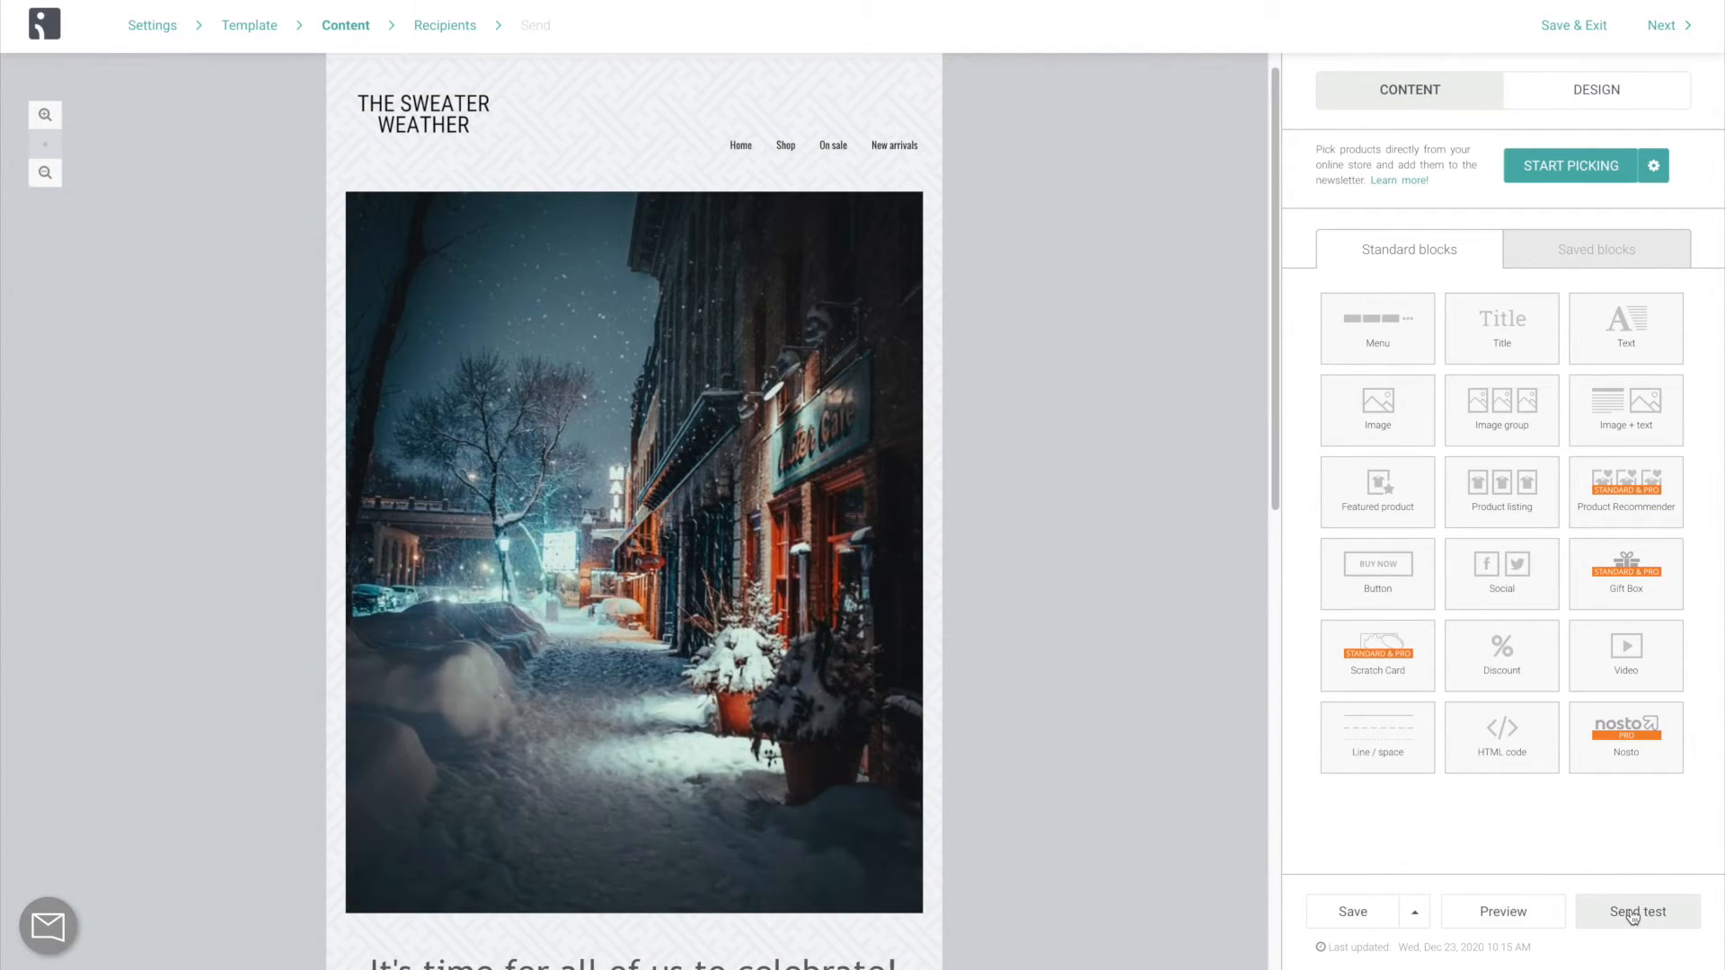
left_click(1637, 911)
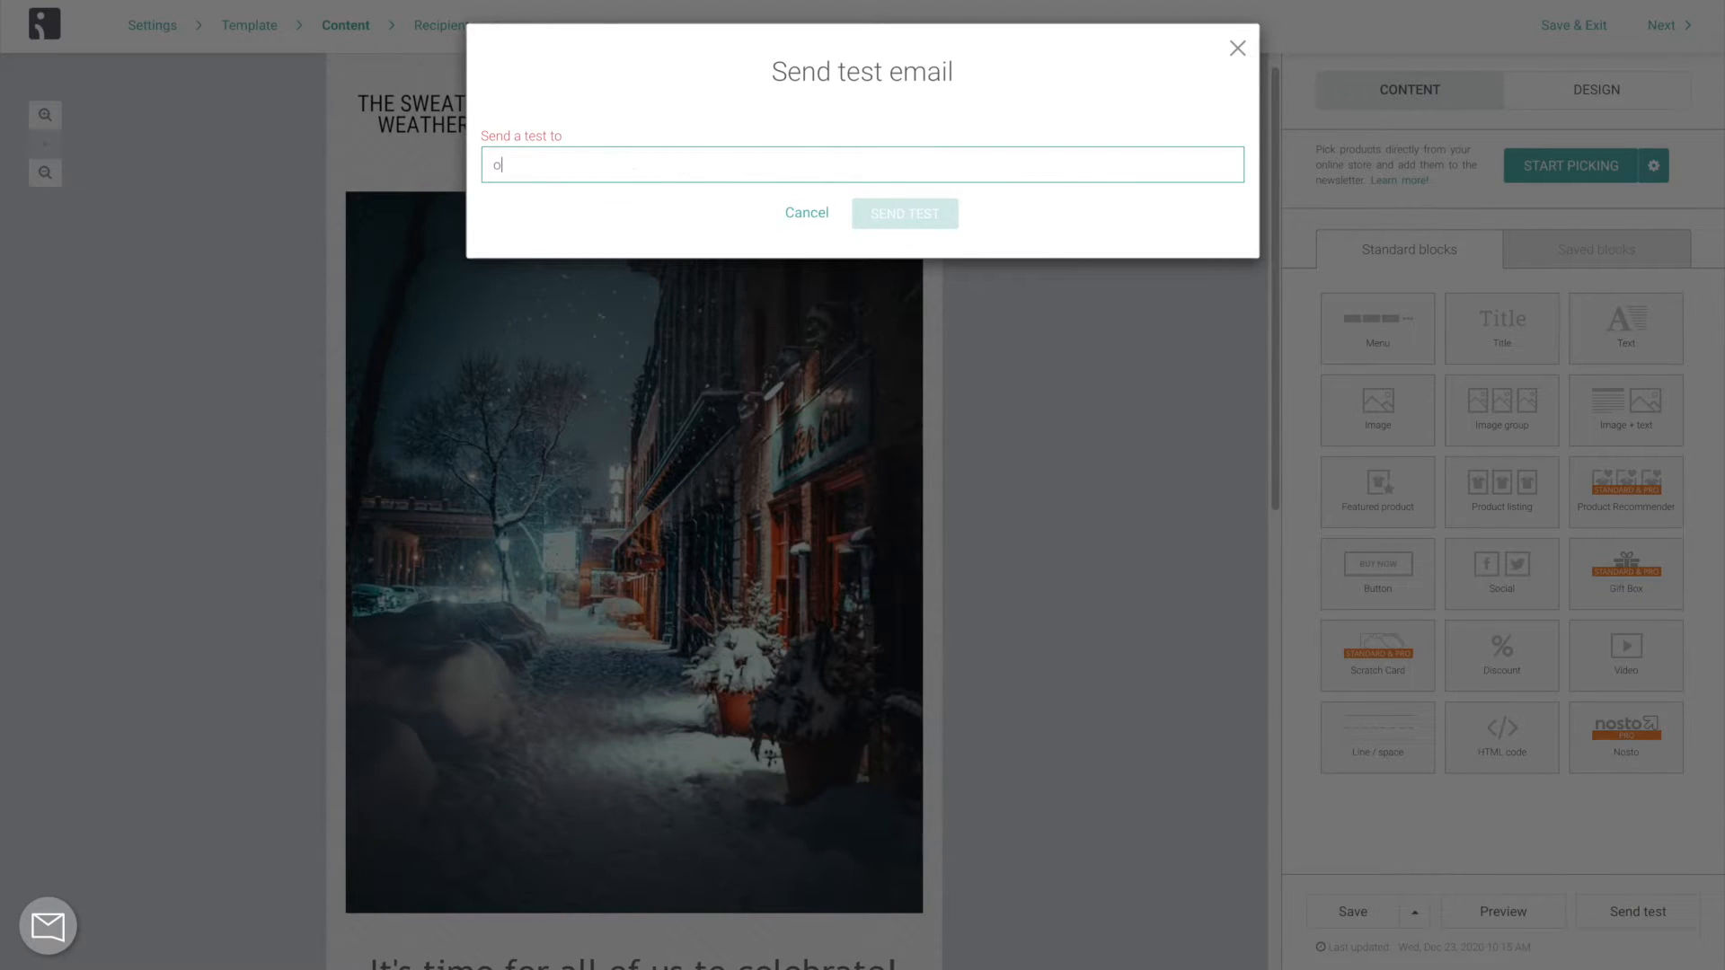
left_click(806, 212)
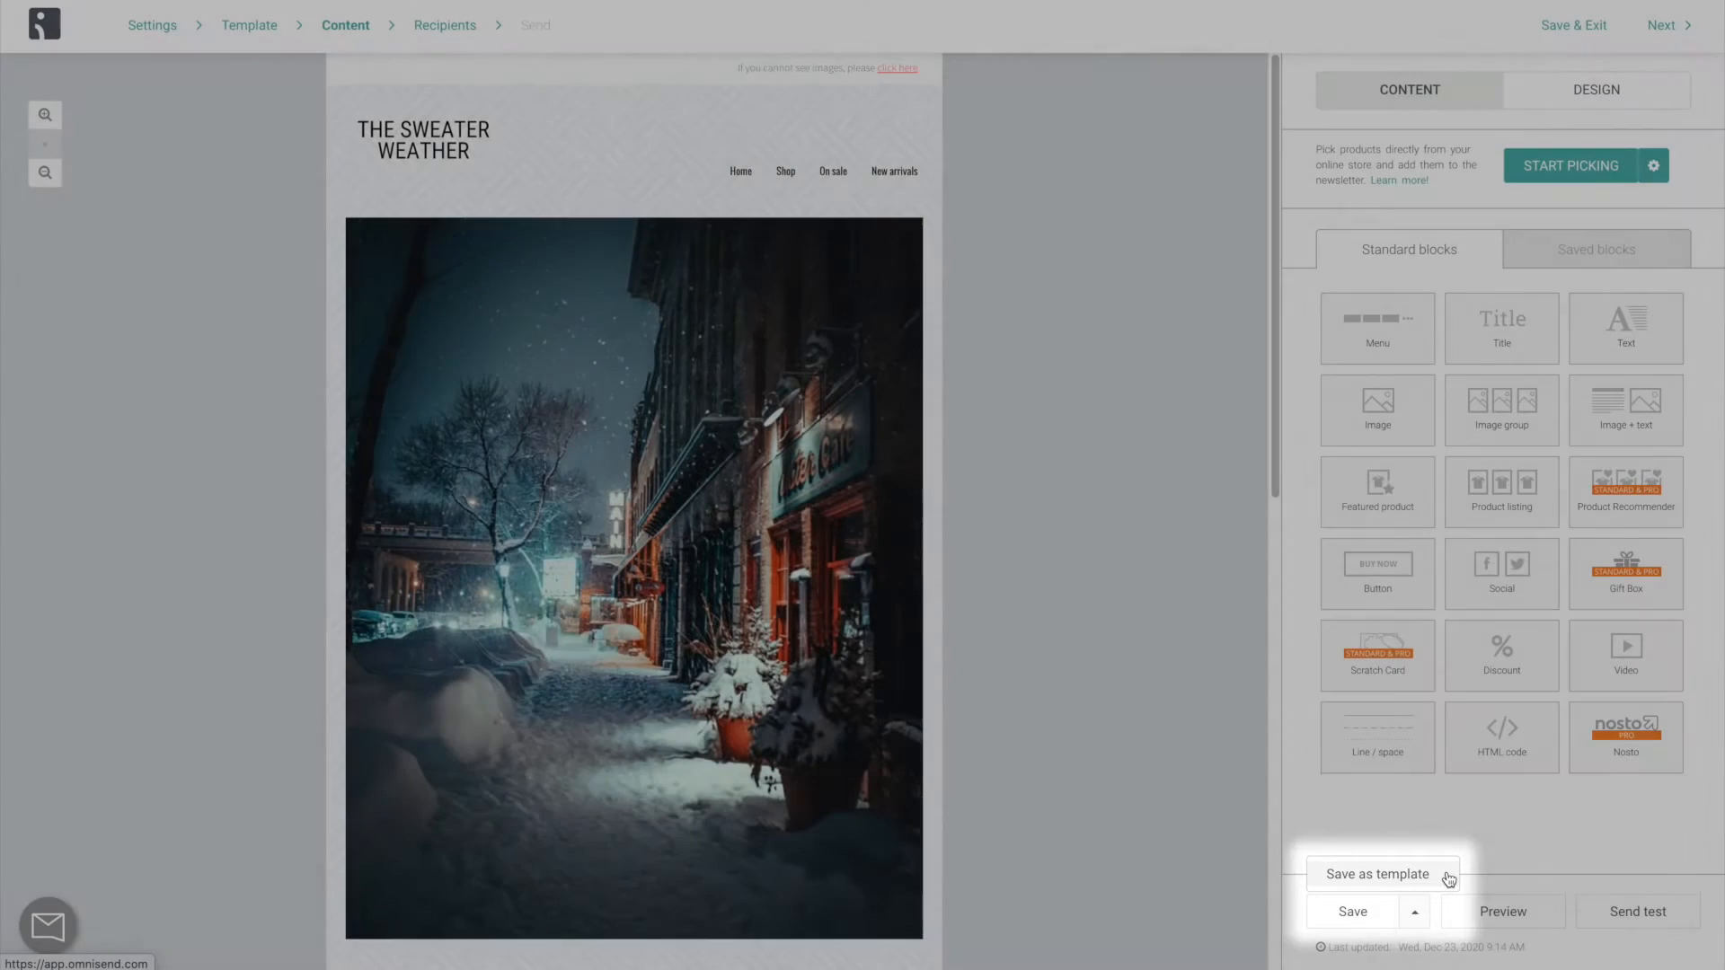
Save the email as a template named 'Welcome 2021 Template'.
left_click(1377, 873)
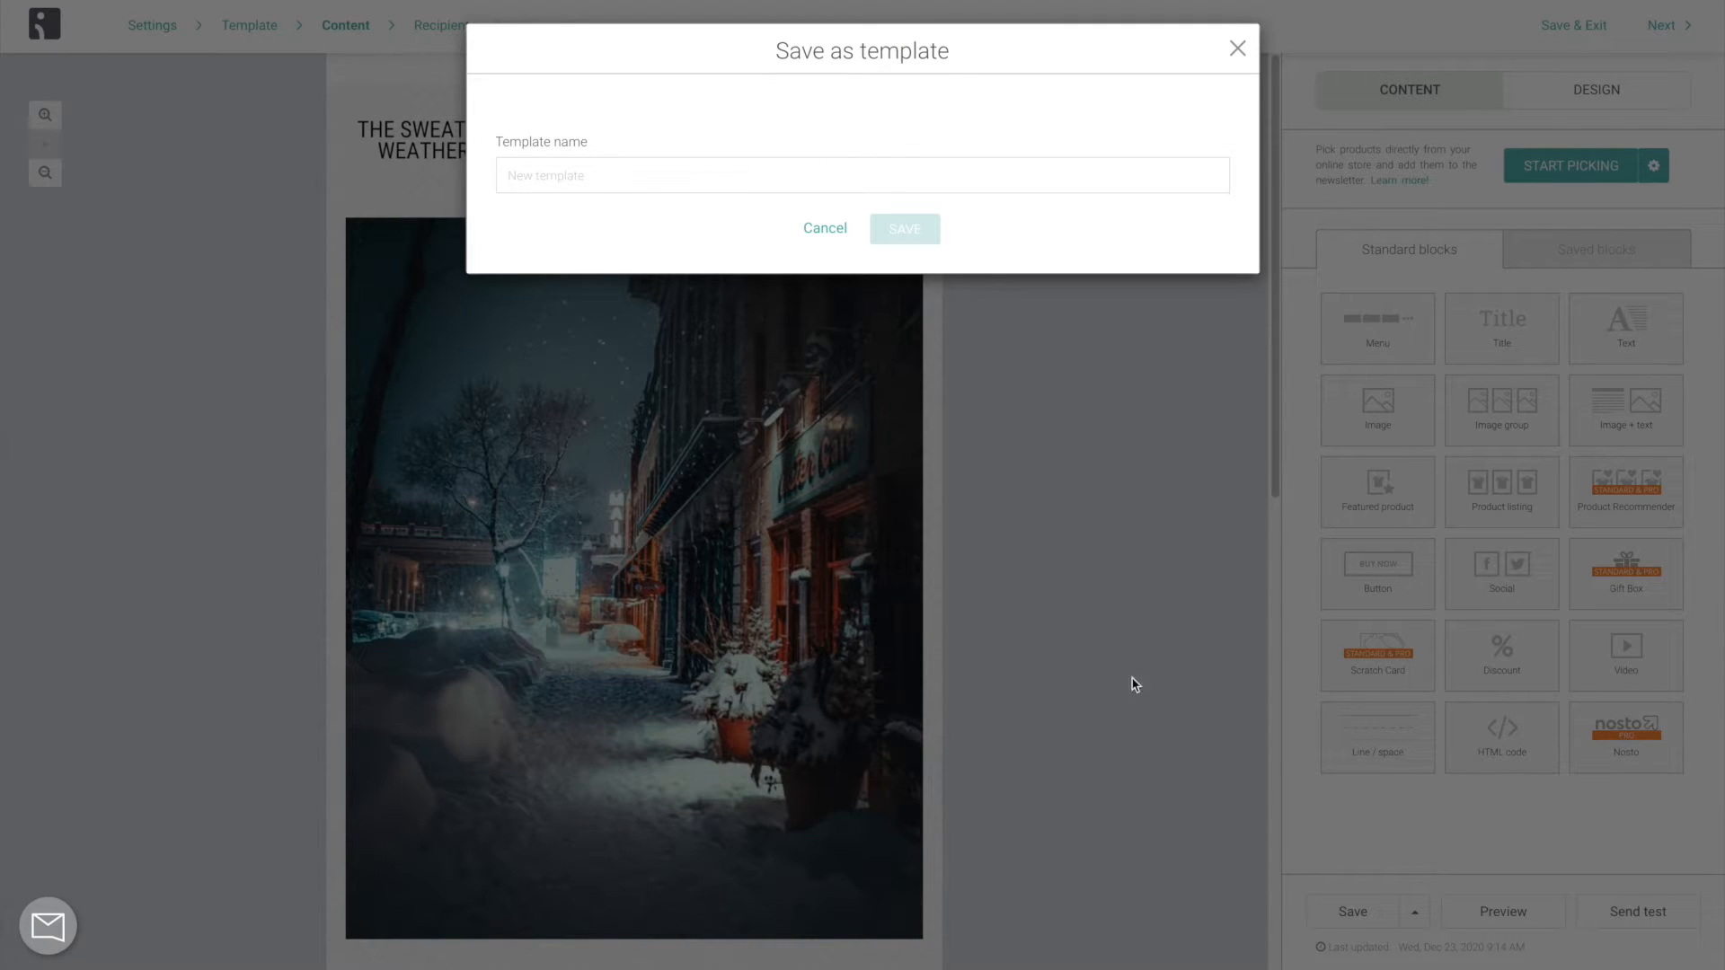
type("Well")
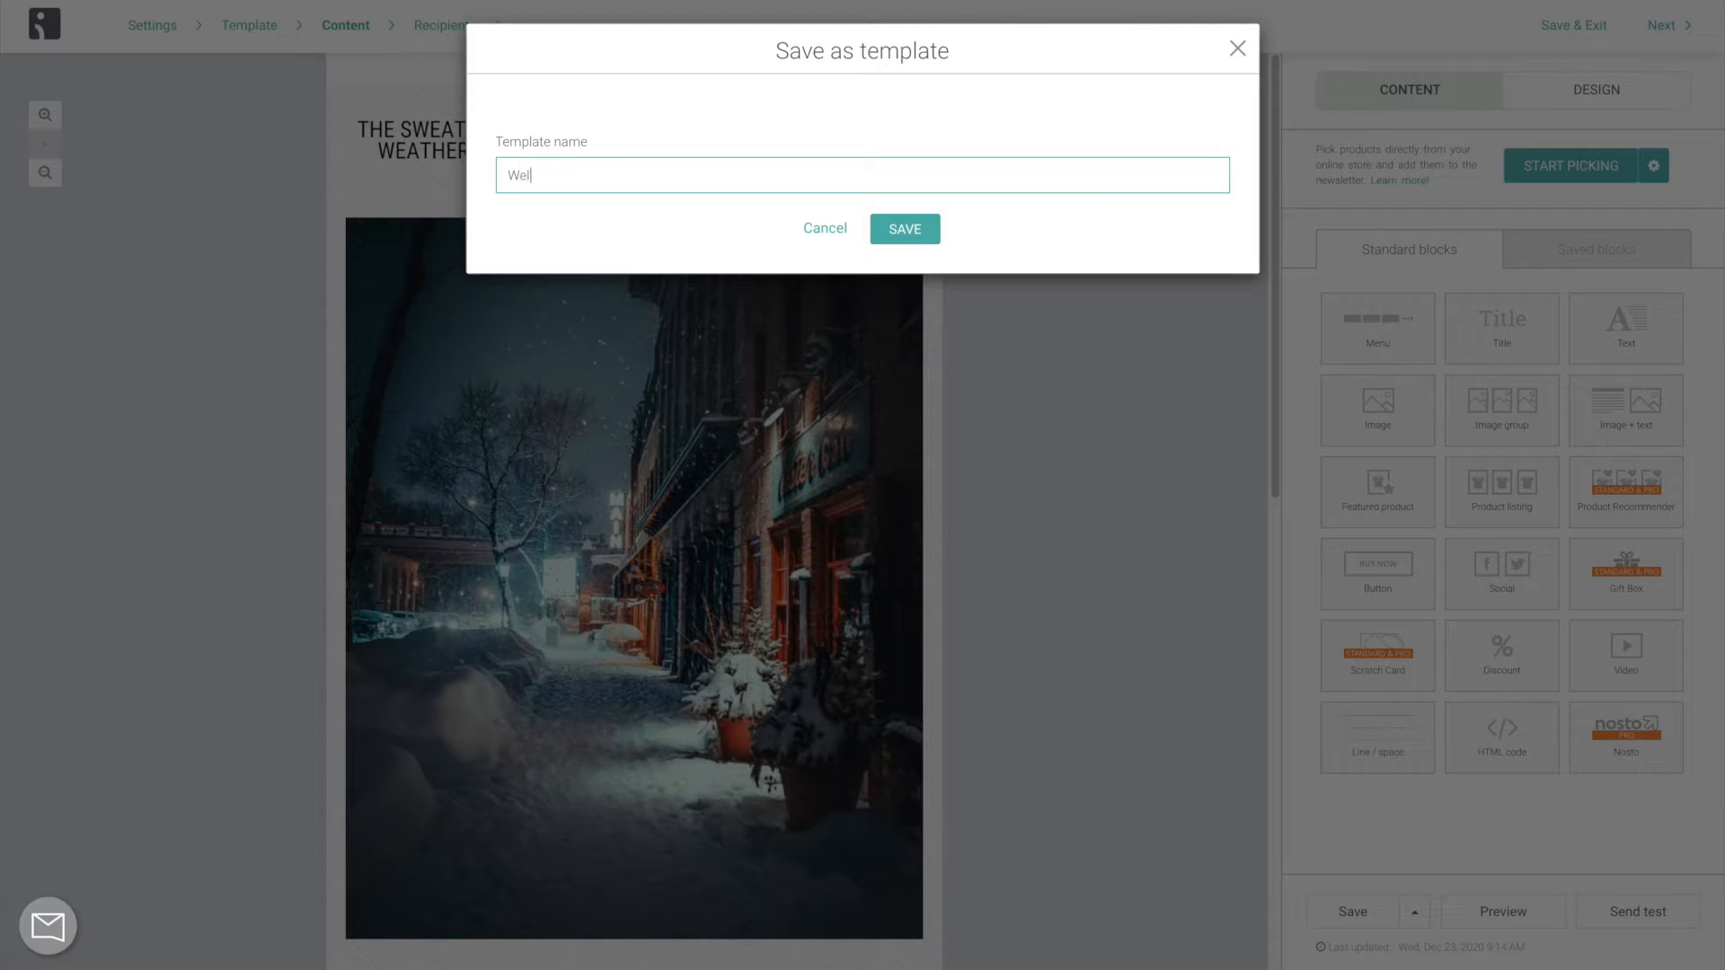
type("Welcome 2021 Template")
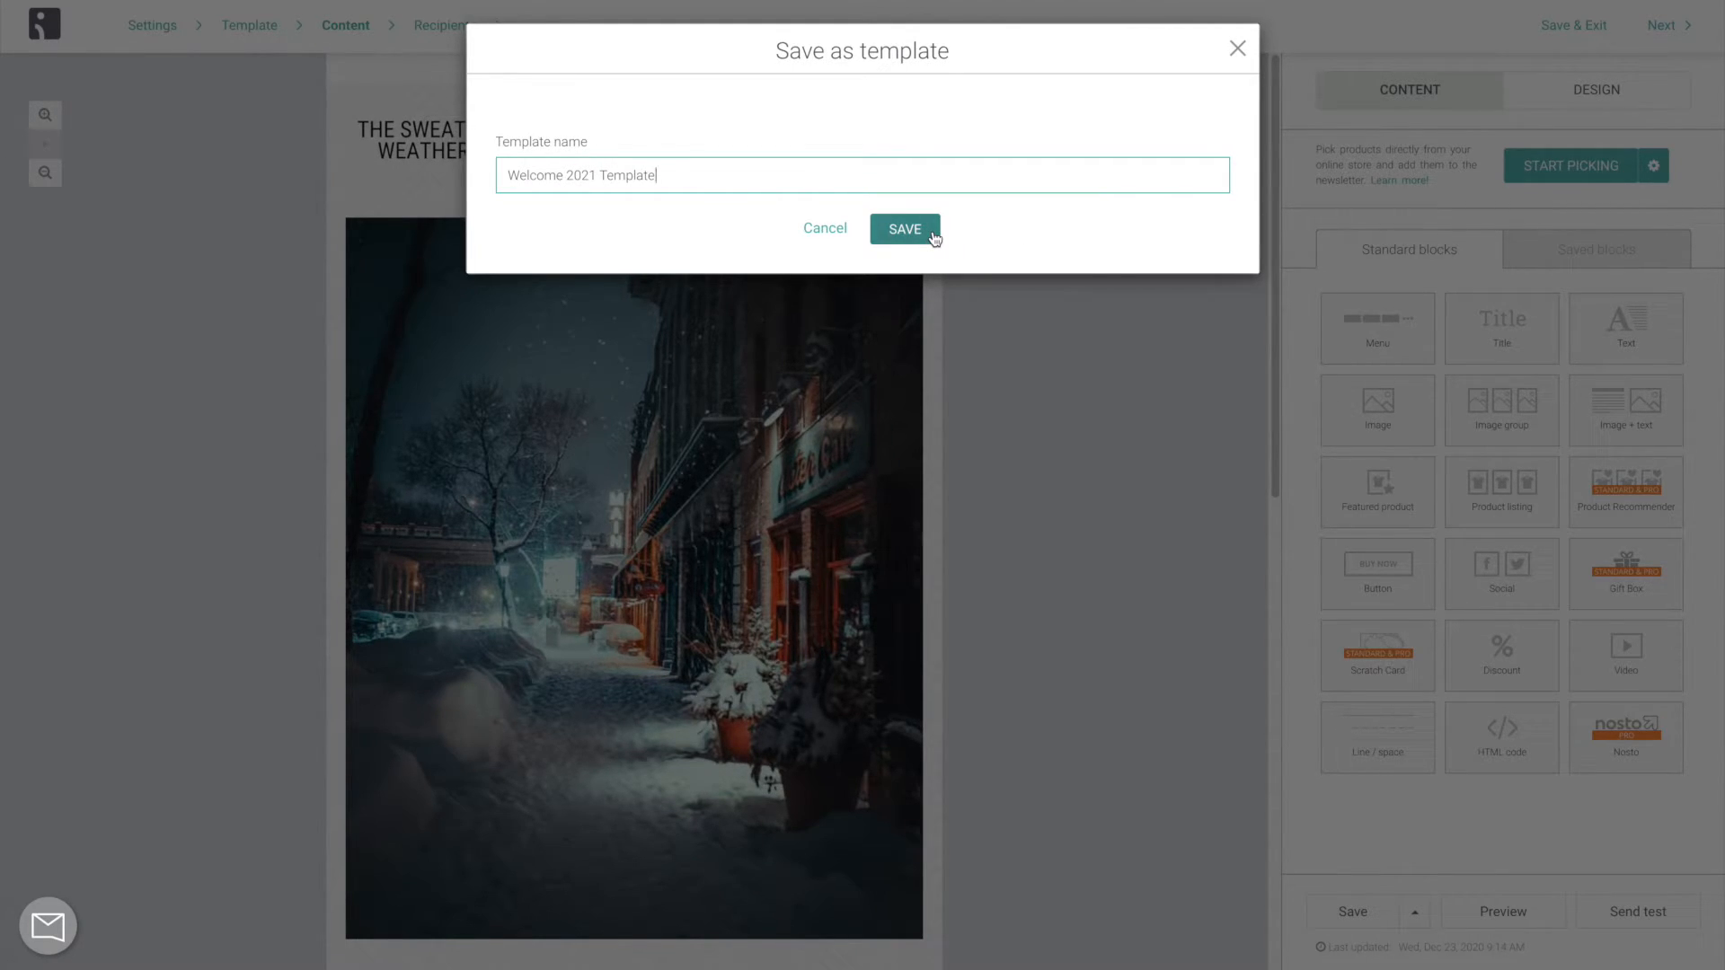
left_click(905, 229)
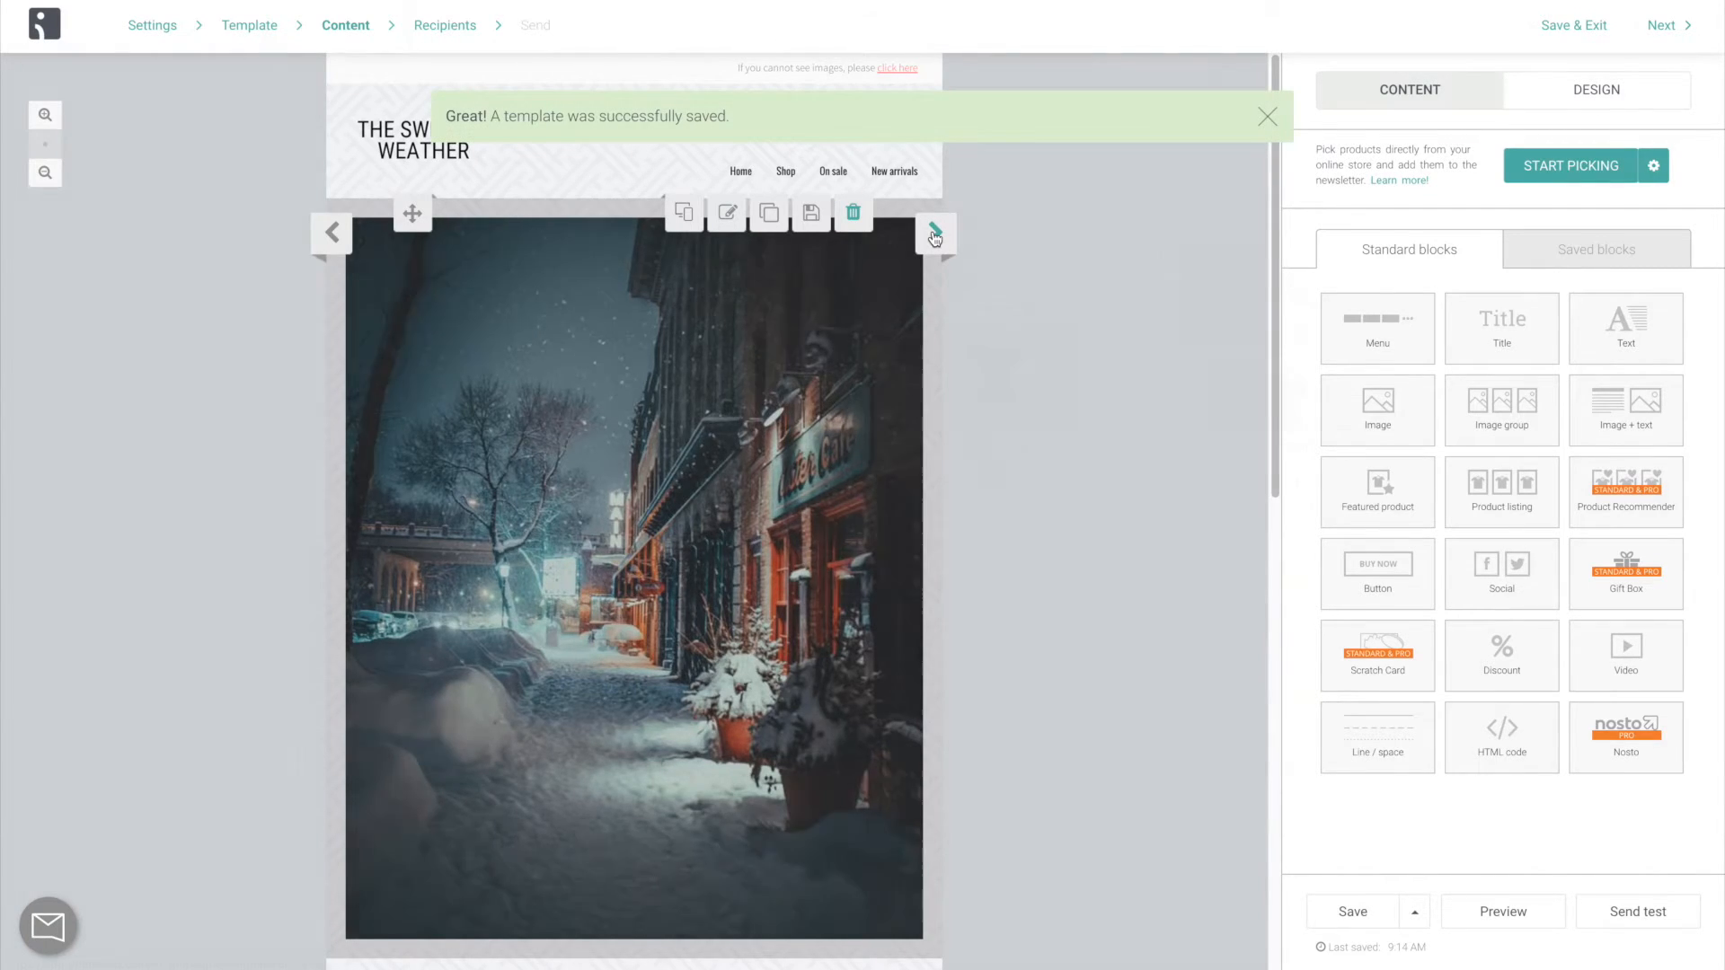
Confirm 'Welcome 2021 Template' appears under Saved templates, then go to Recipients.
left_click(249, 26)
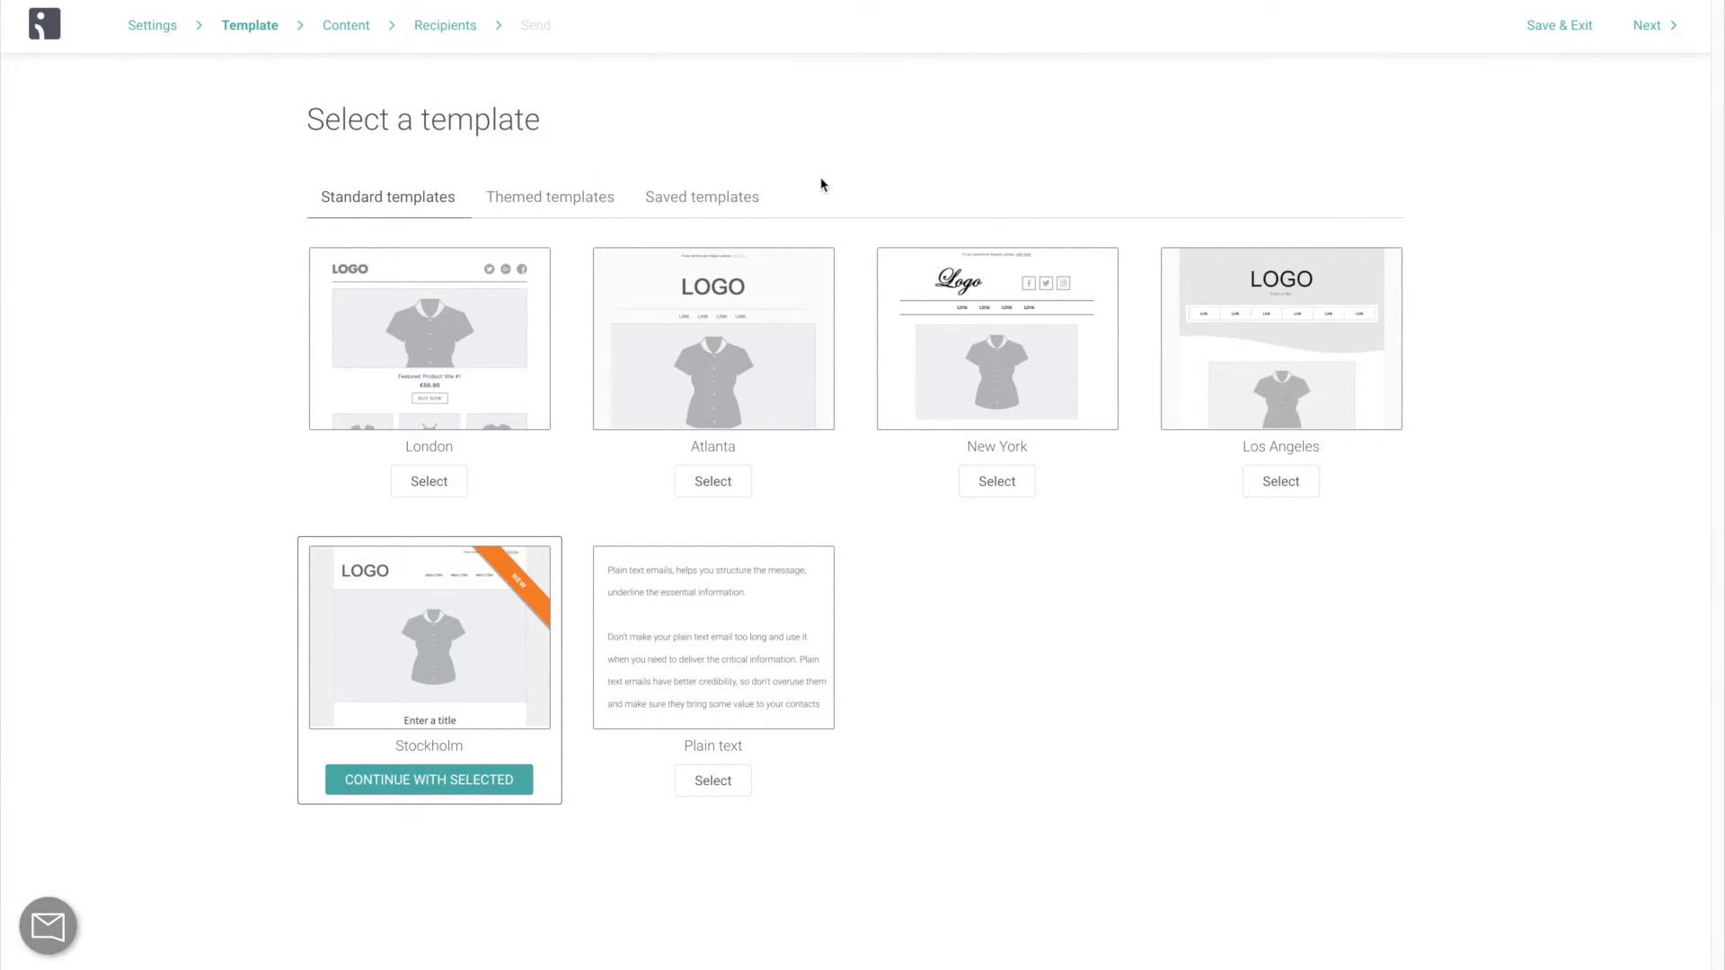
mouse_move(845, 193)
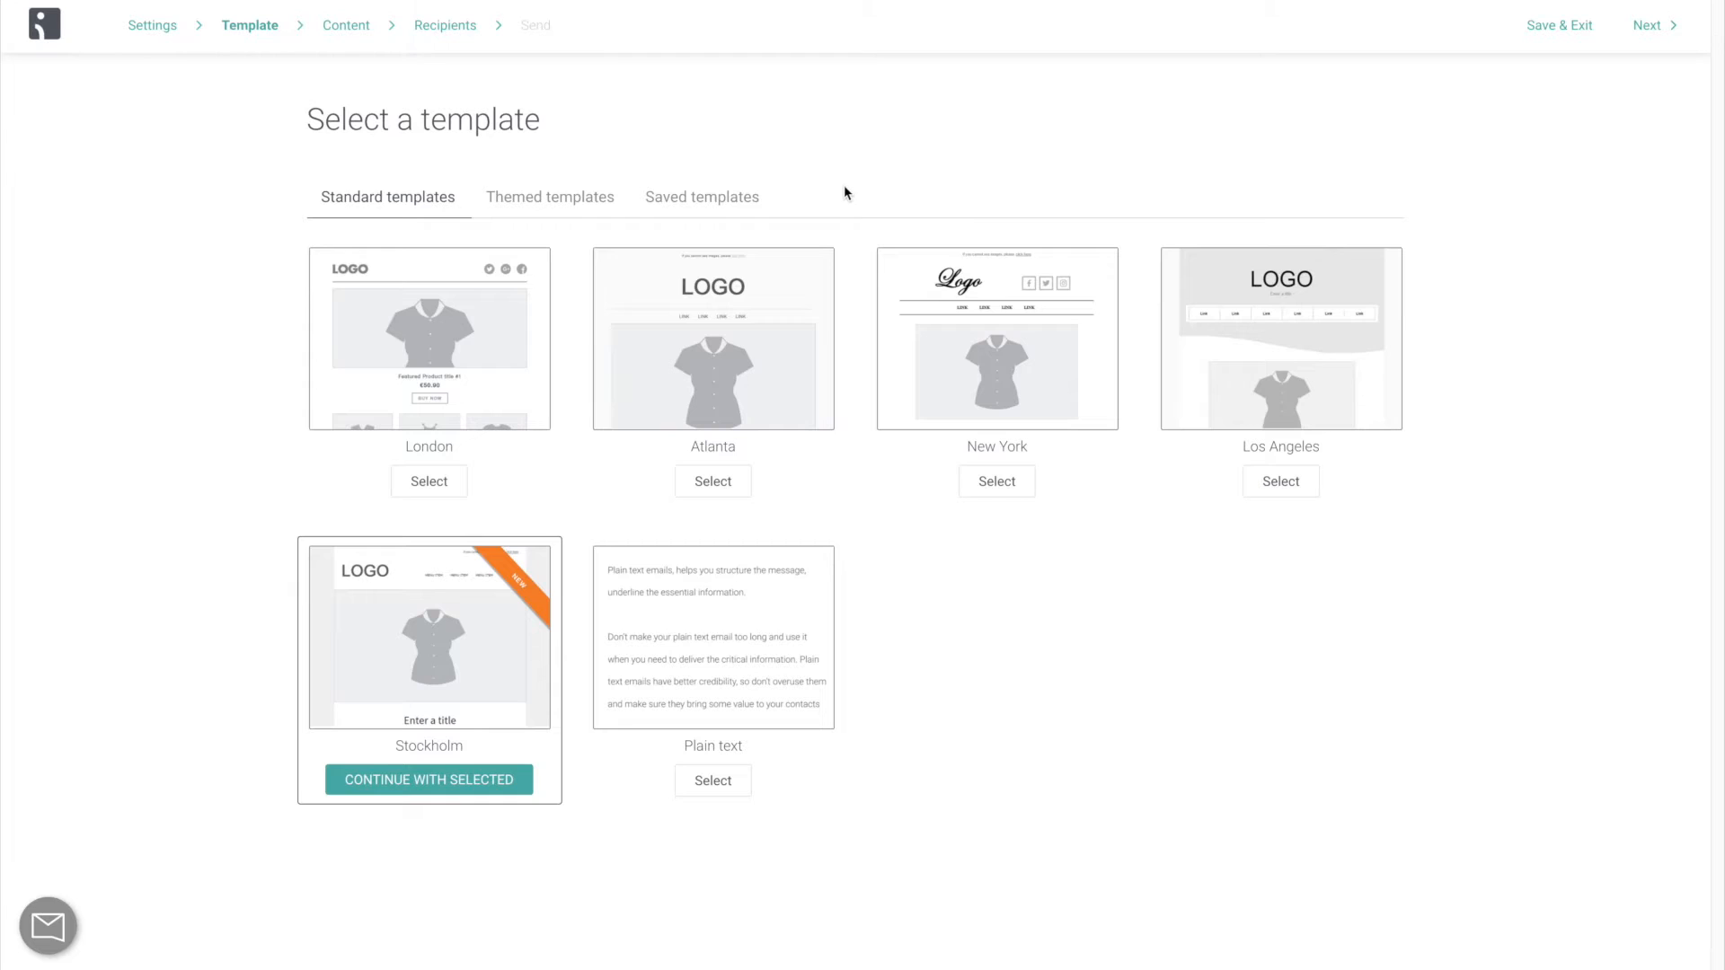
left_click(701, 196)
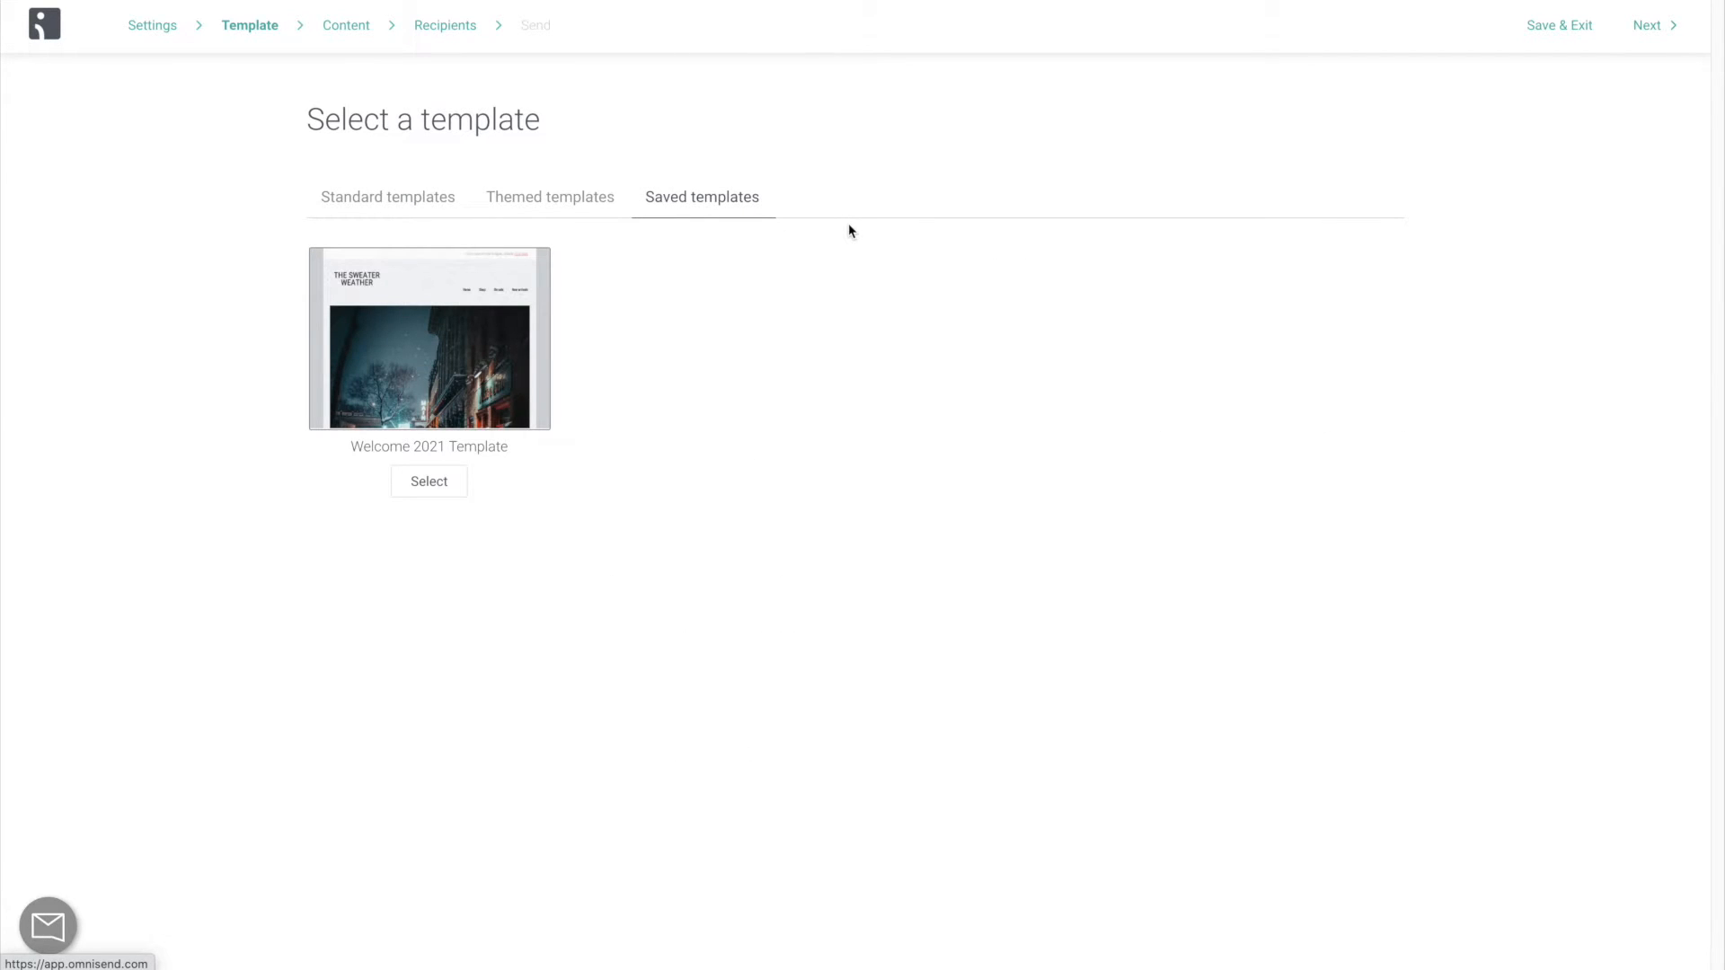
mouse_move(714, 261)
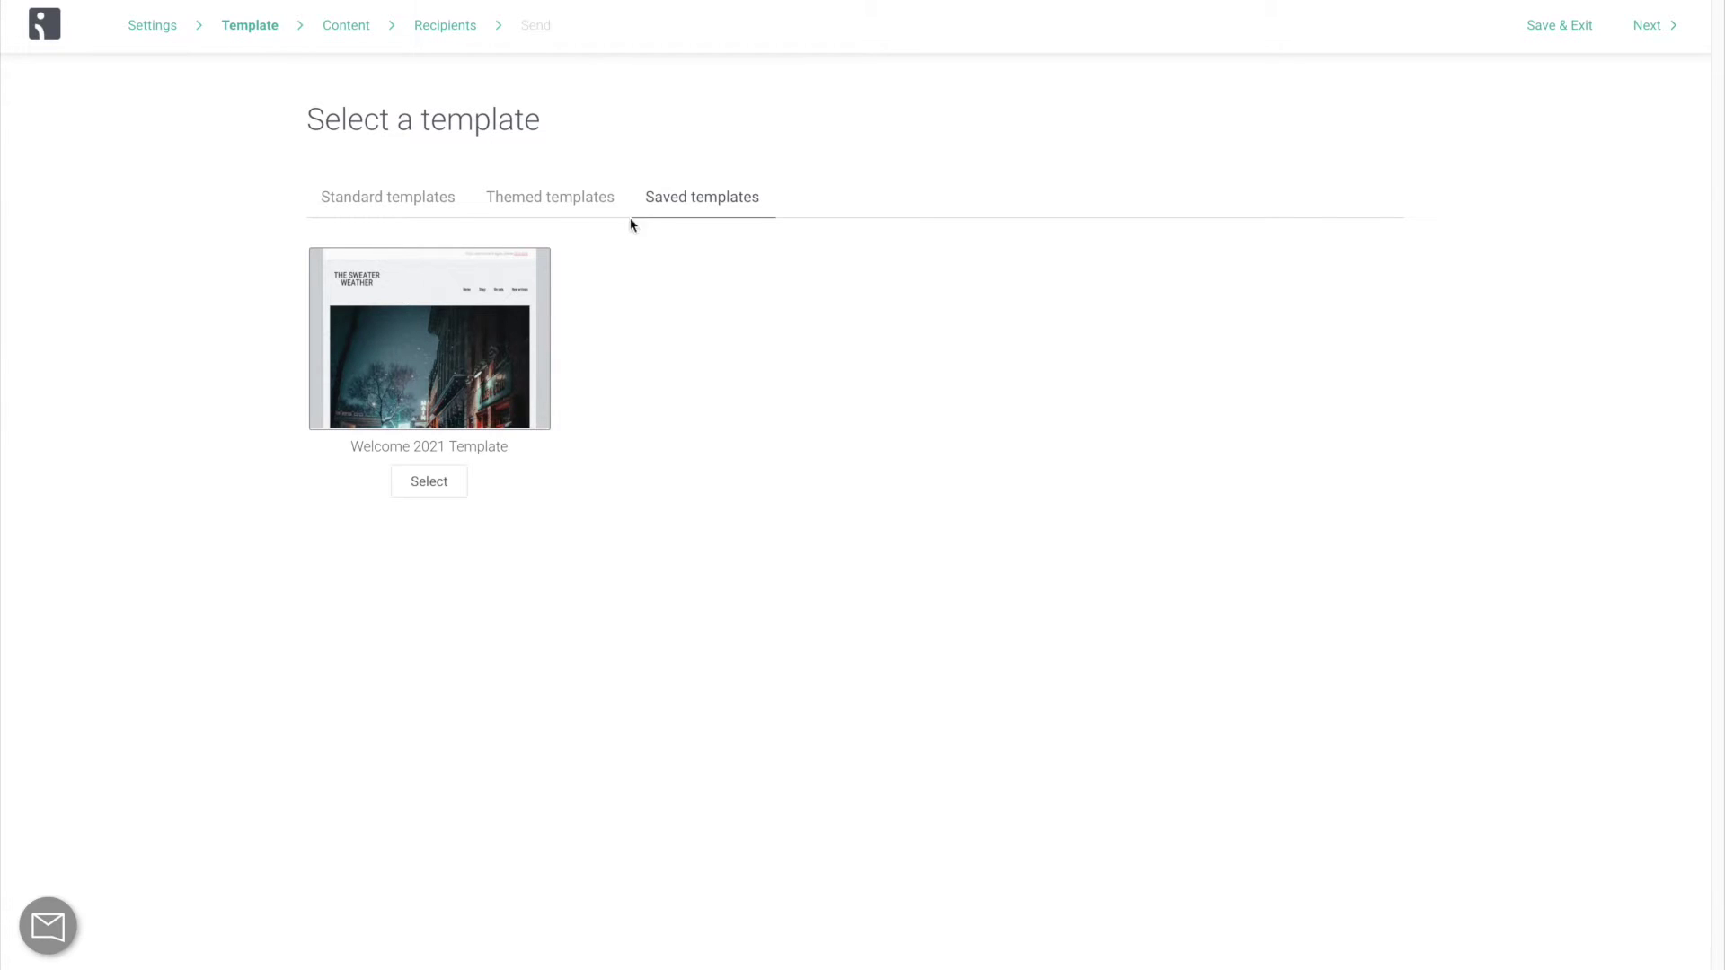
left_click(444, 26)
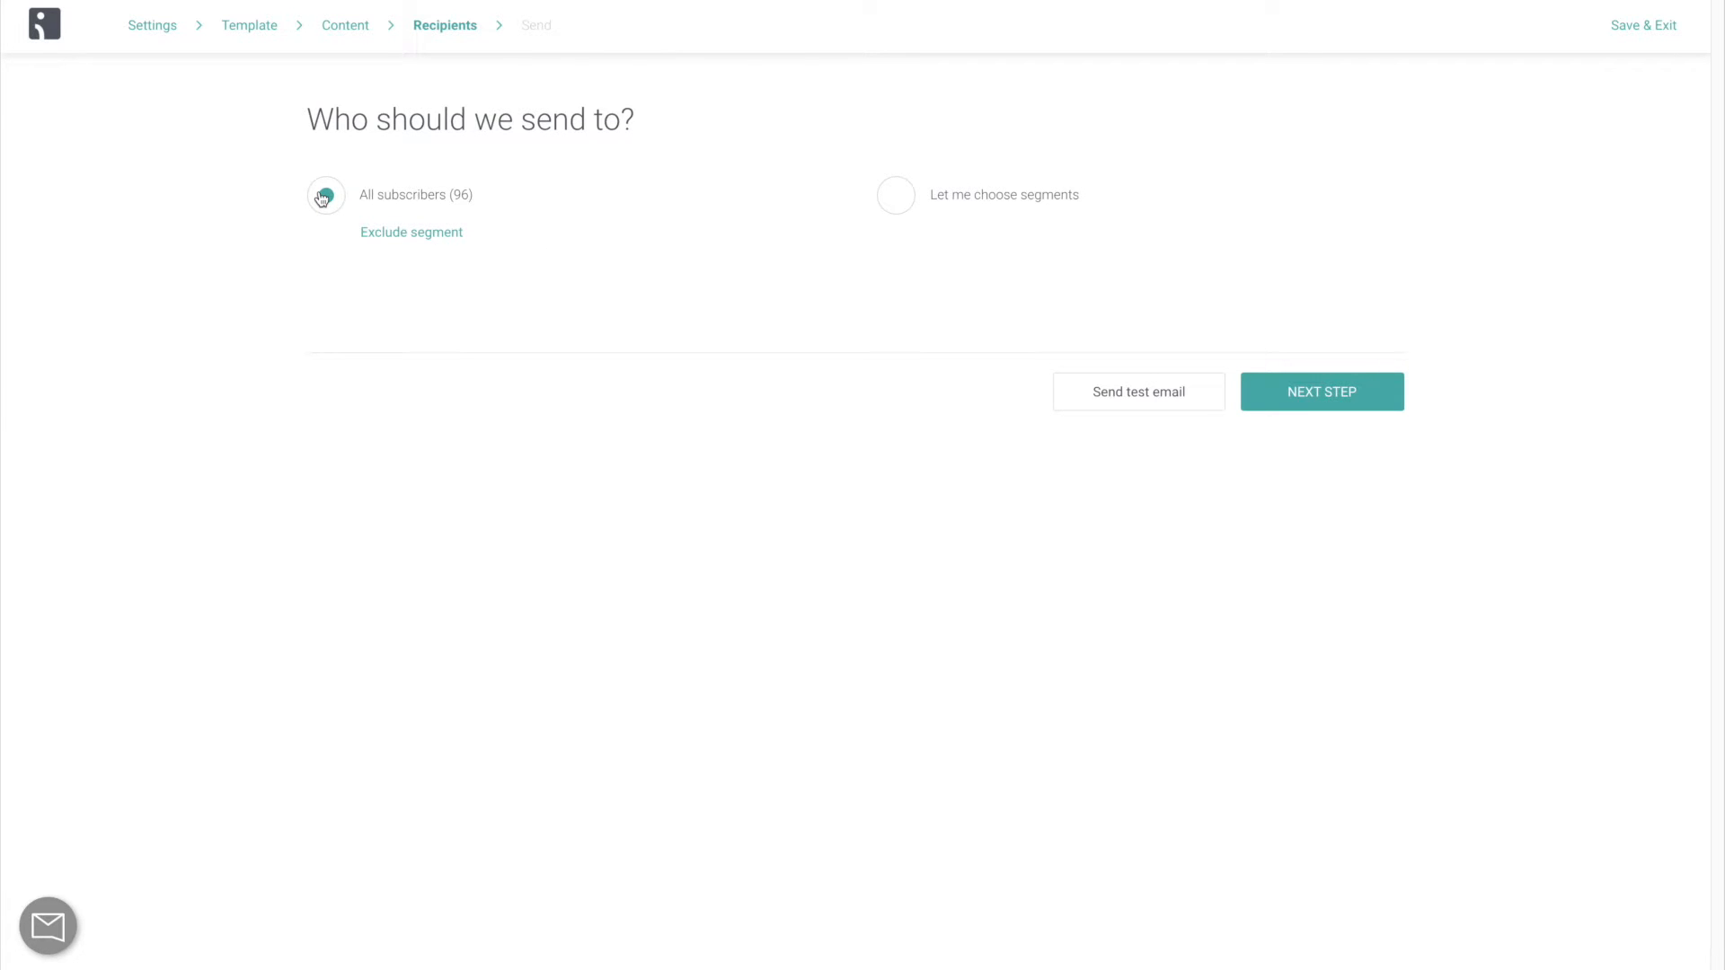
Send to chosen segments: Most engaged, VIP Clients, Active email subscribers and Recent Buyers.
left_click(896, 195)
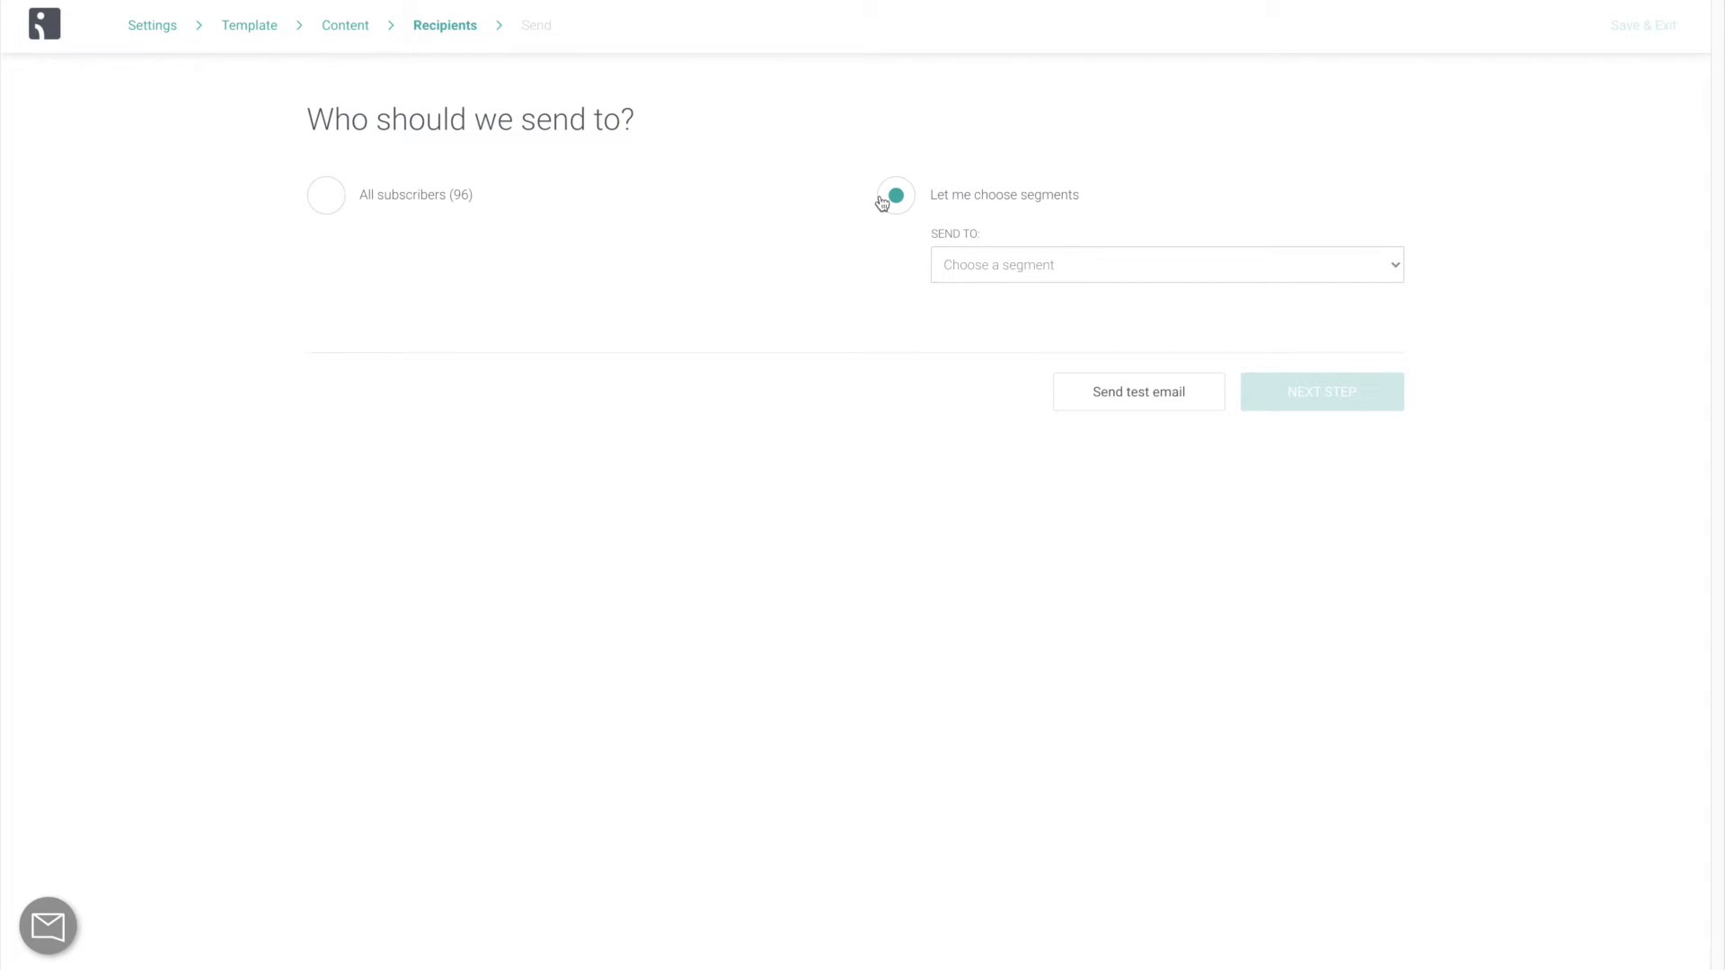
left_click(1166, 264)
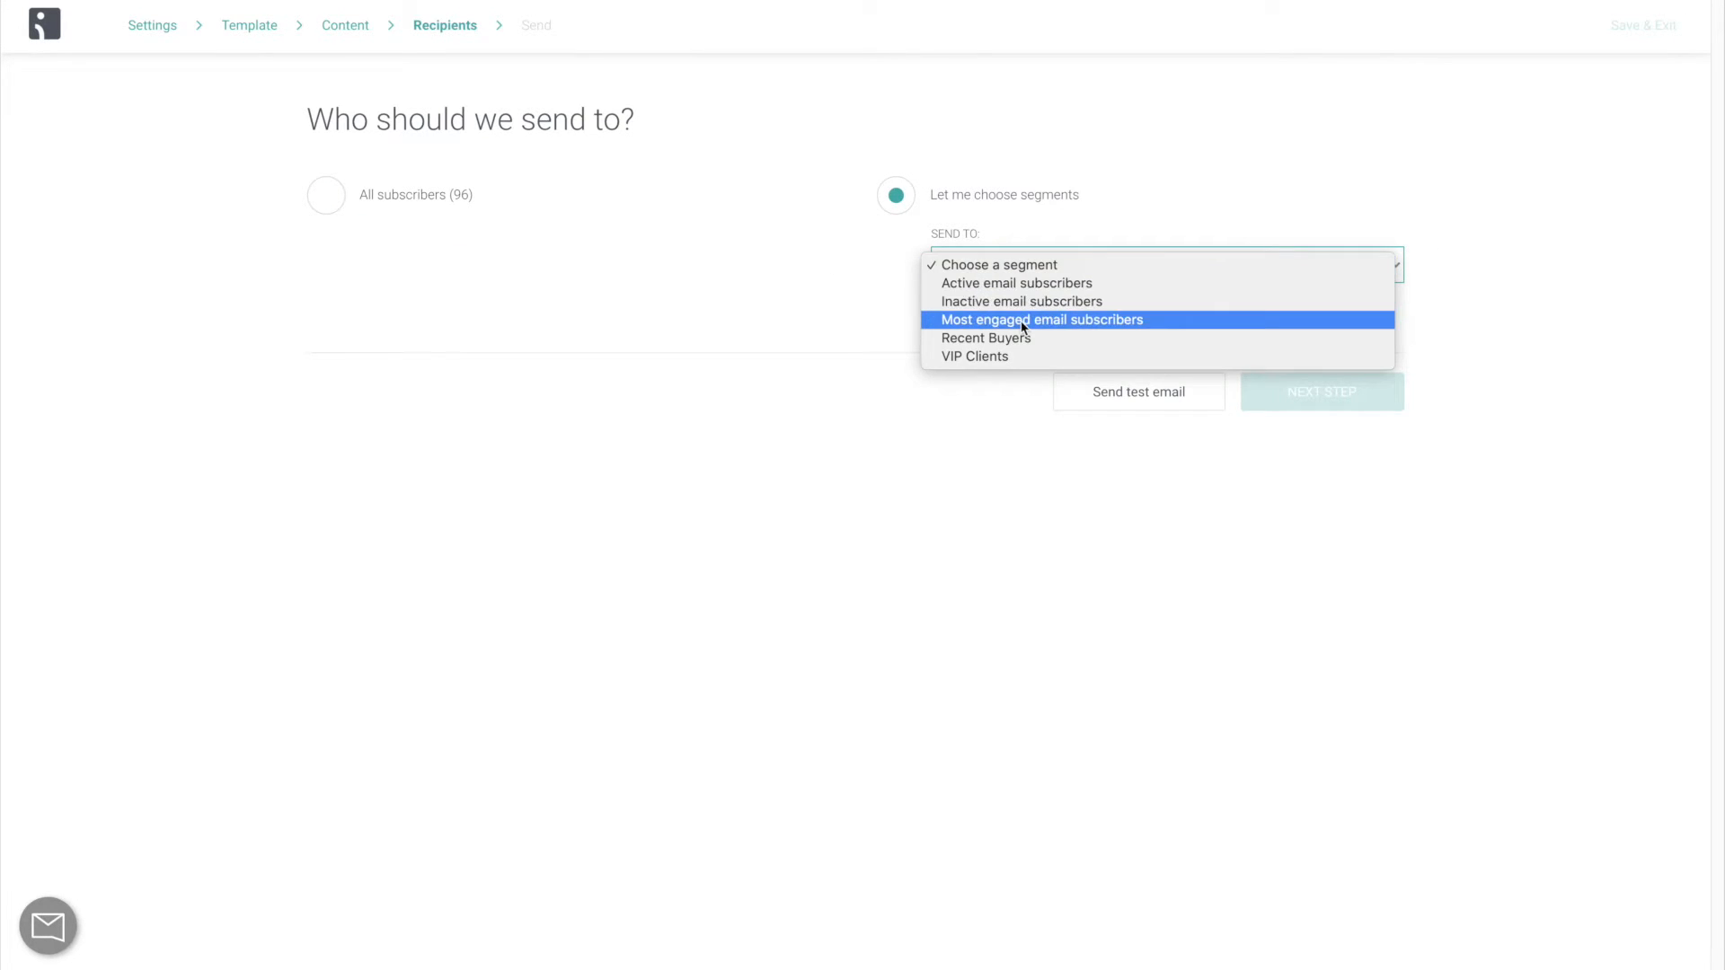
left_click(1042, 319)
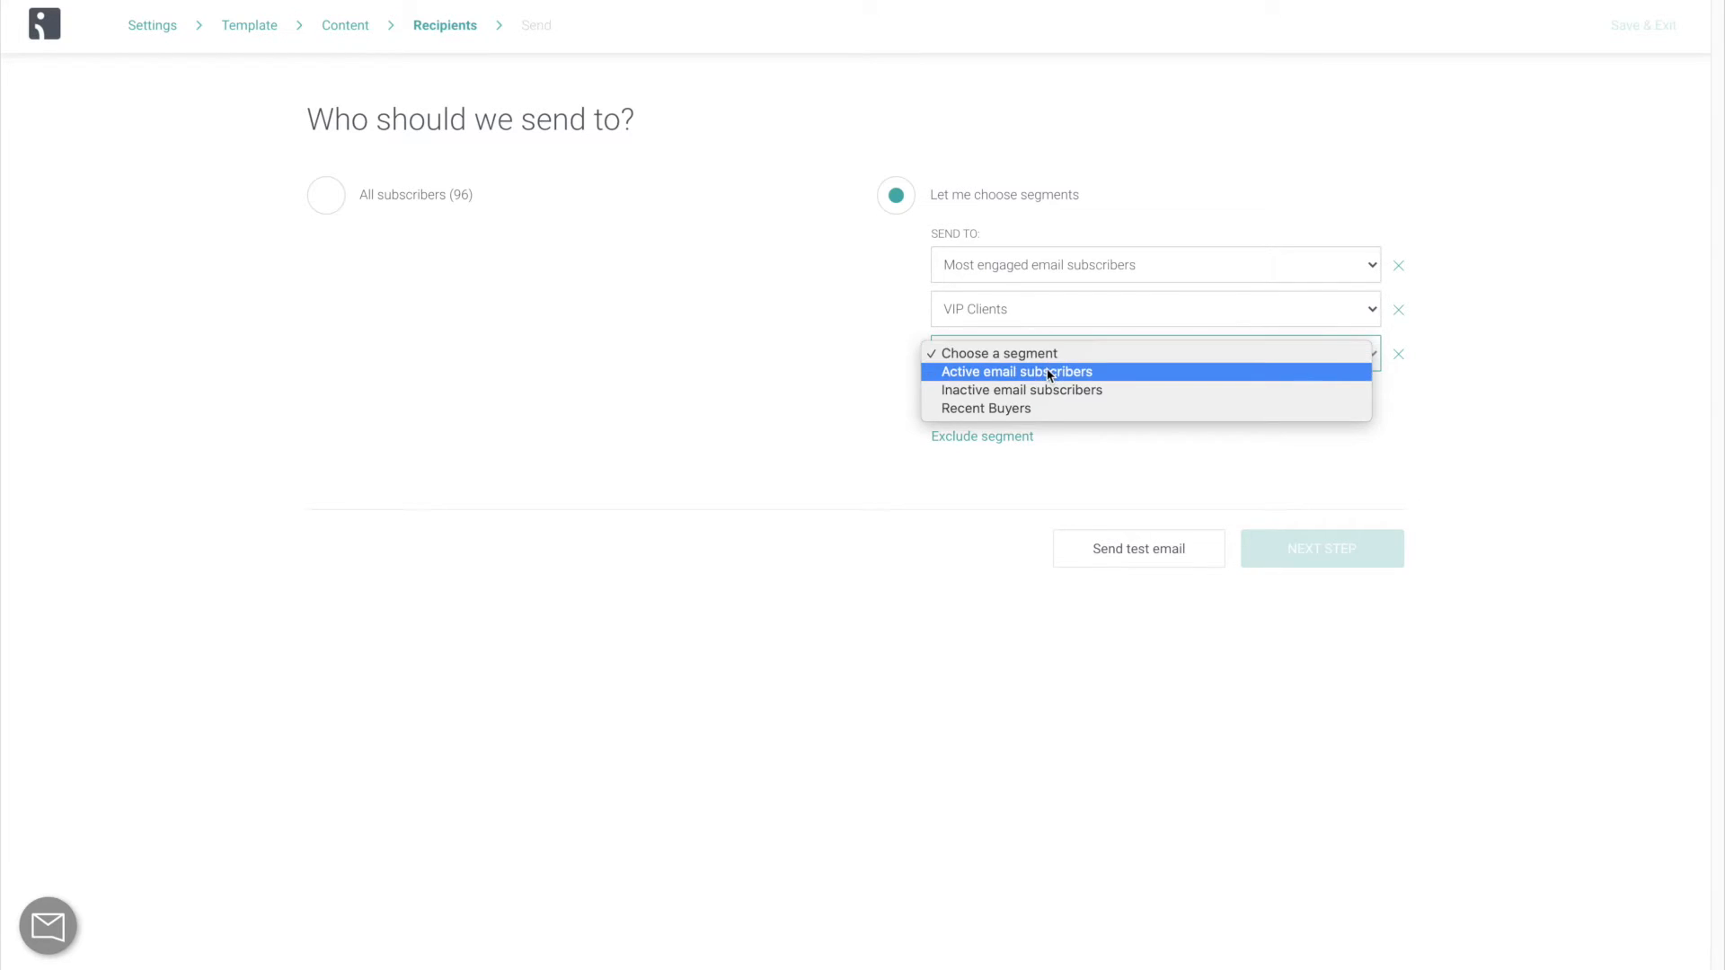
left_click(1016, 371)
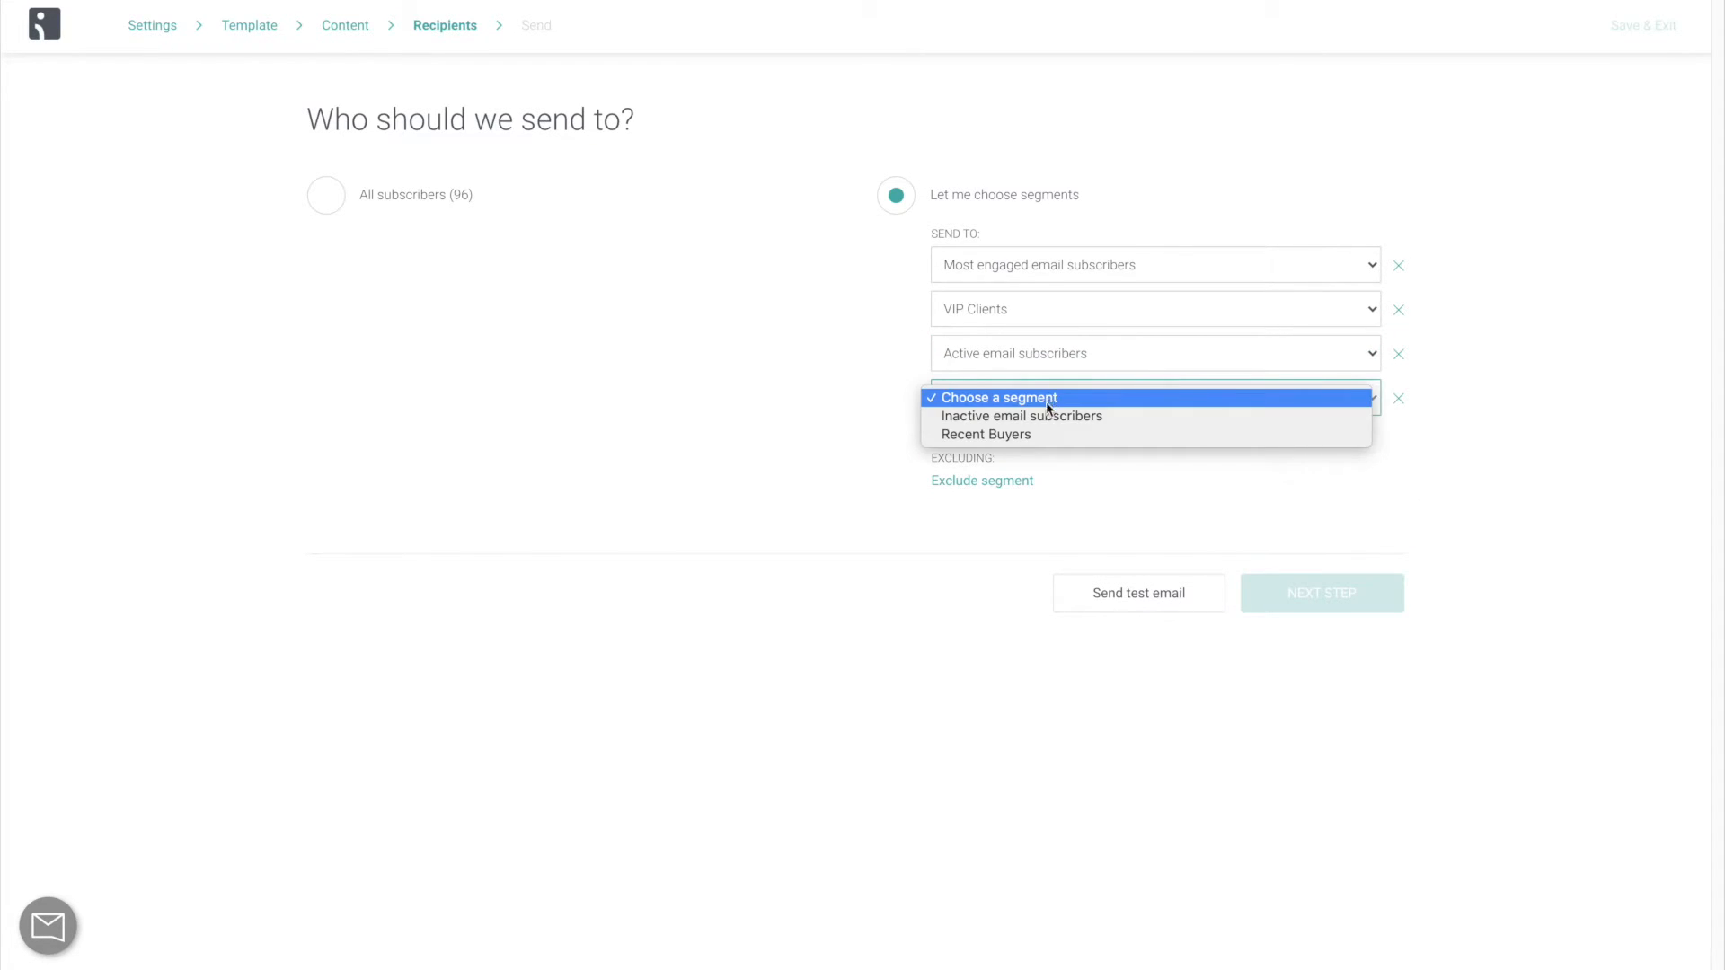
left_click(986, 434)
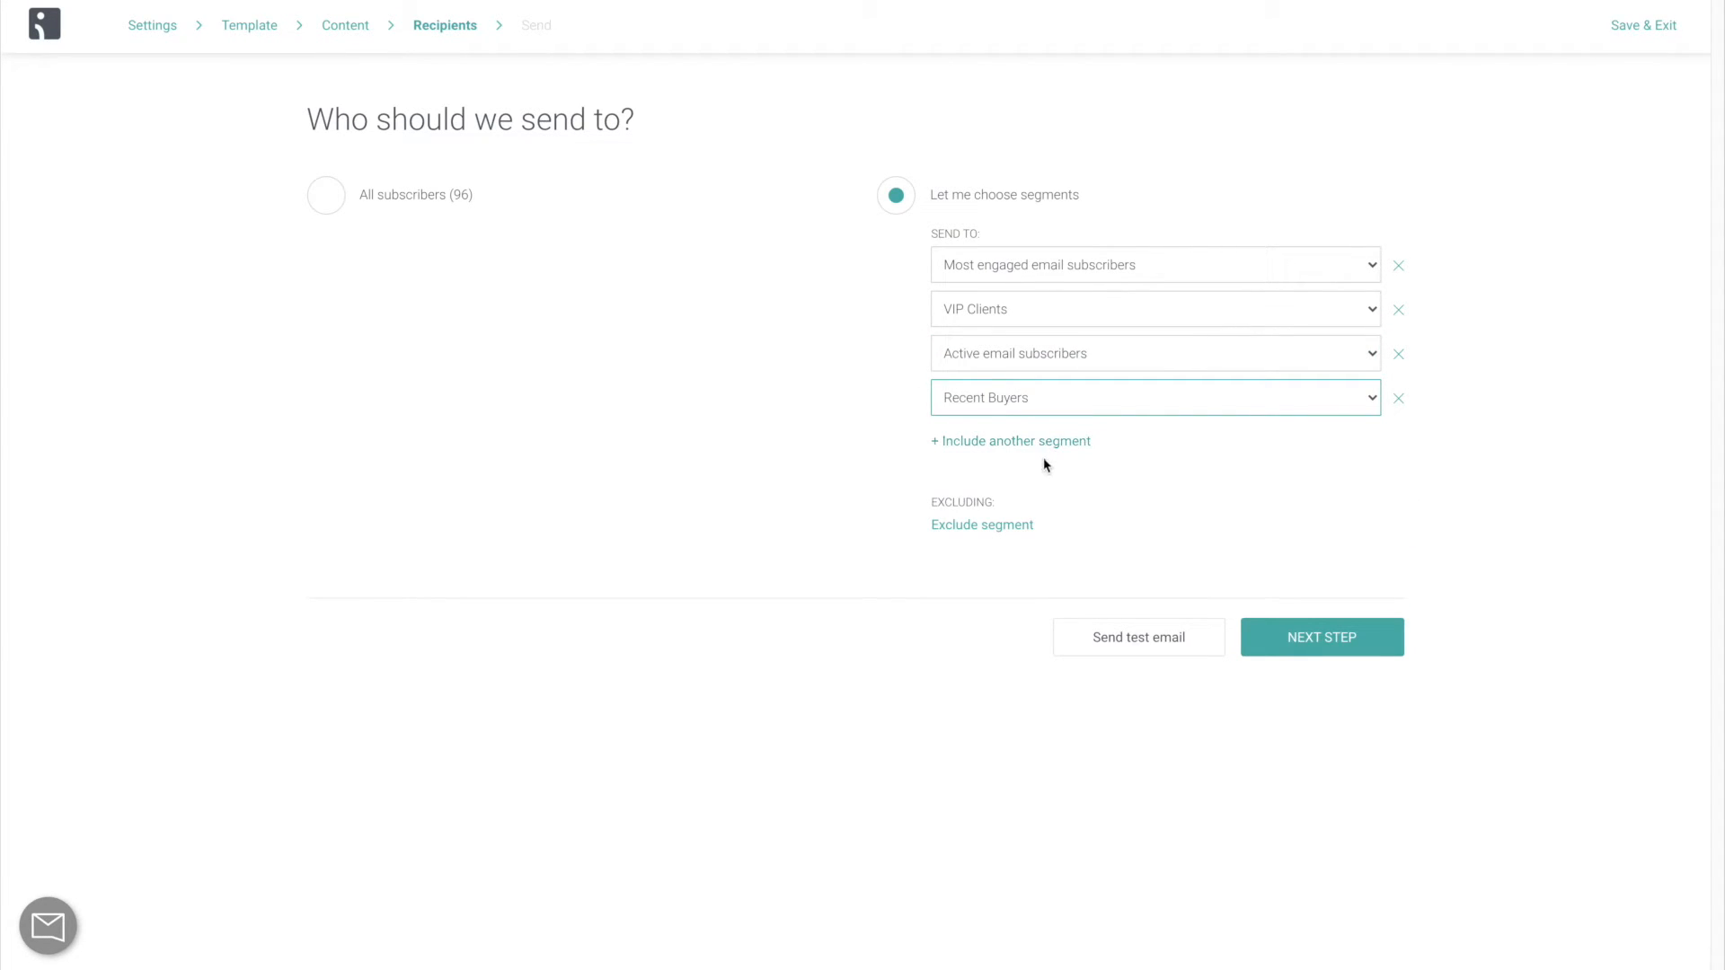
Exclude Inactive email subscribers and continue to the review page.
left_click(982, 525)
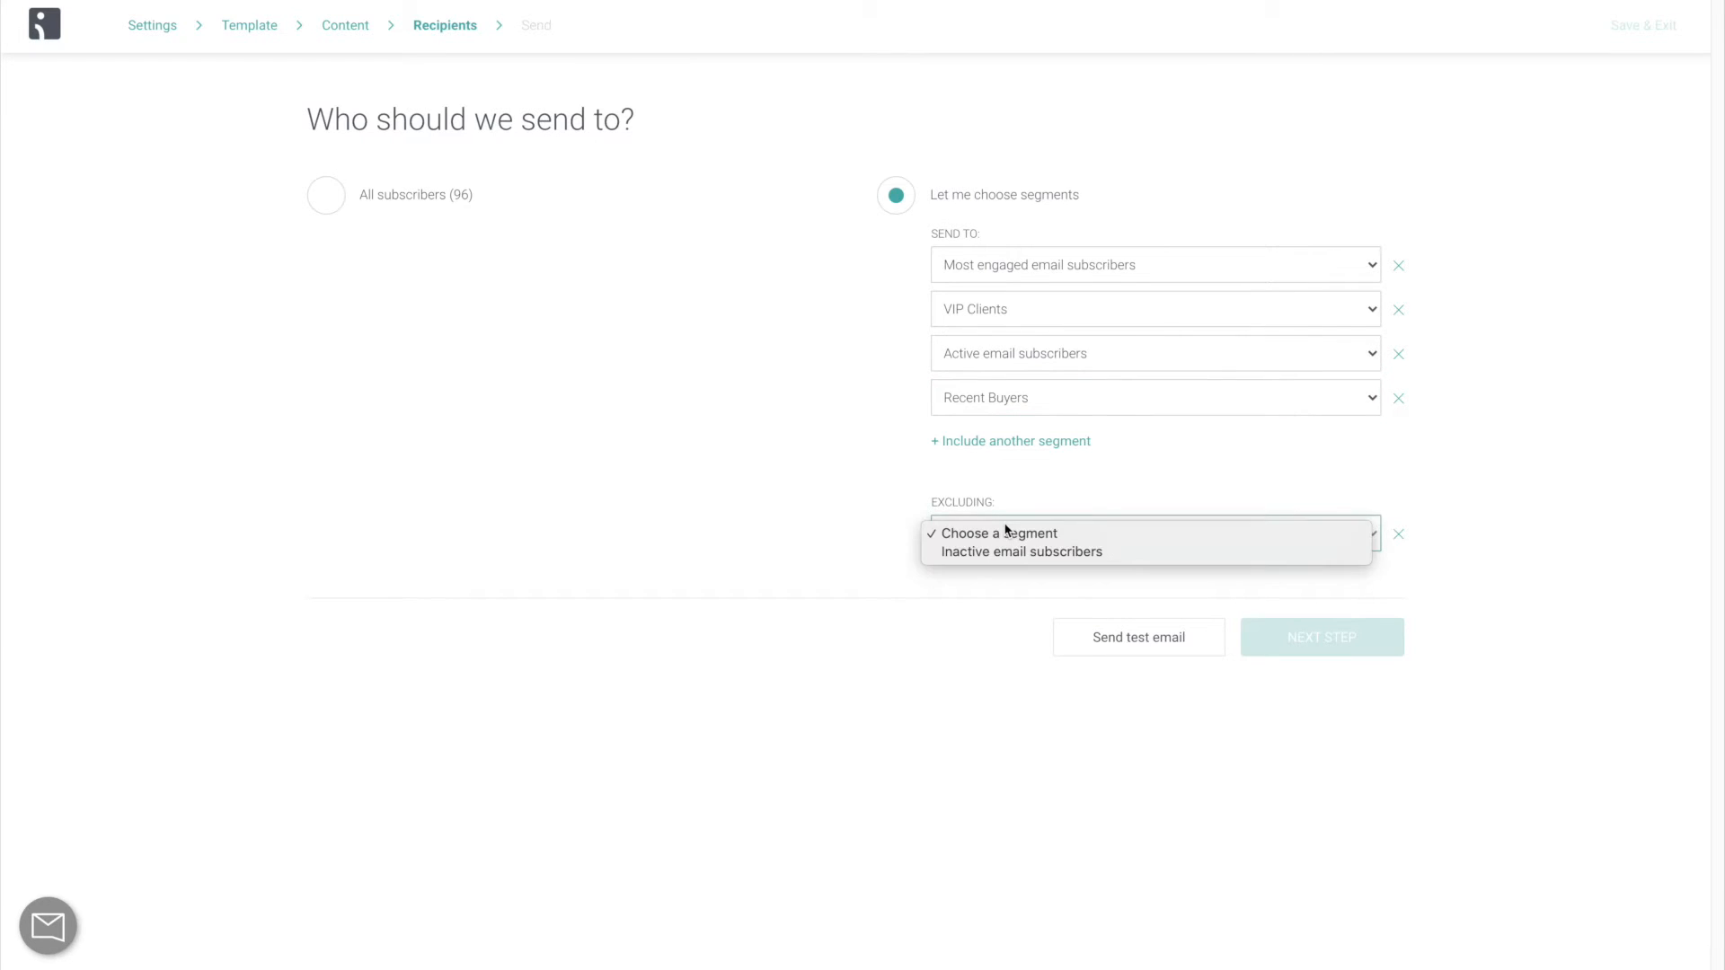
left_click(1021, 552)
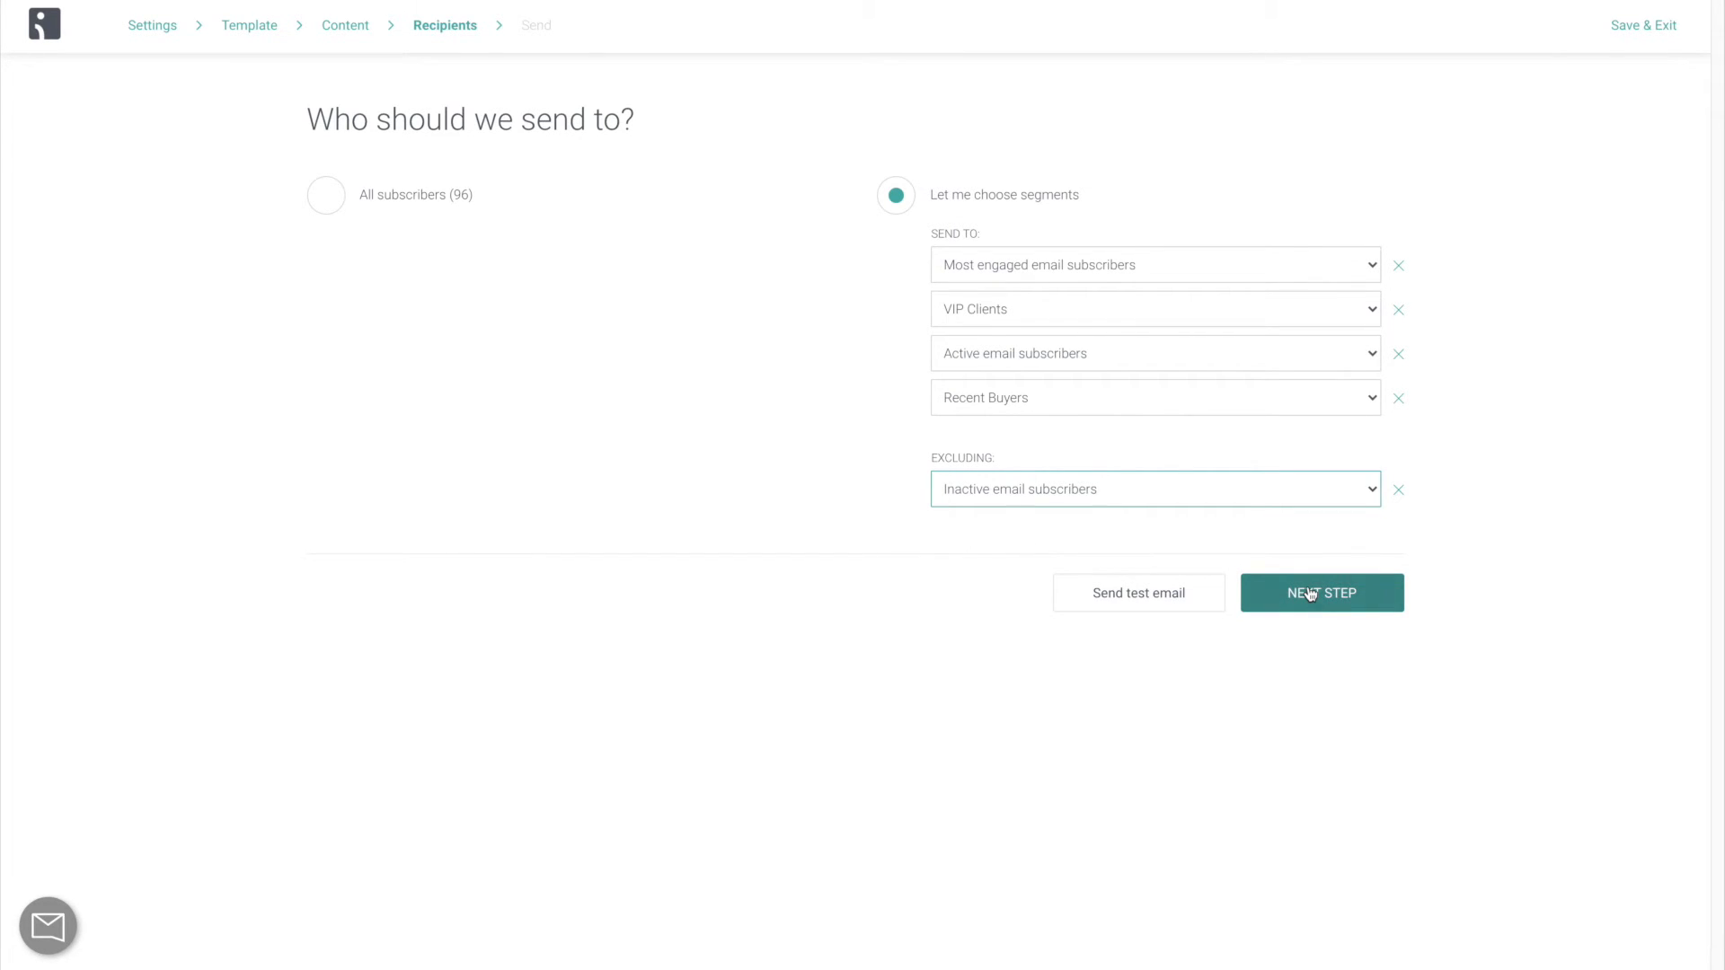
left_click(1321, 591)
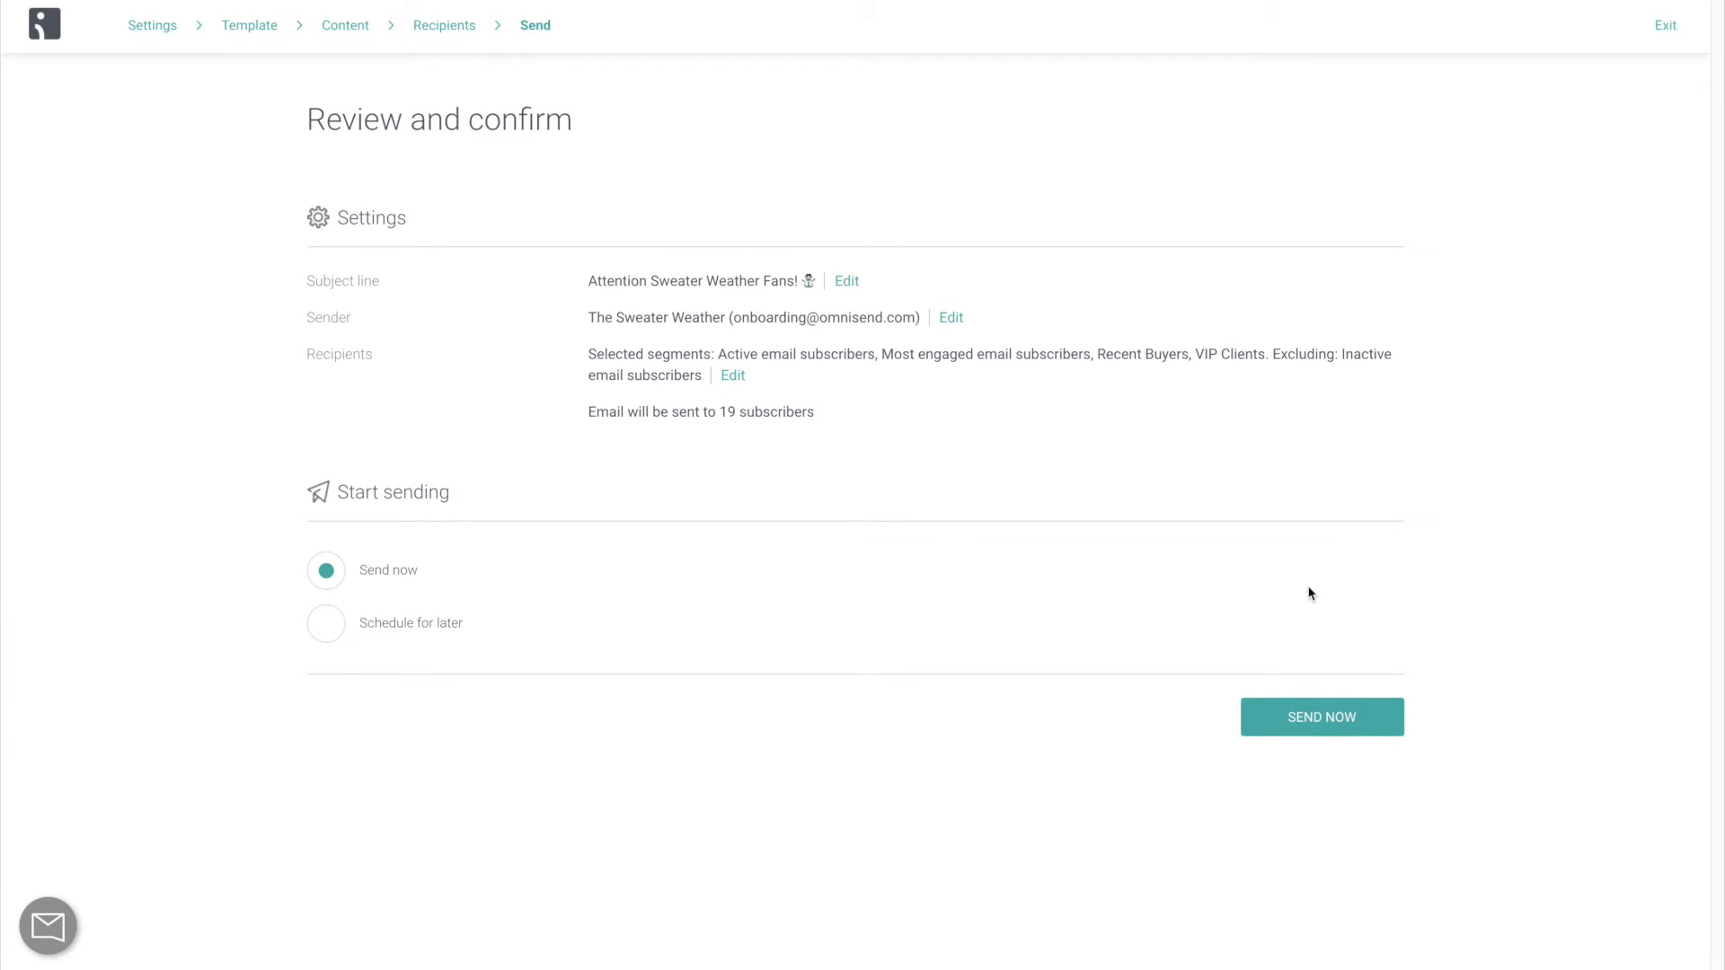
mouse_move(1182, 578)
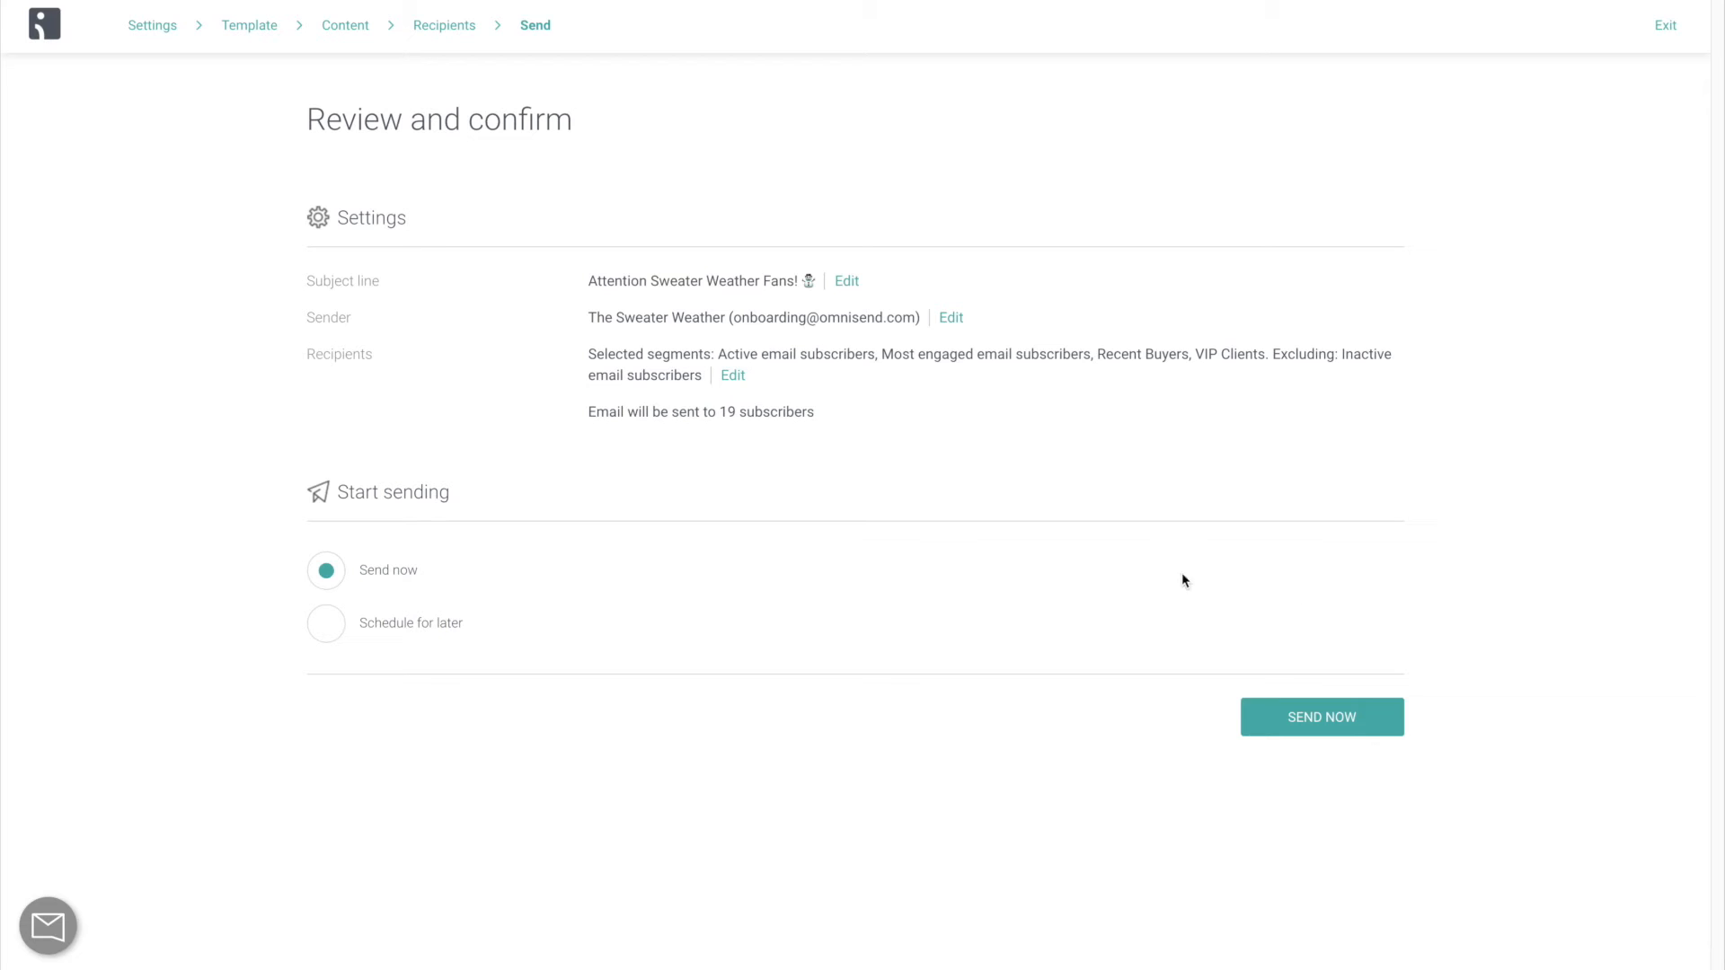
Look at scheduling, then switch back to Send now and send the campaign immediately.
left_click(325, 624)
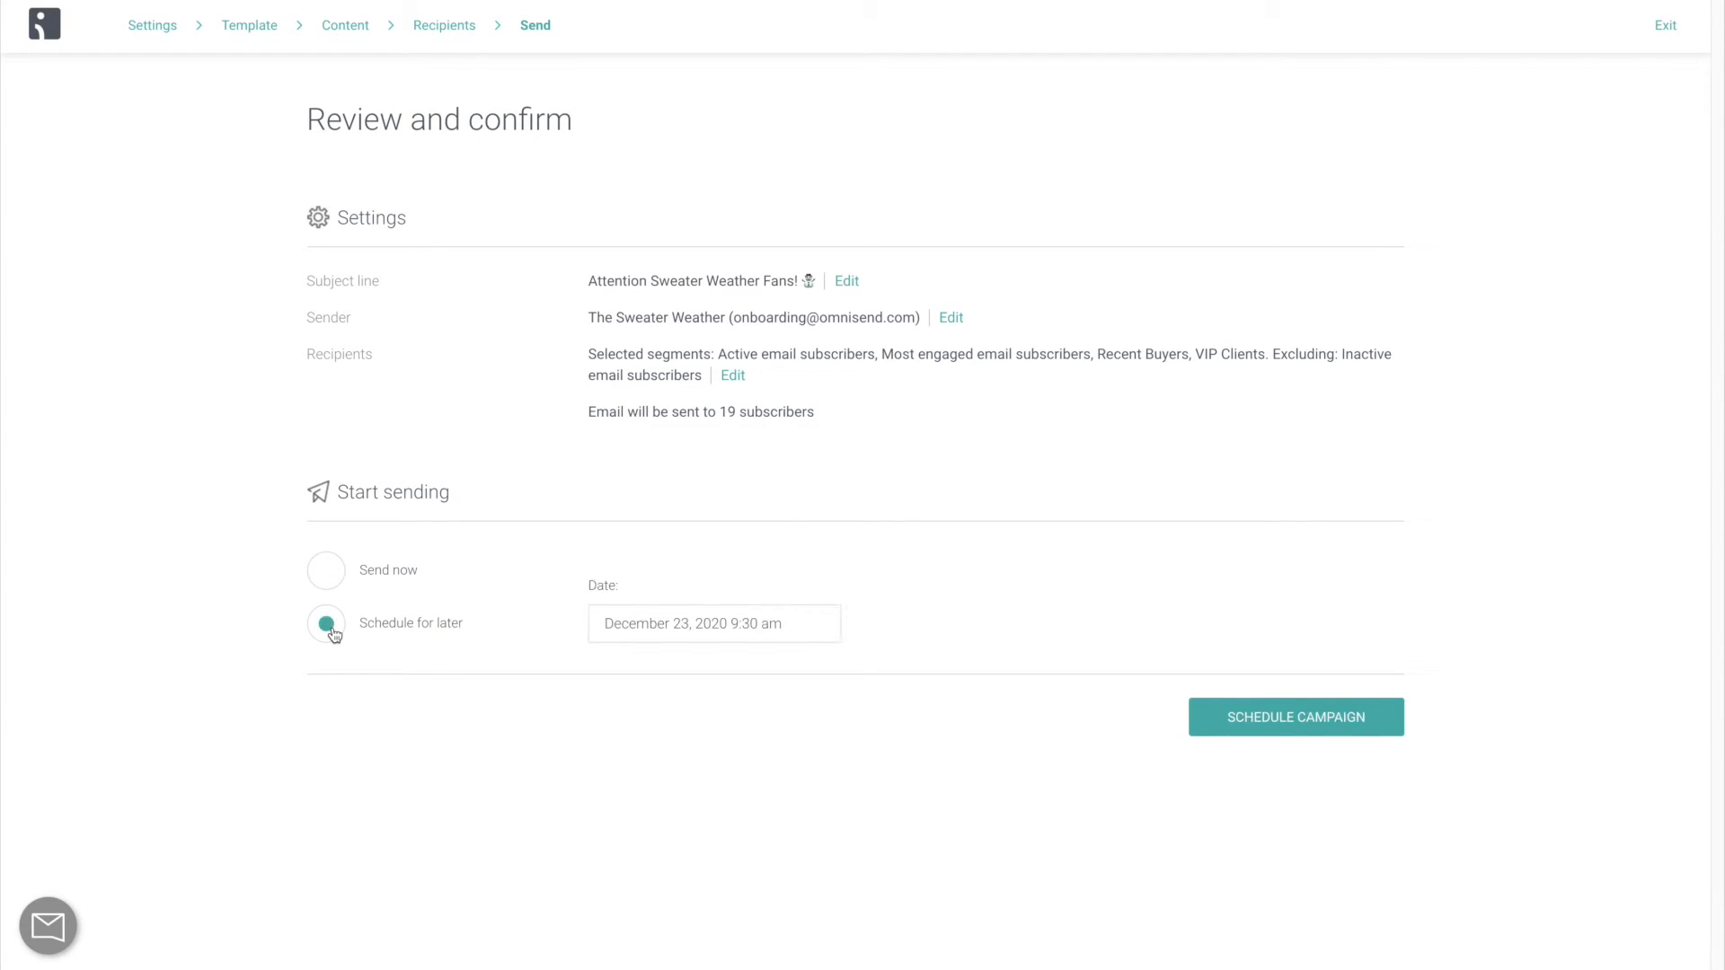
left_click(714, 624)
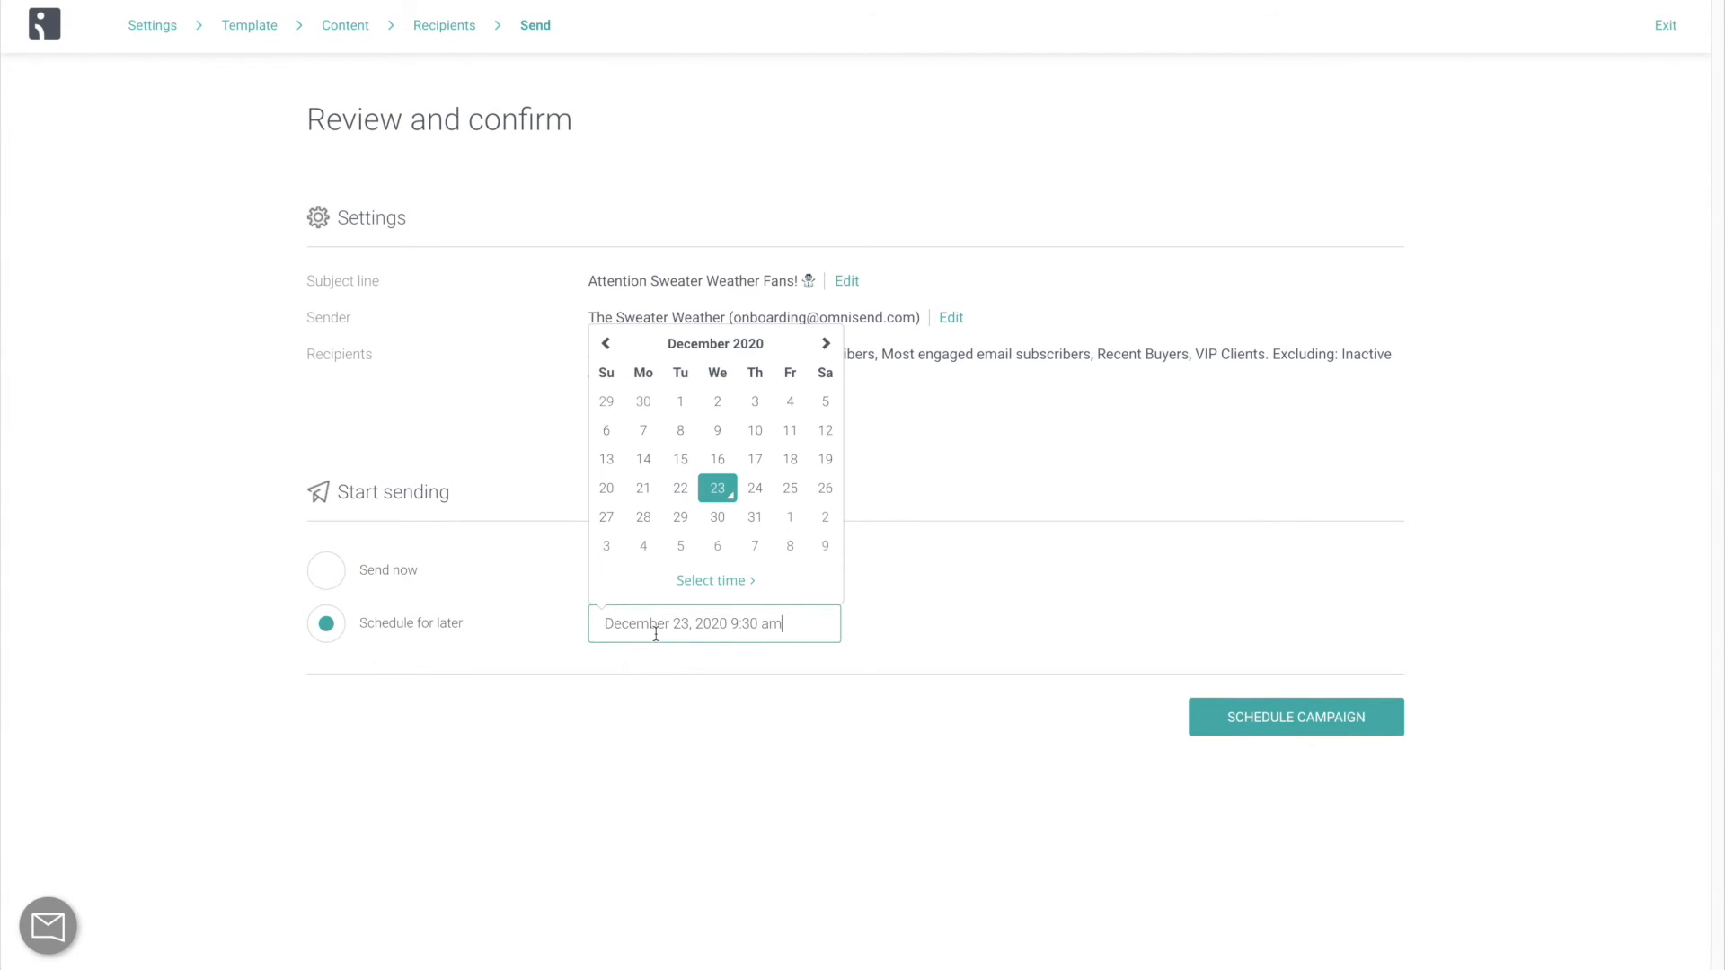
mouse_move(825, 546)
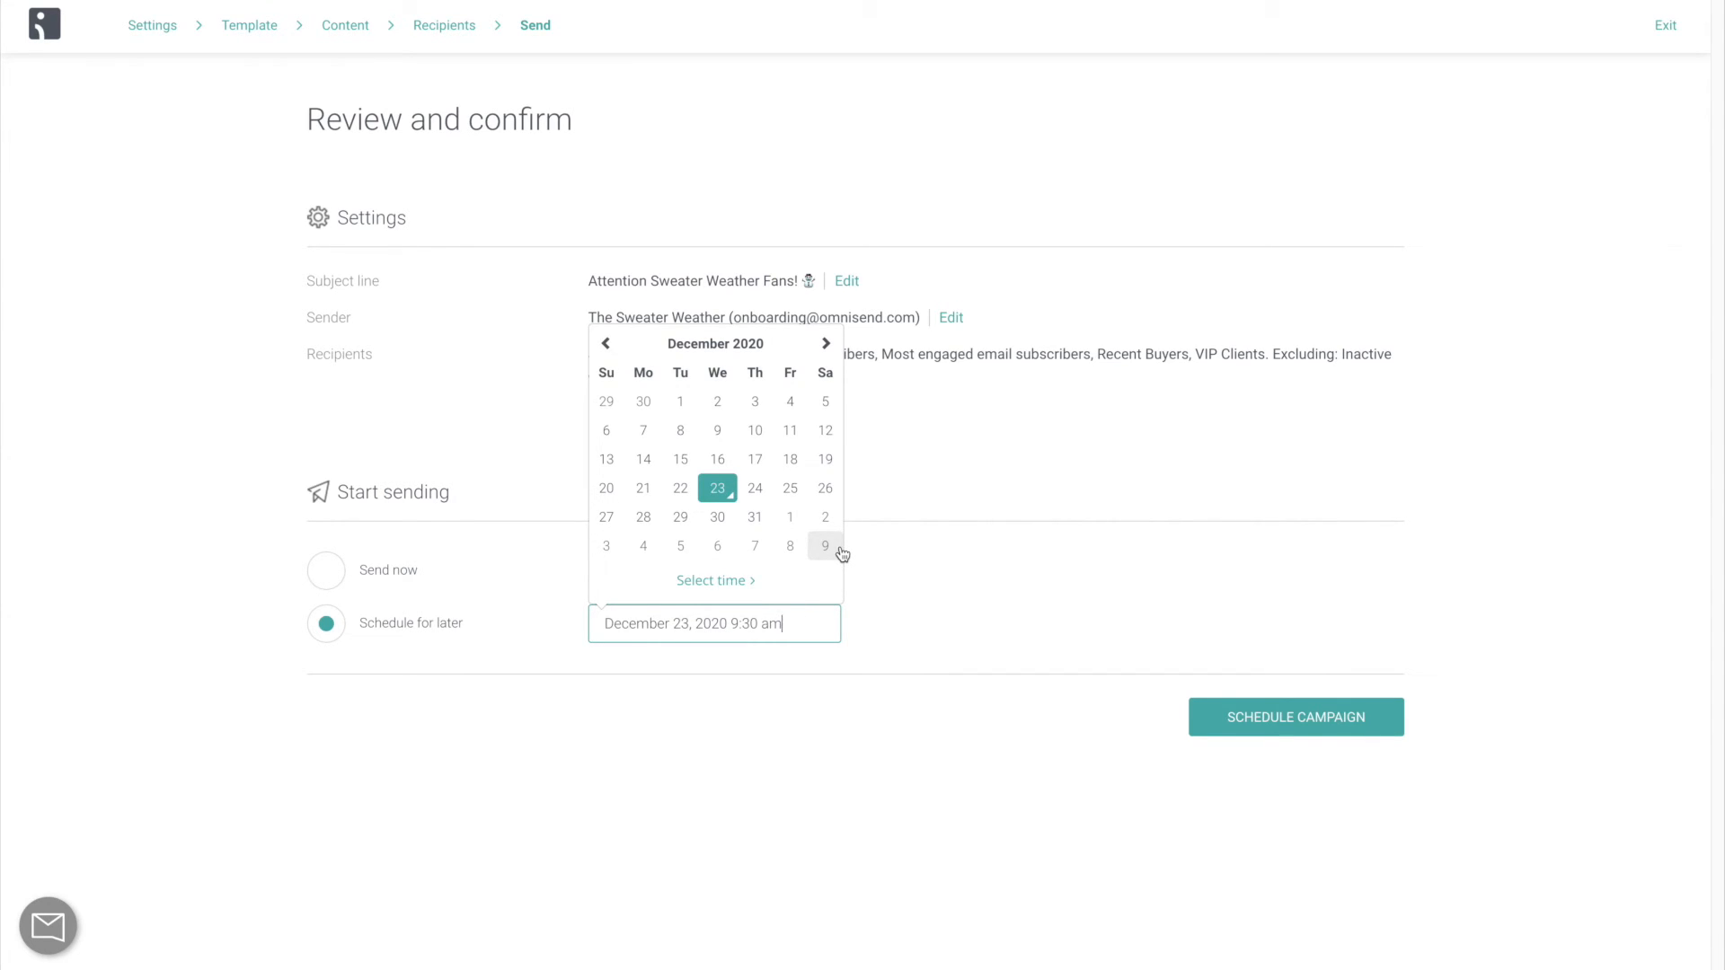
left_click(870, 563)
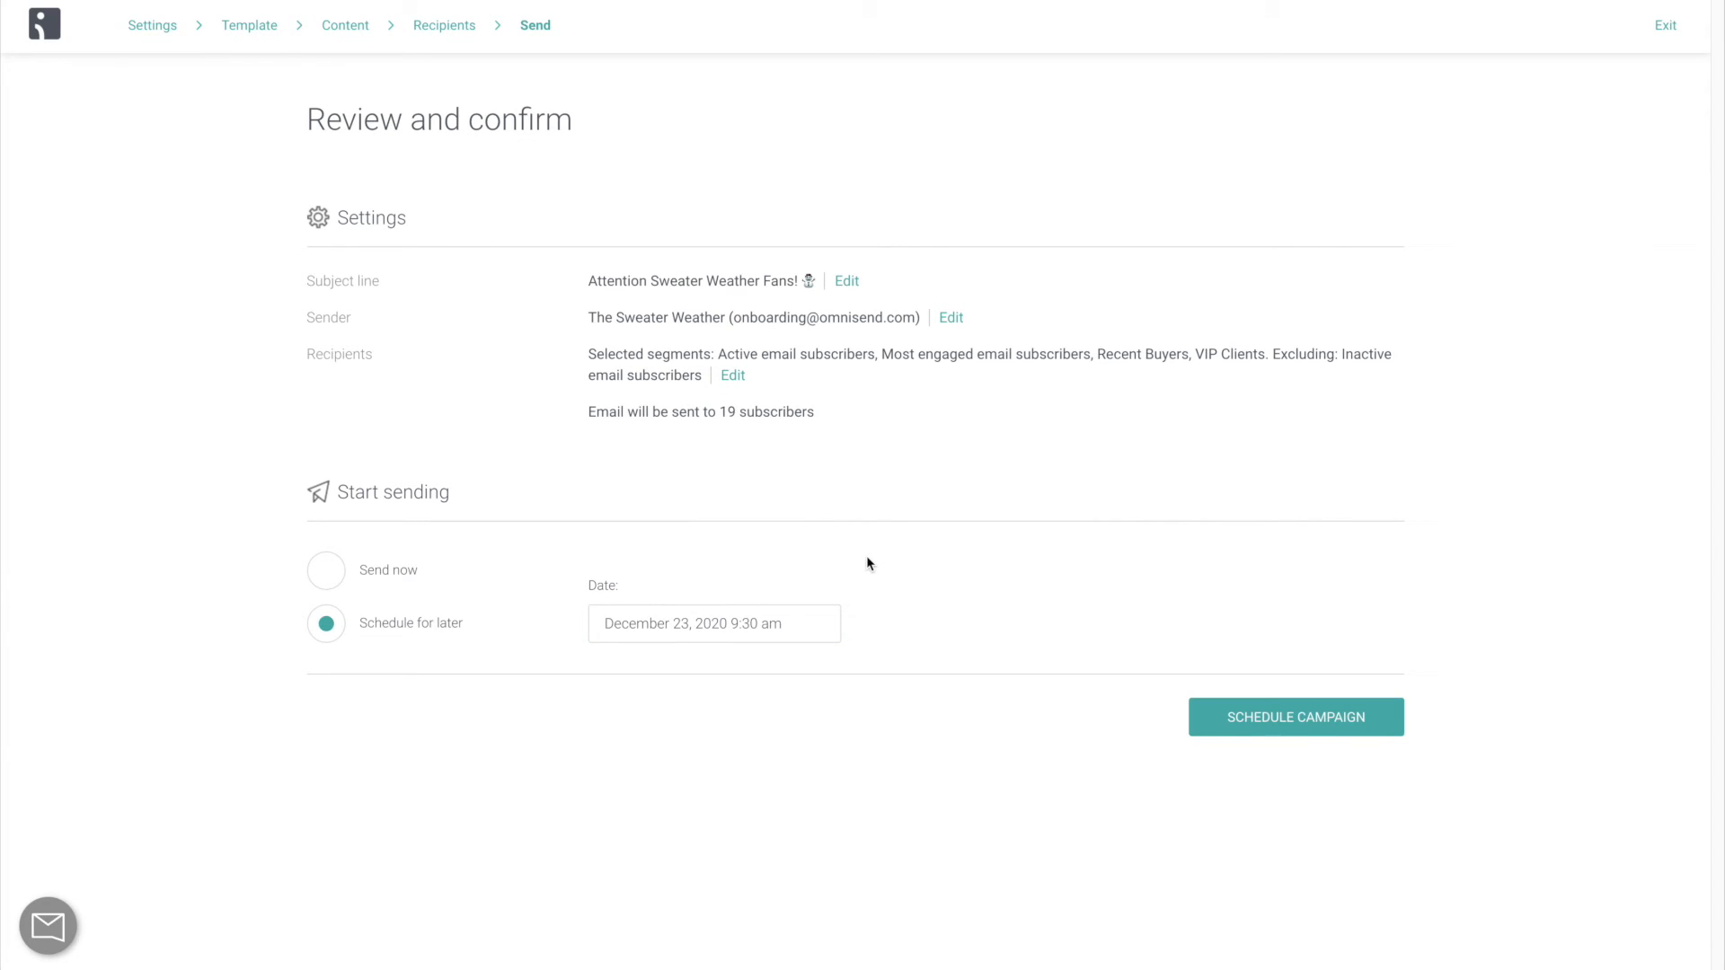
left_click(325, 570)
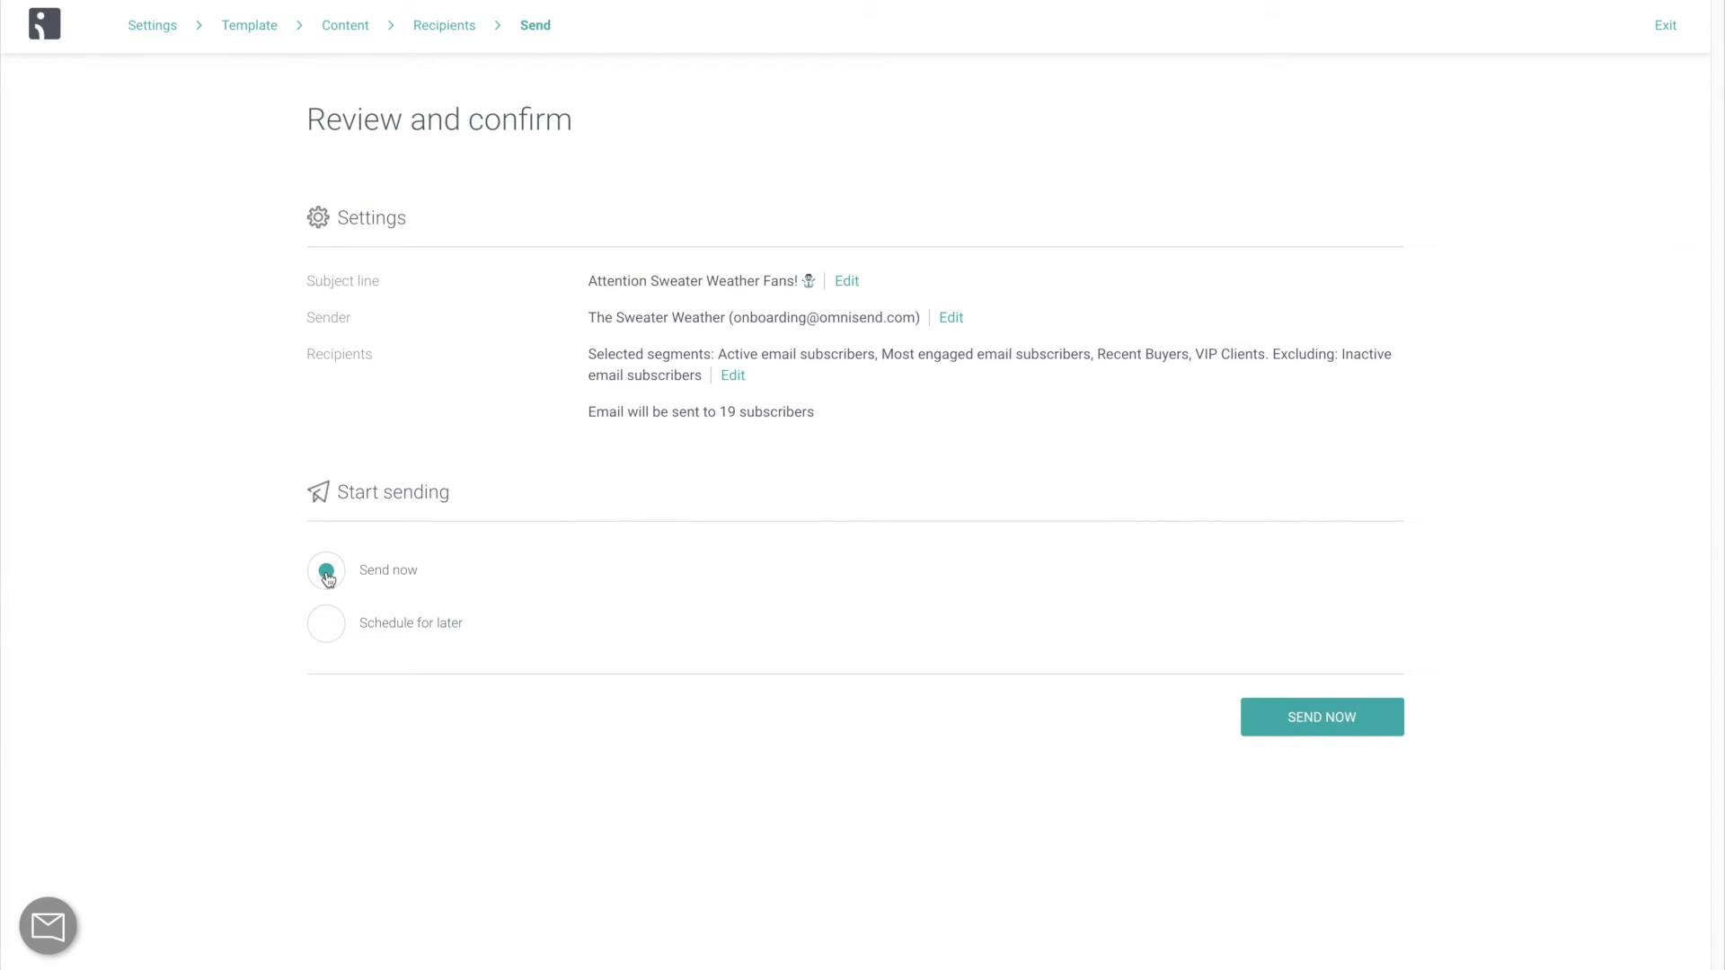
left_click(325, 571)
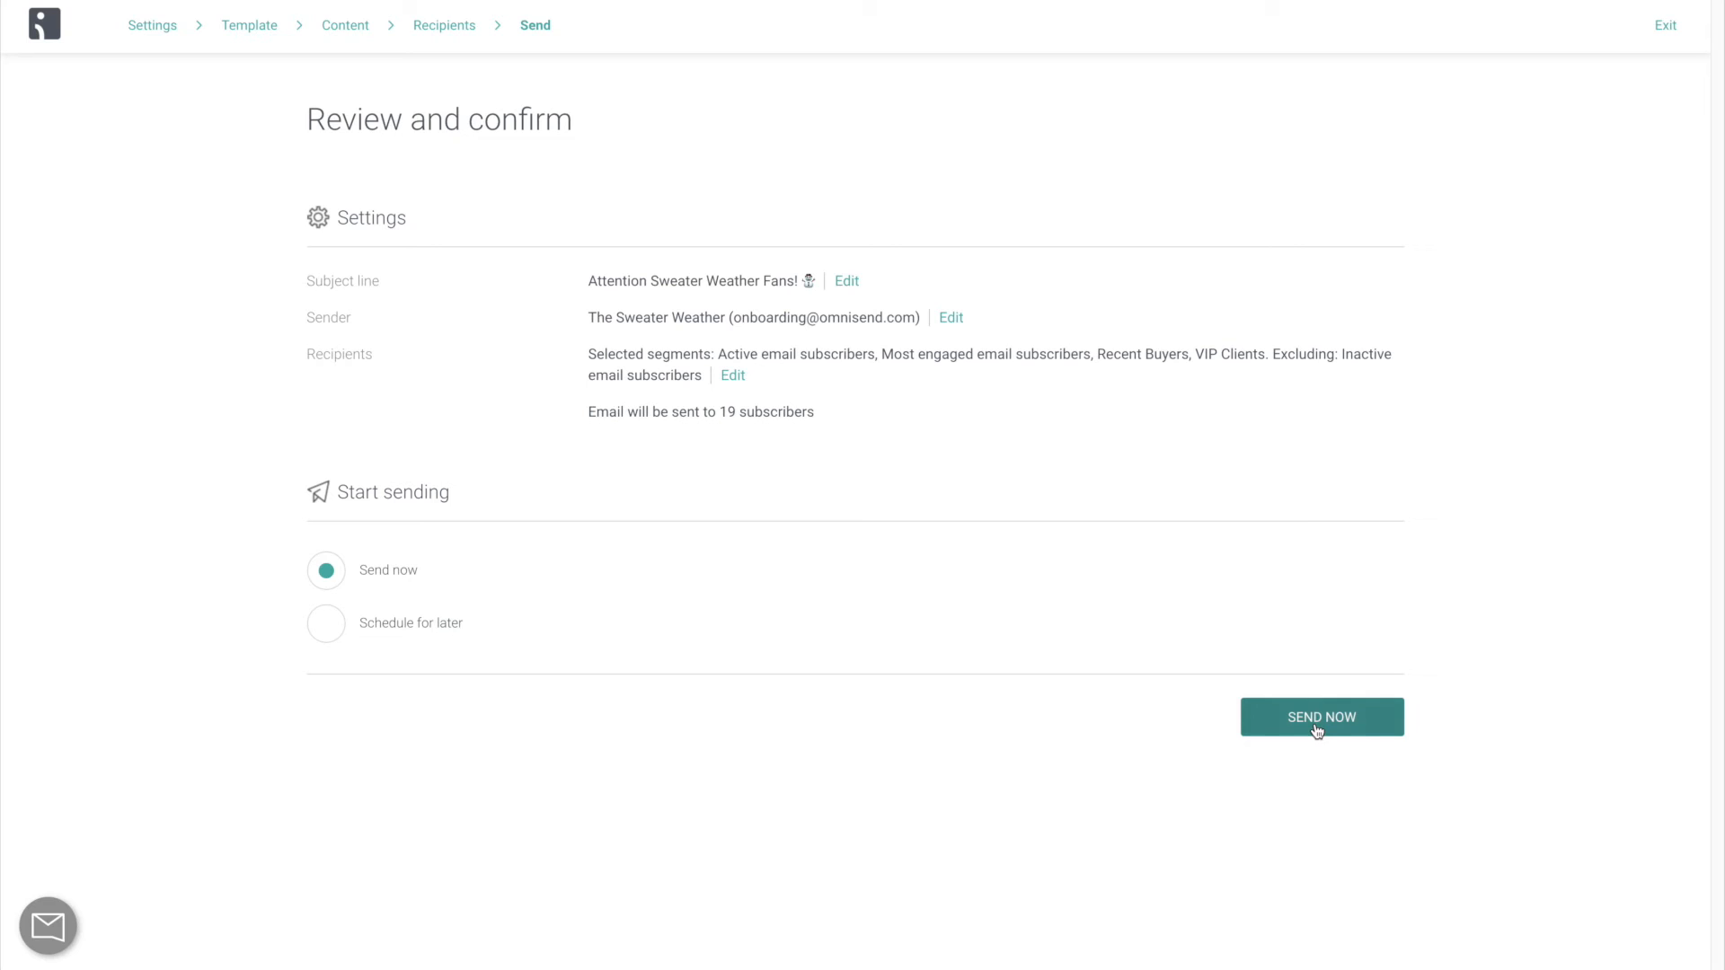
left_click(1320, 716)
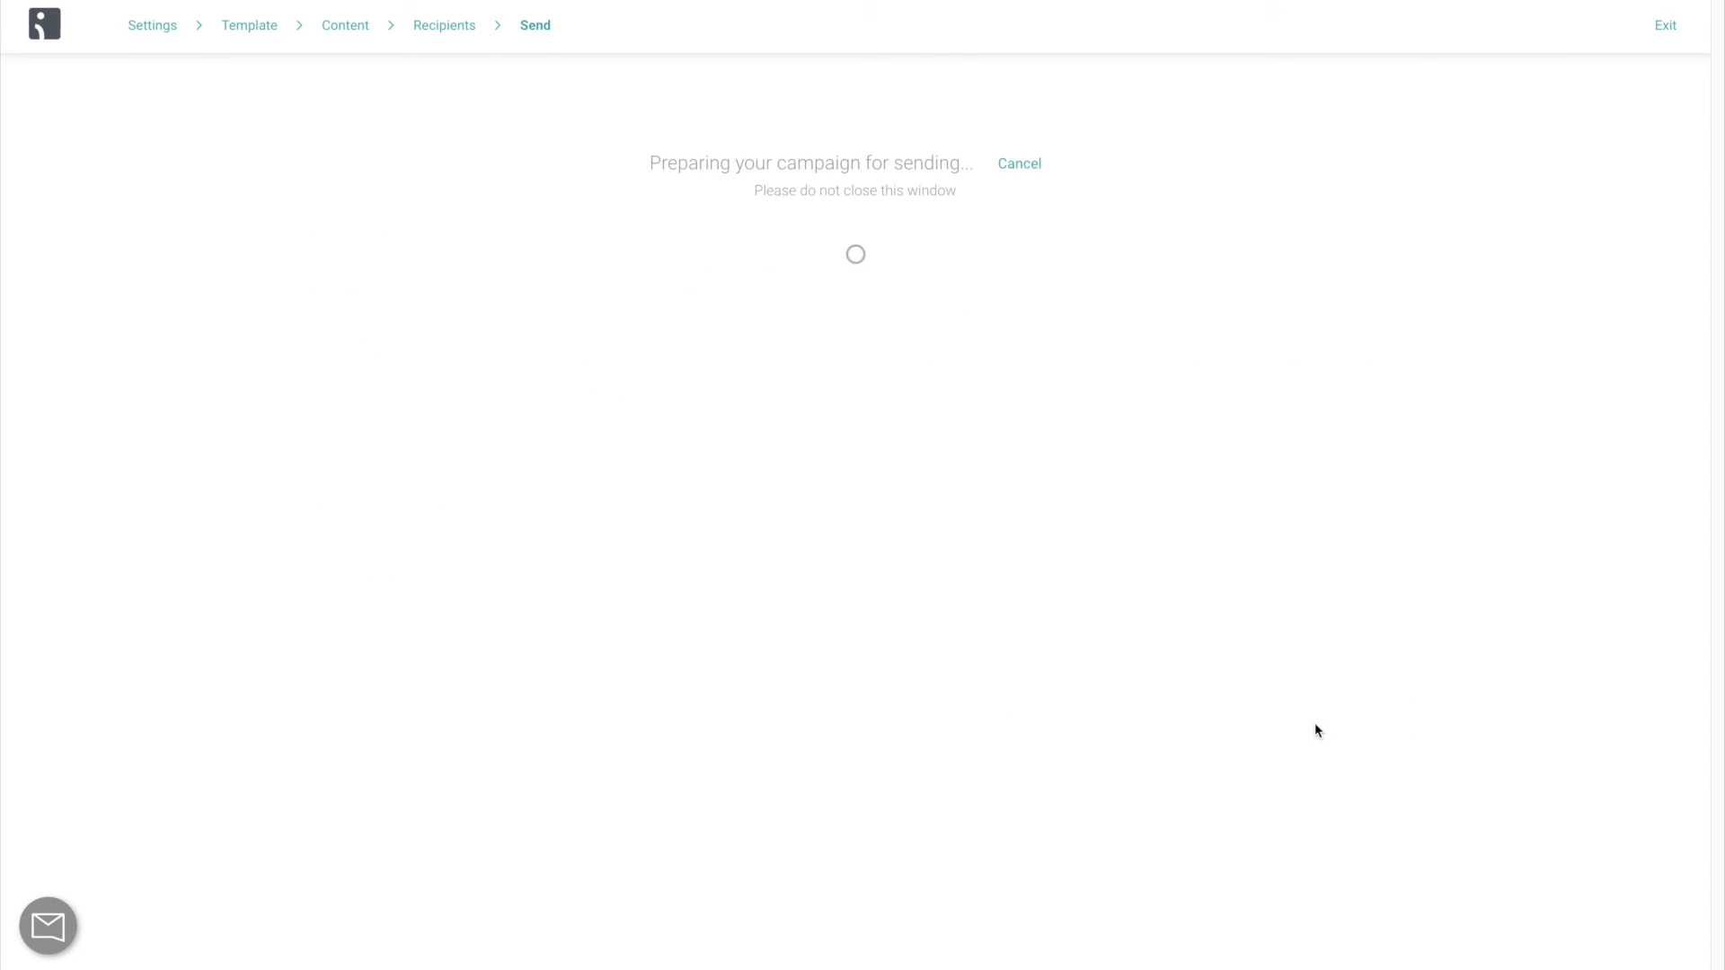